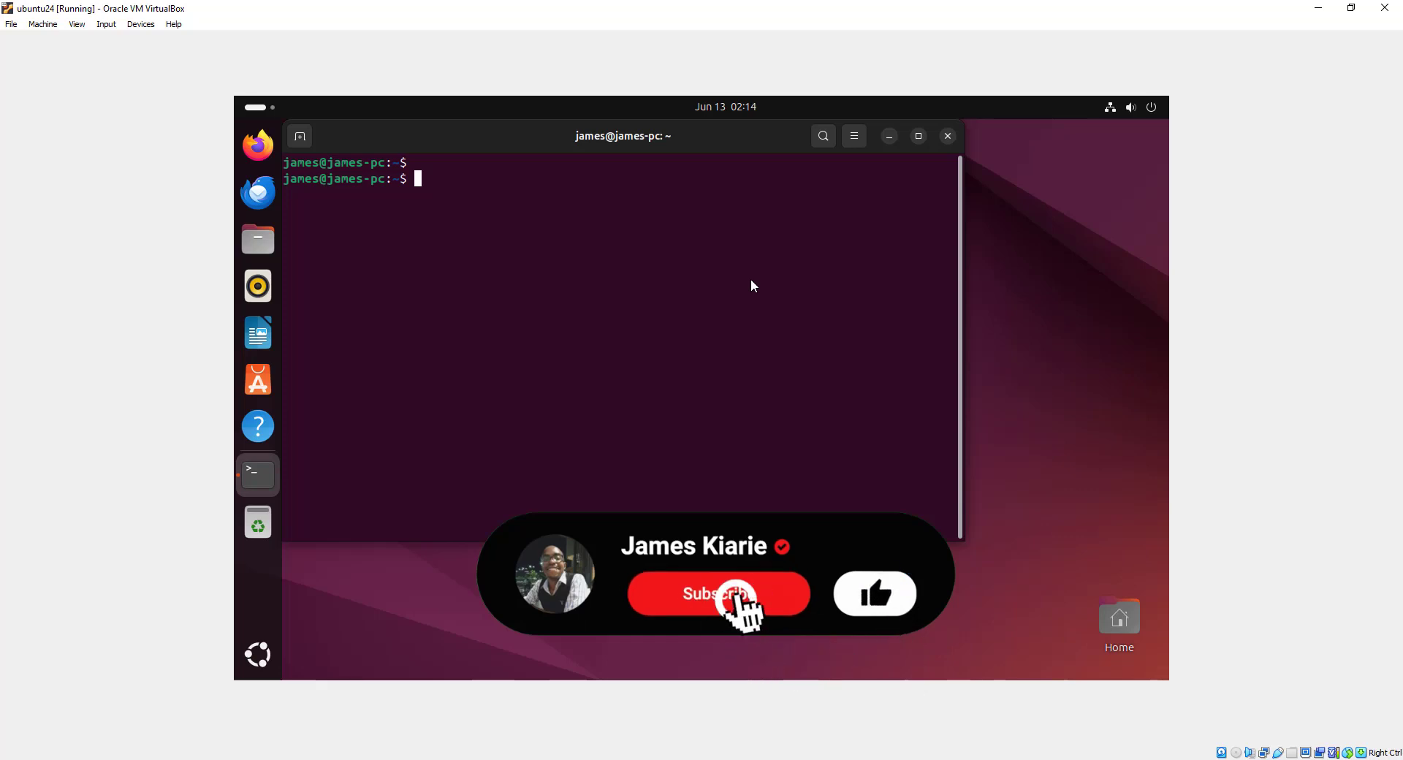
Step: Run sudo systemctl daemon-reload in the guest terminal and authenticate with the password
click(718, 594)
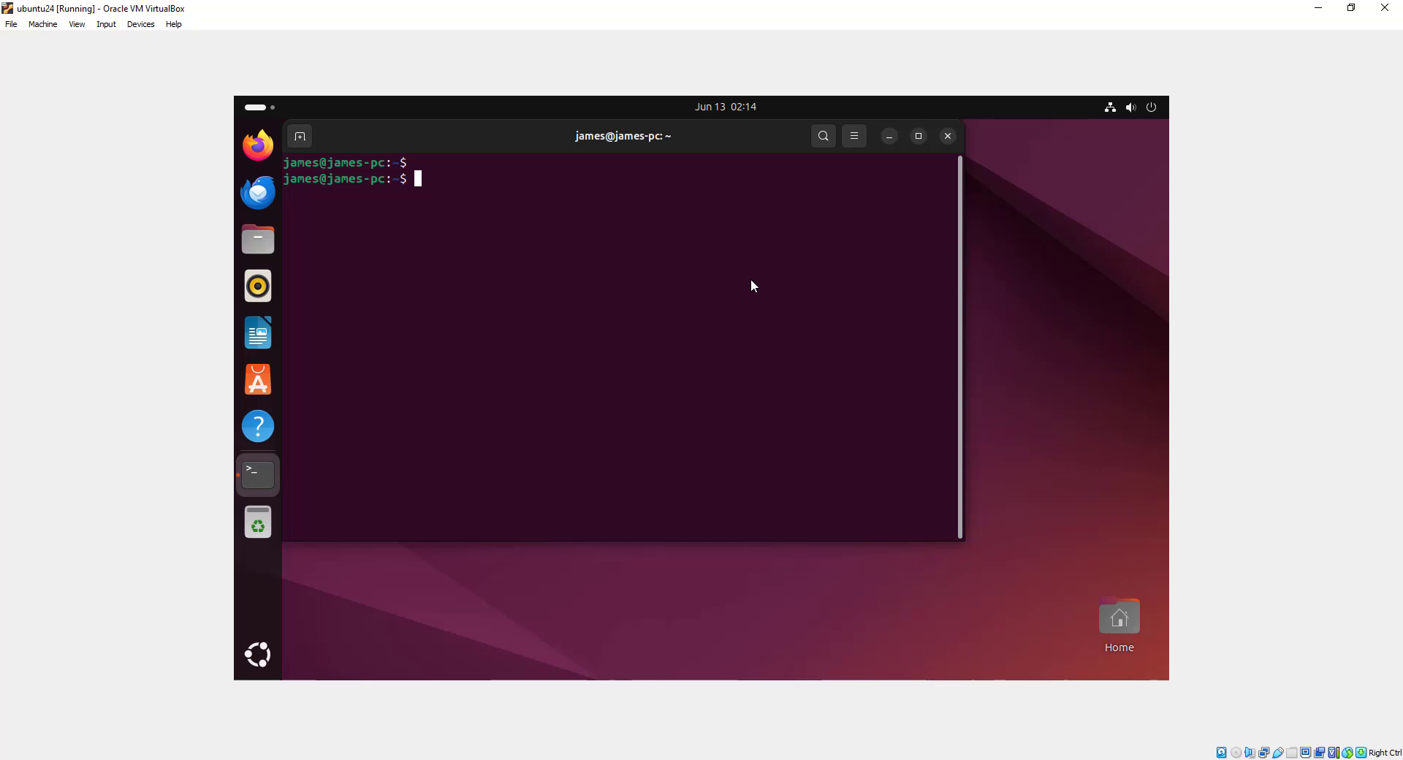
mouse_move(506, 210)
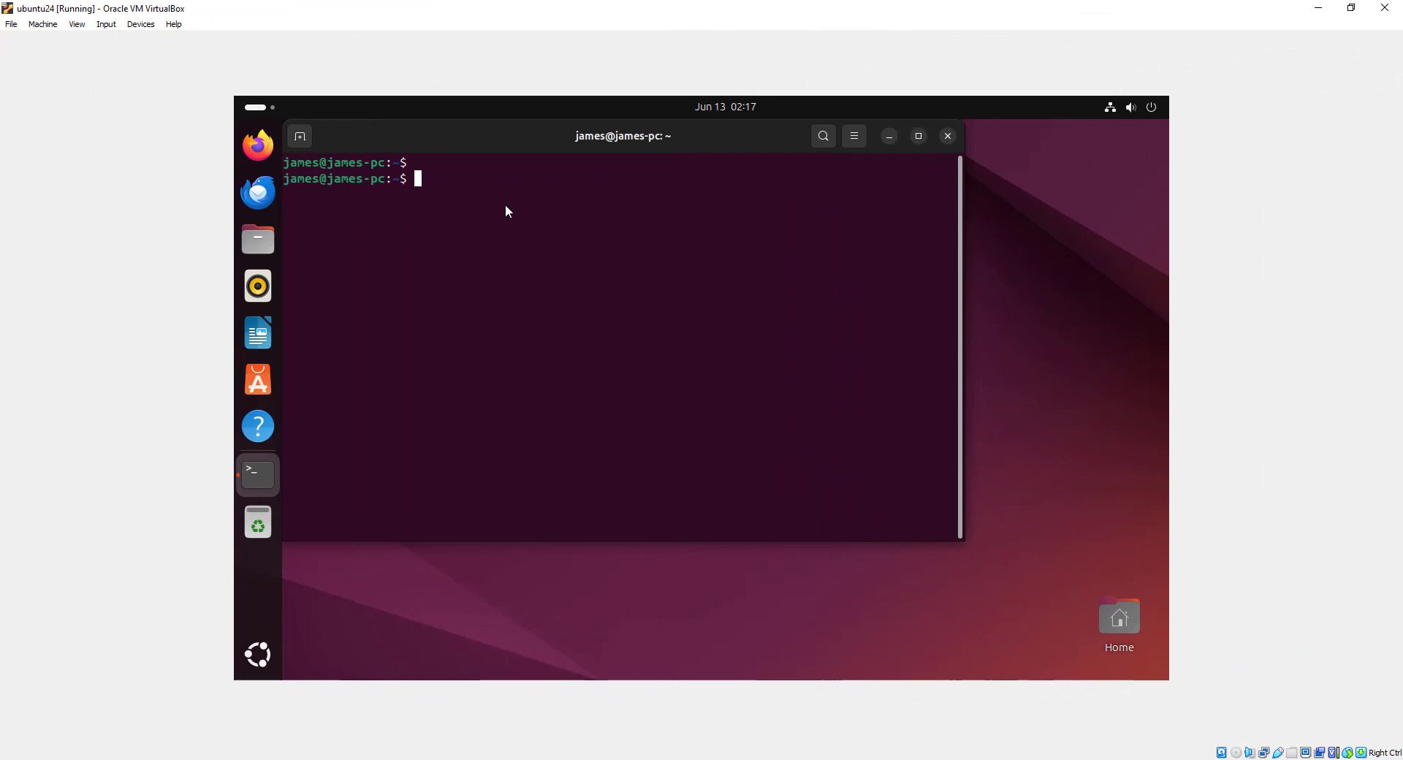
mouse_move(471, 183)
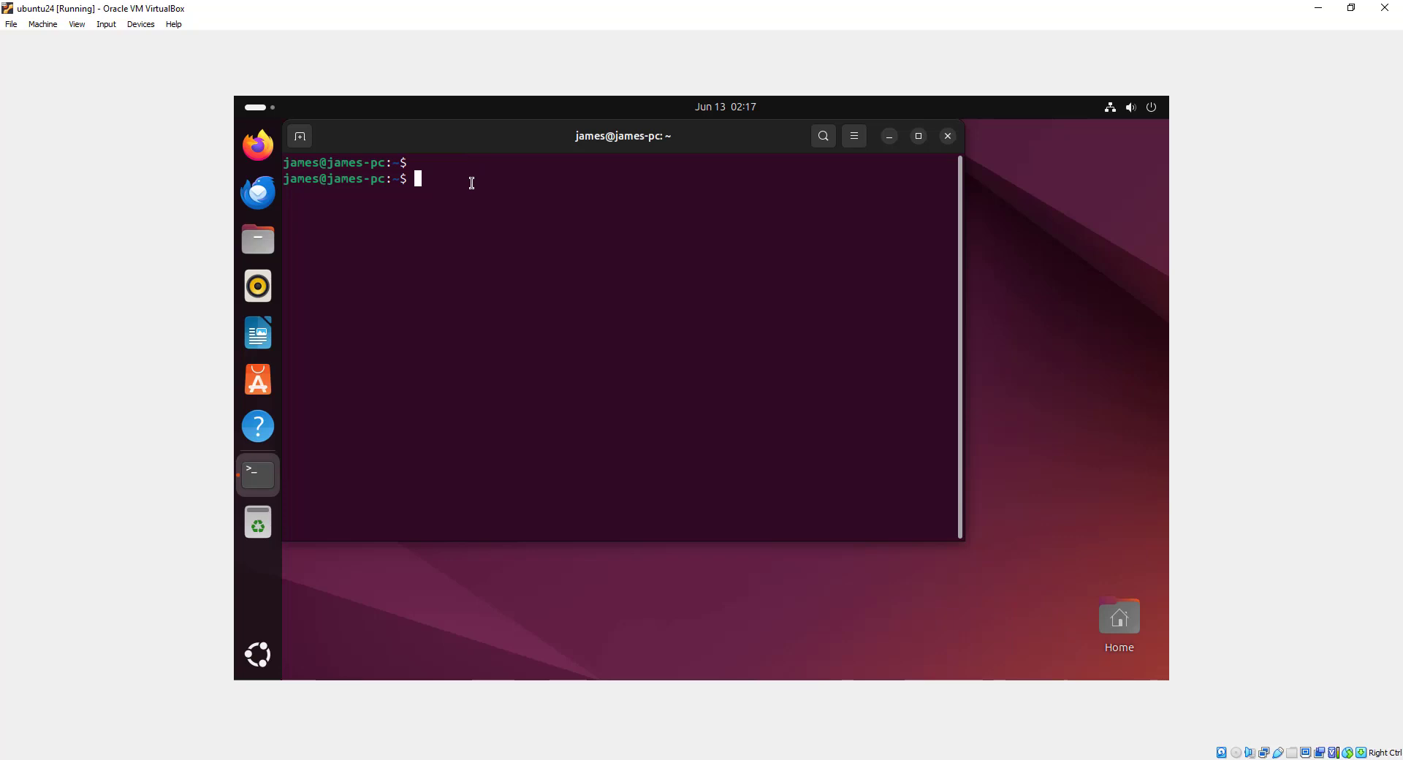
text(sud)
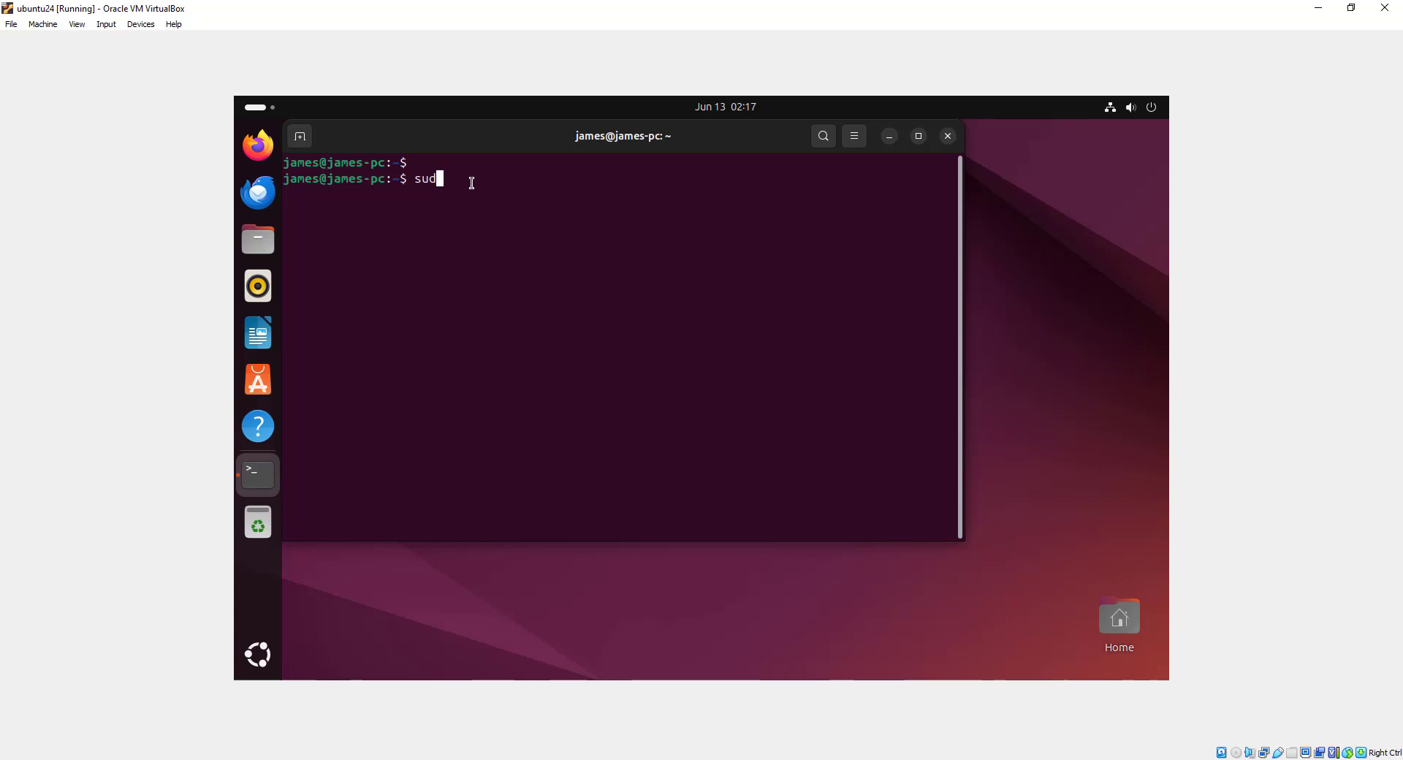
text(o)
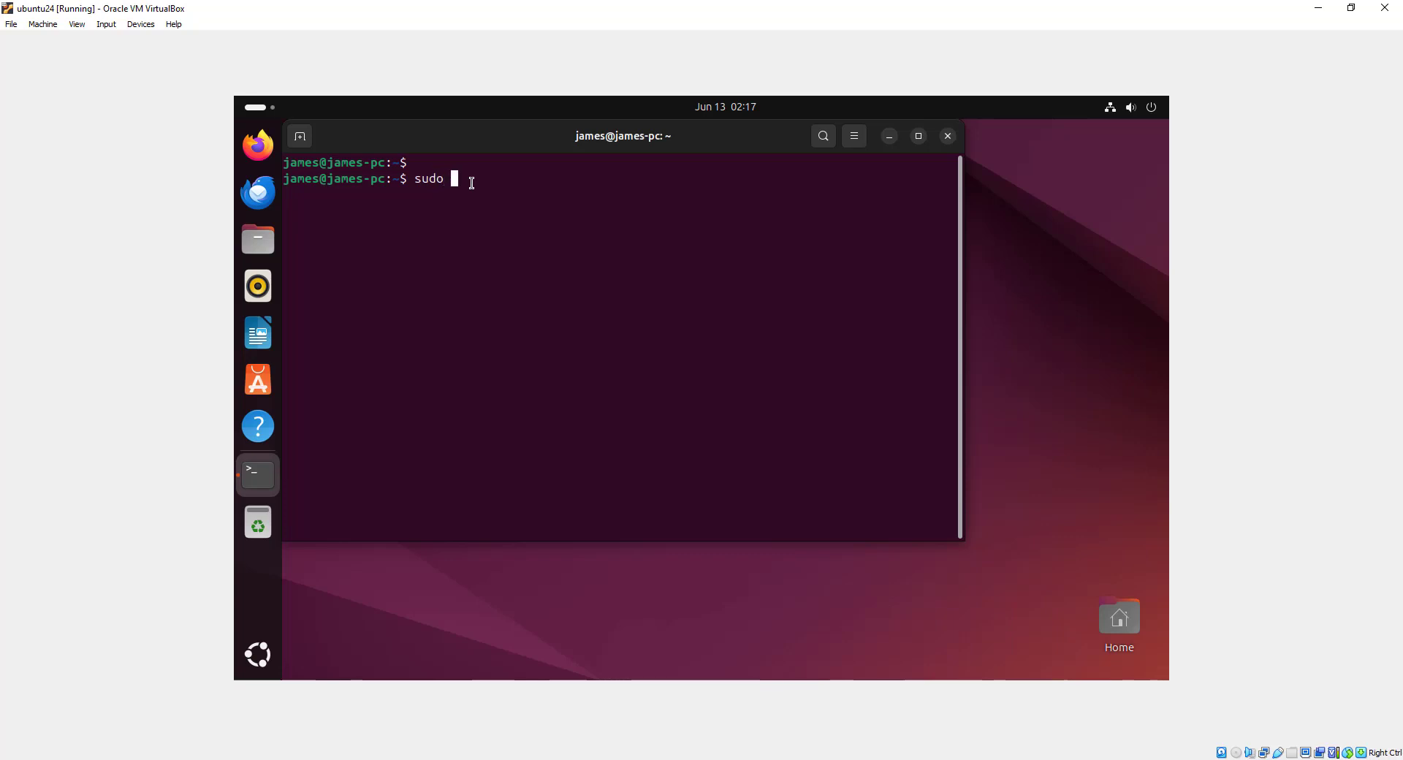
text(systemctl)
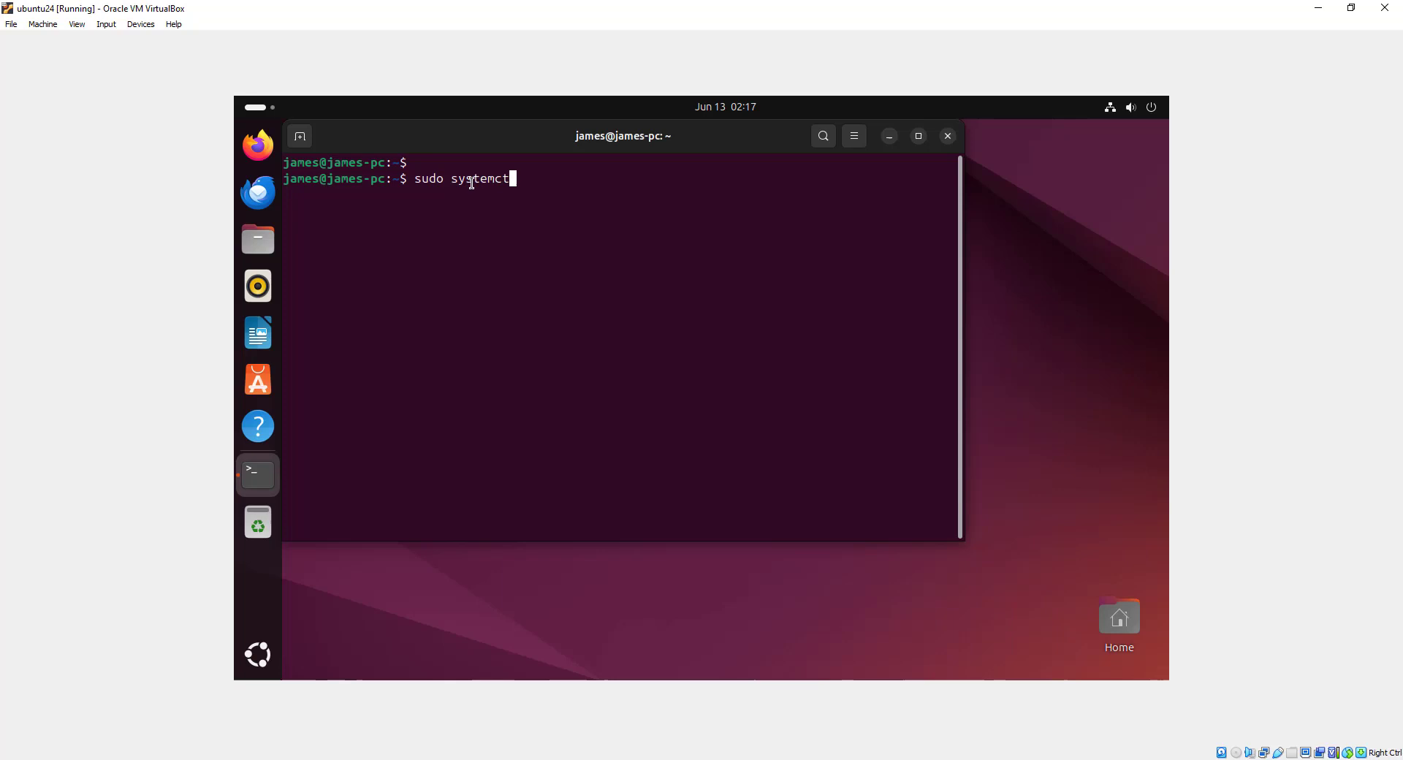
text(da)
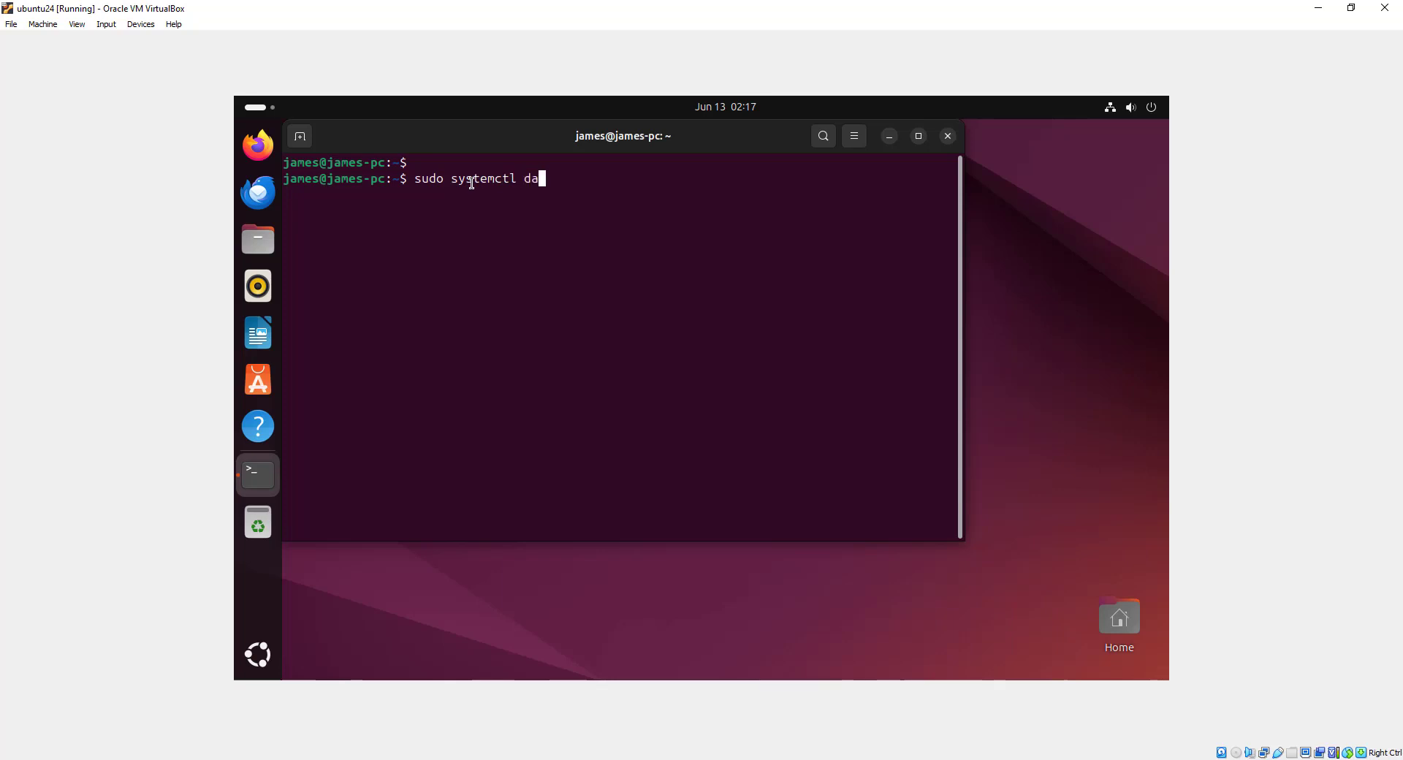
text(emon-rel)
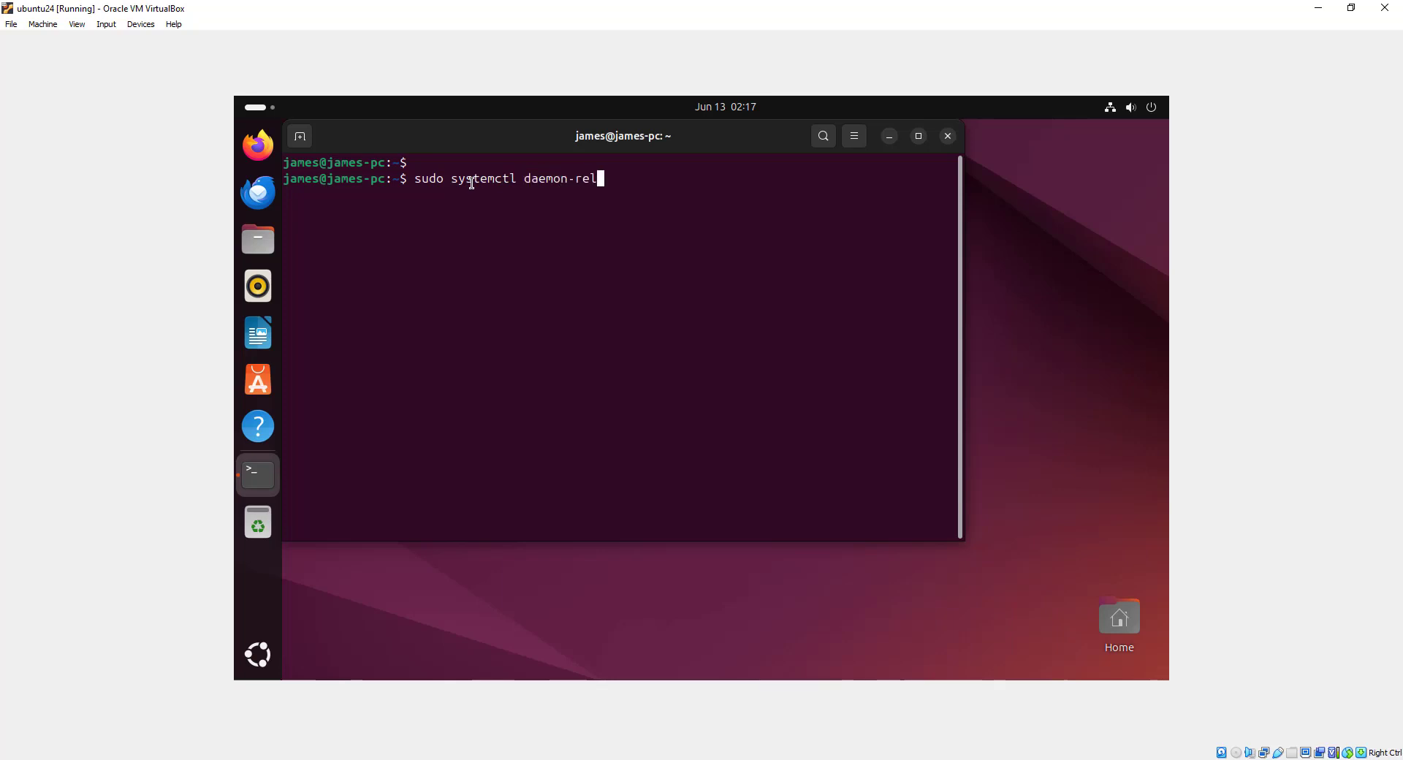
key(Return)
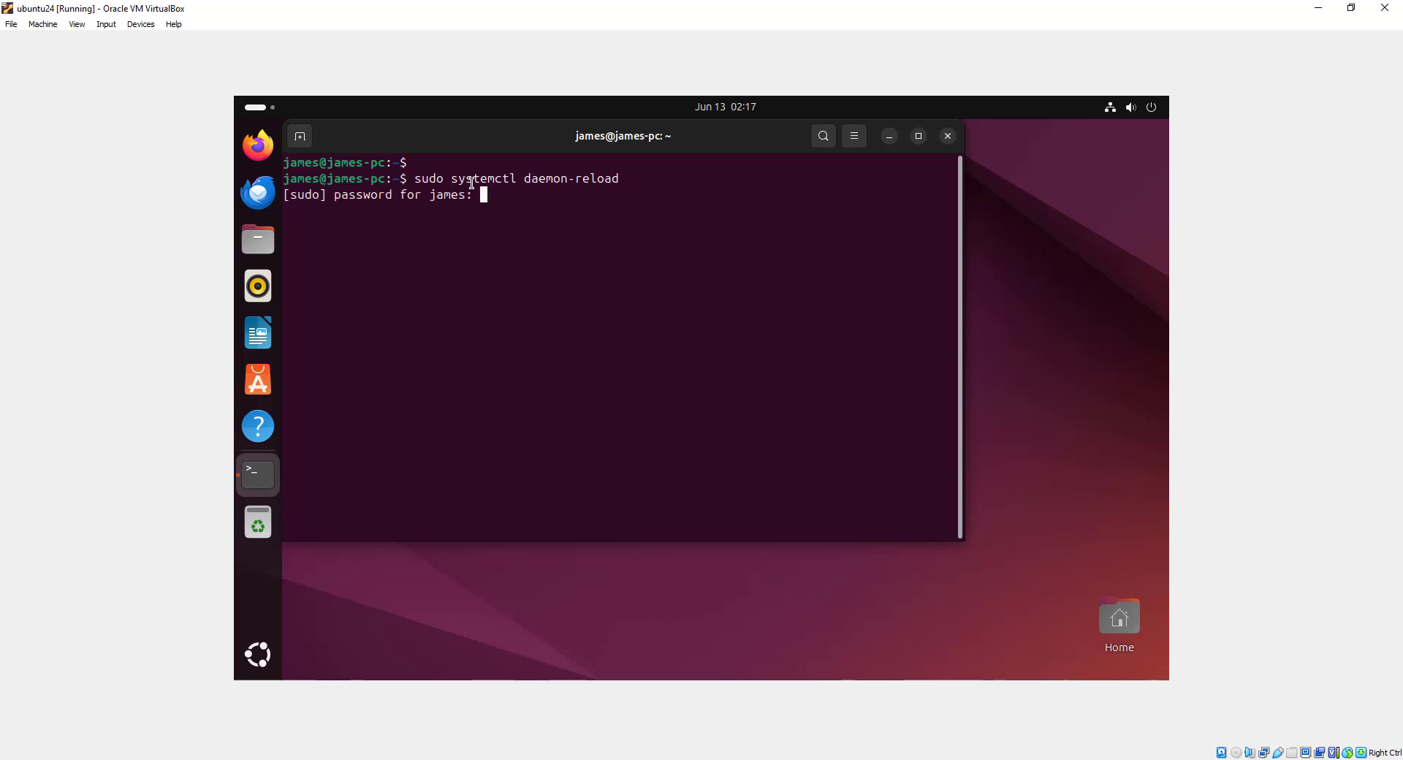
key(Return)
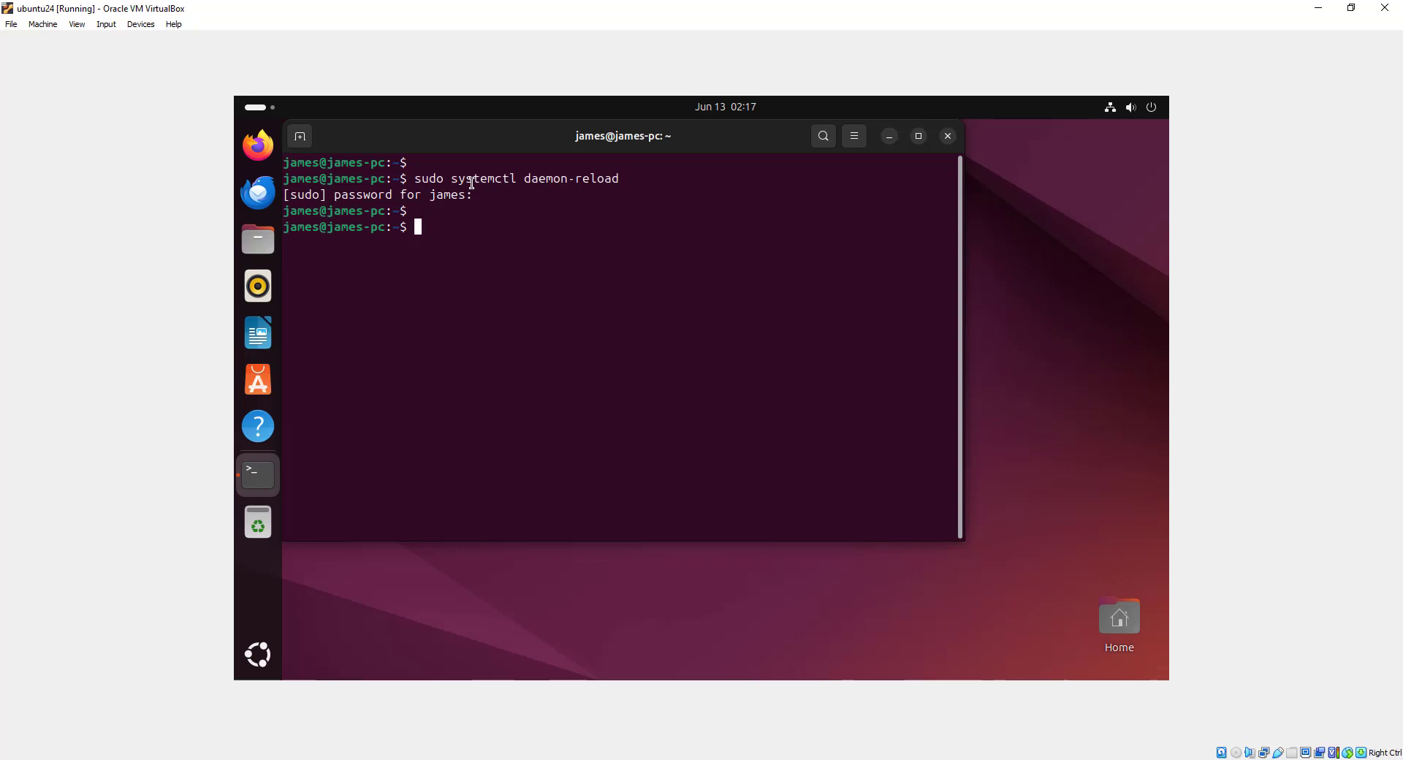
key(Return)
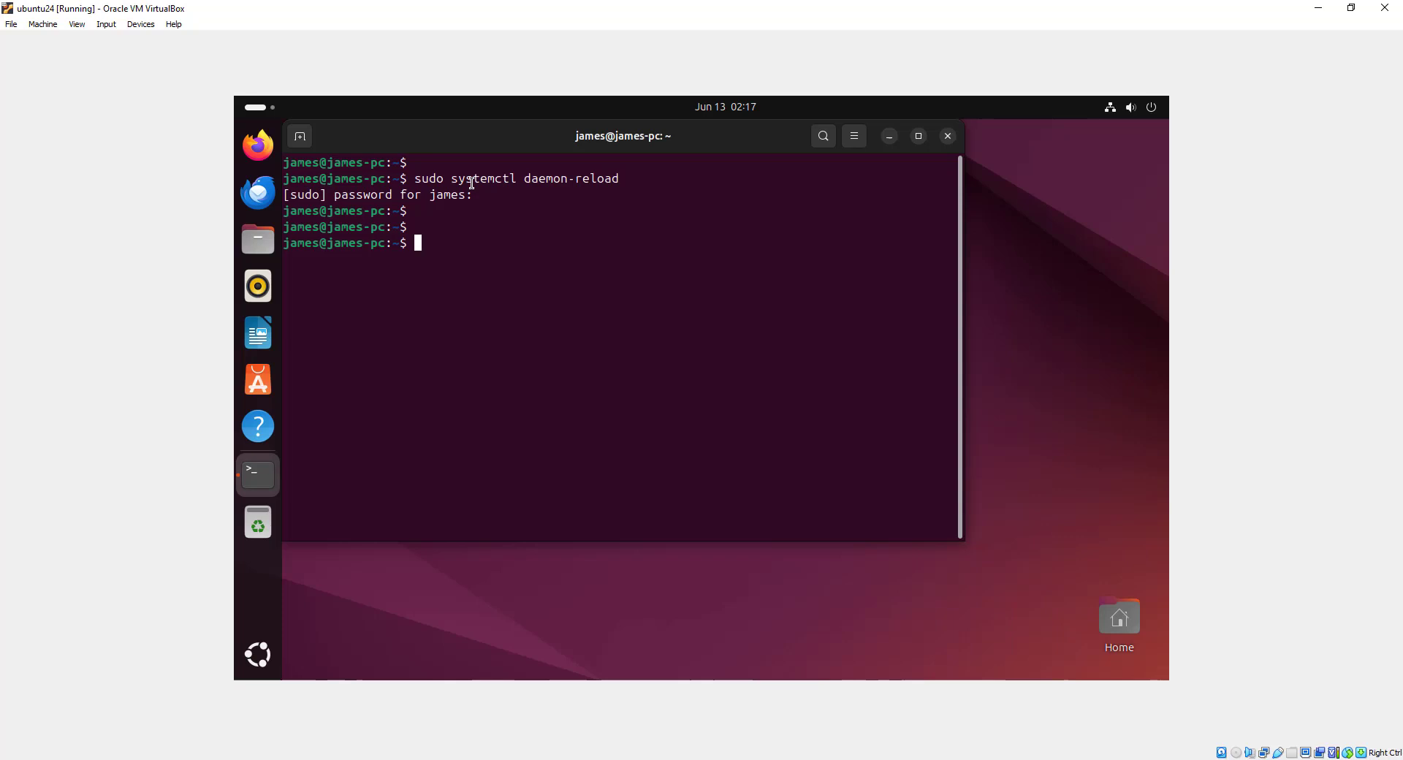
Step: Run sudo apt update to refresh package lists, then clear the terminal
text(sudo)
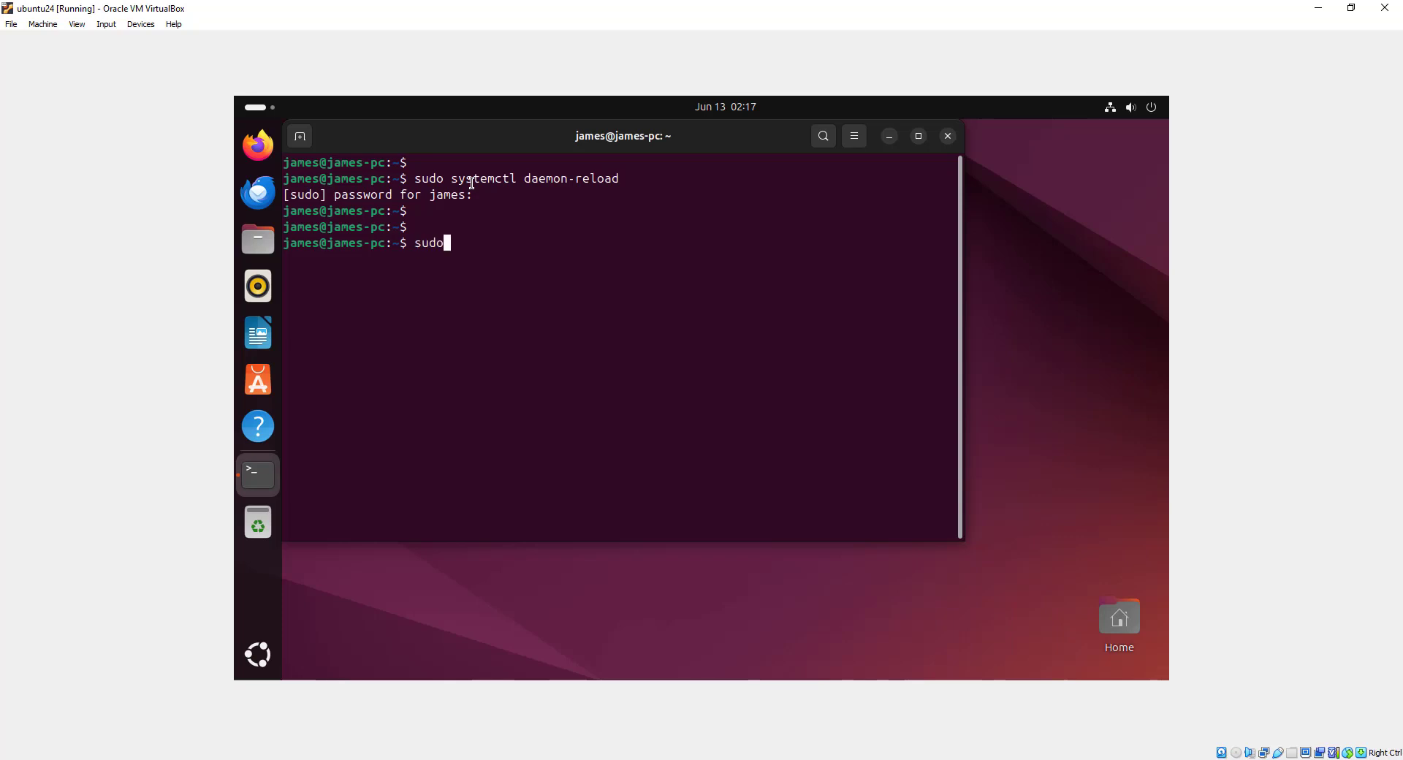
text(apt update)
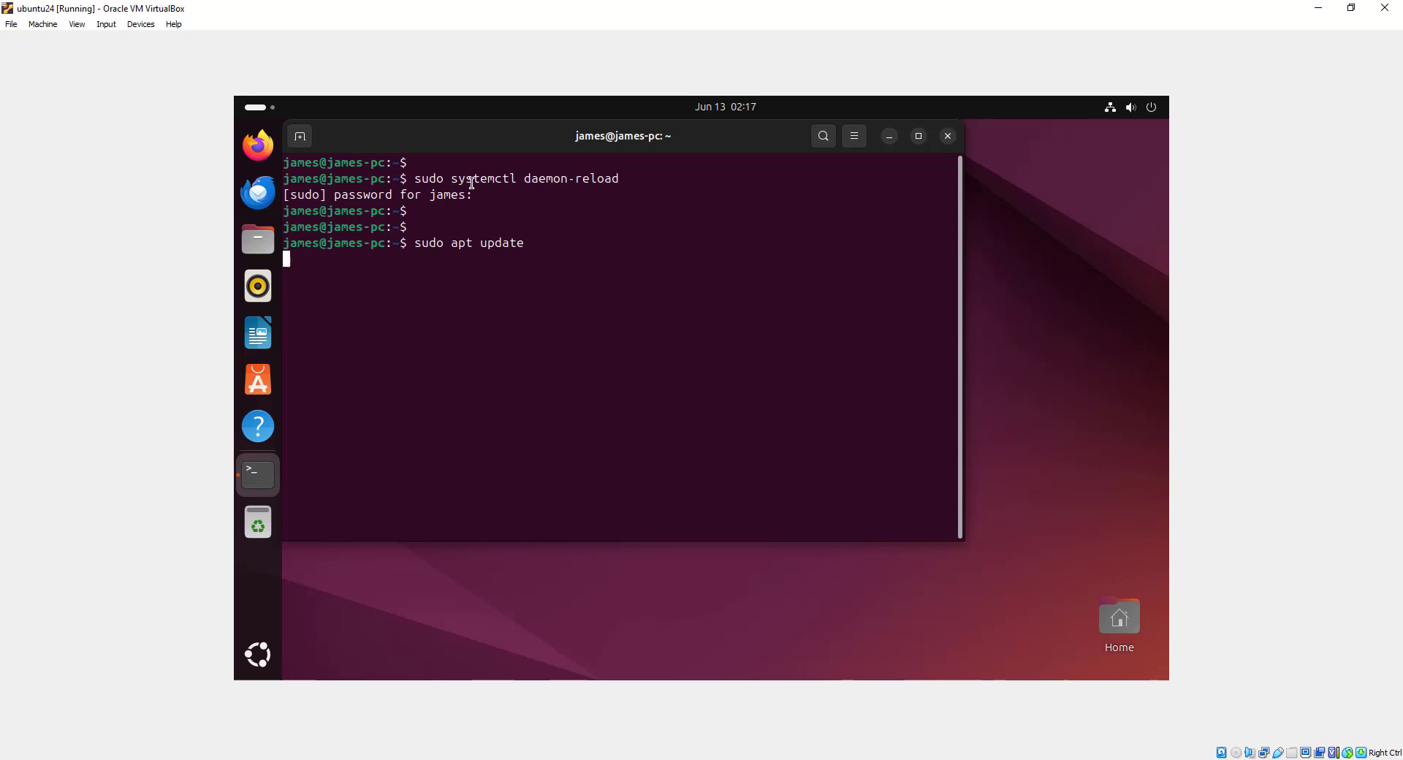
key(Return)
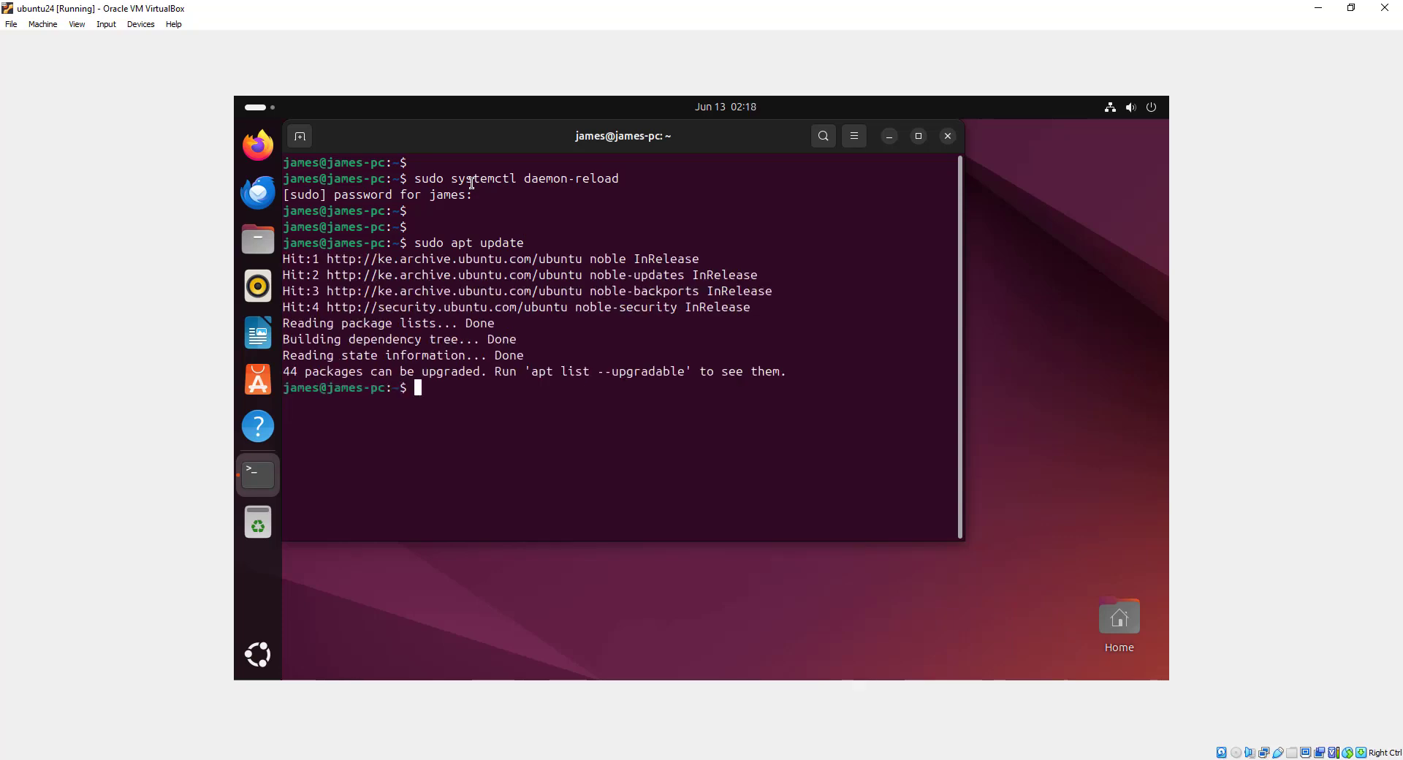
key(Return)
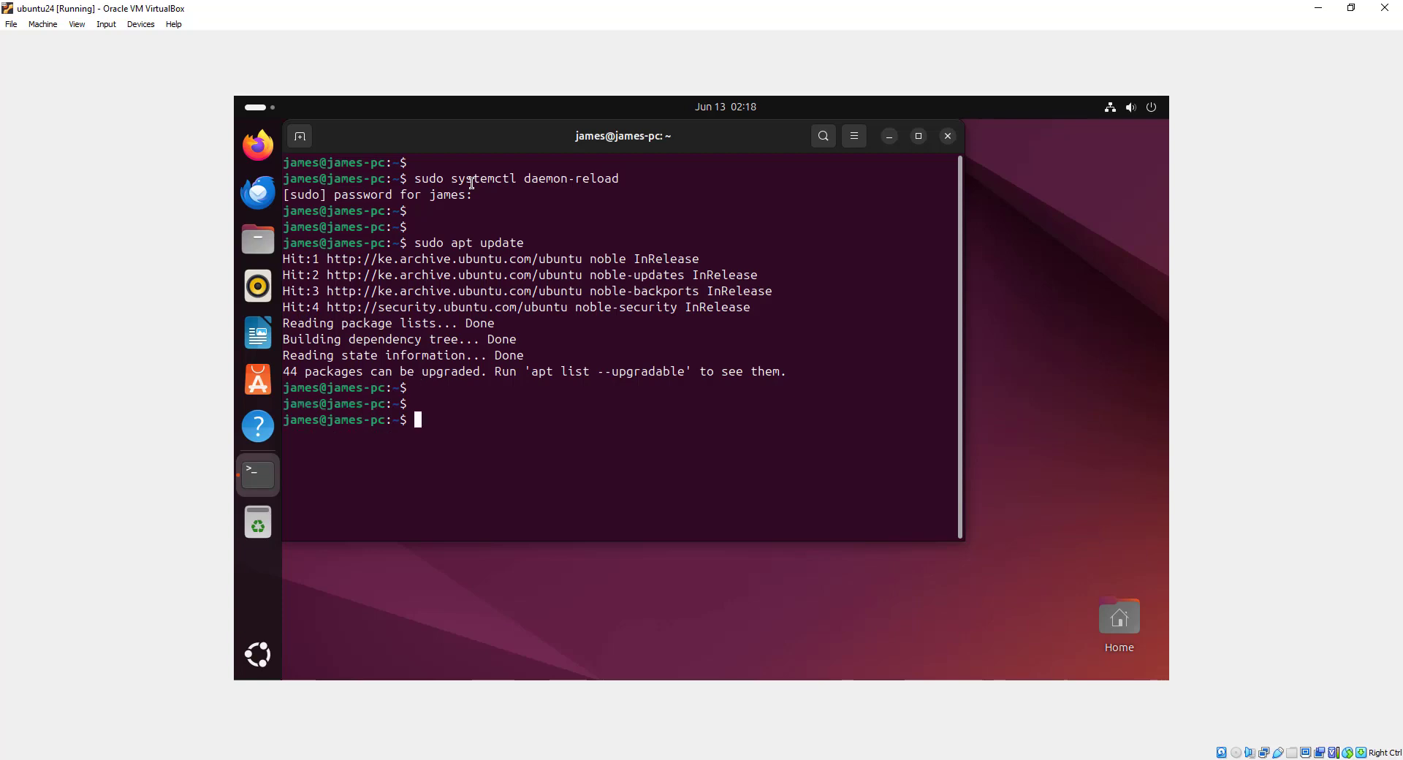
text(clear)
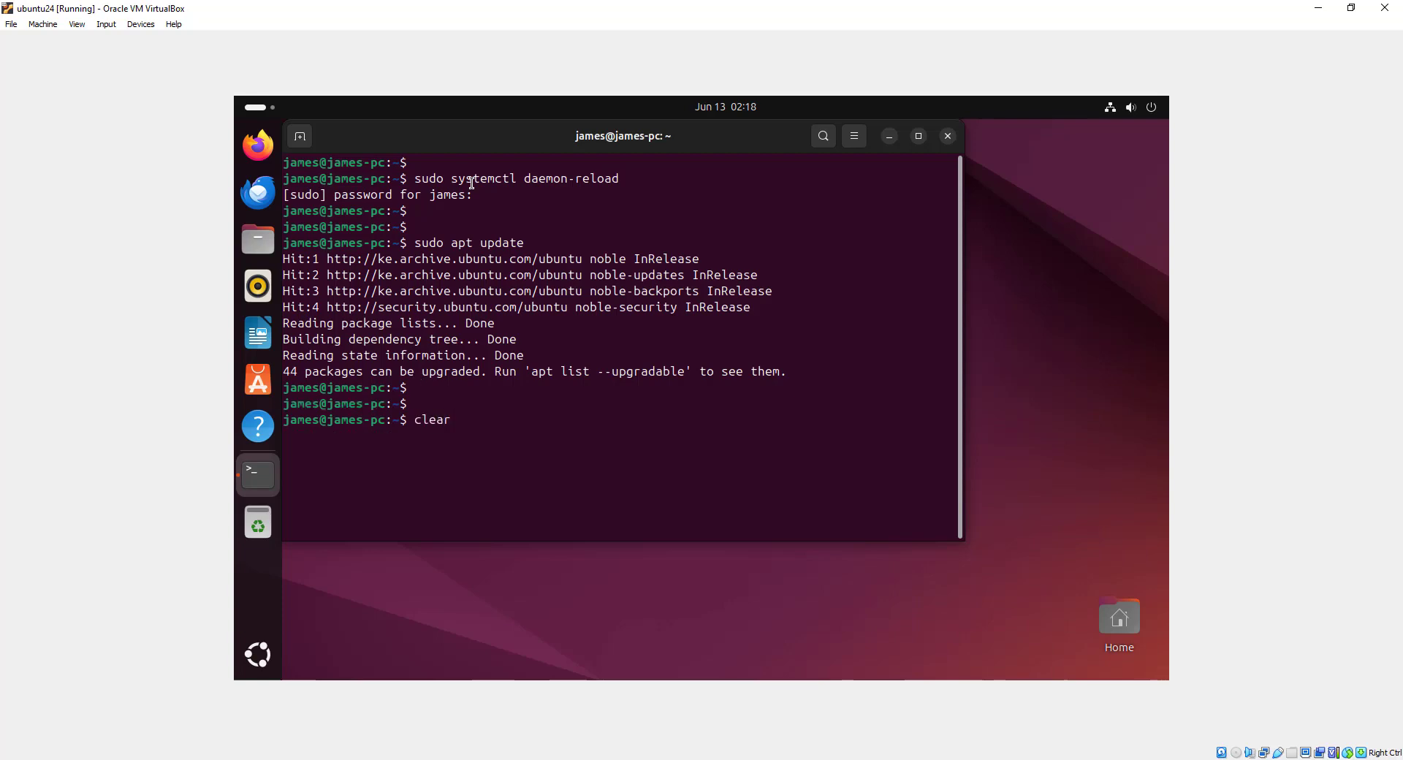
key(Return)
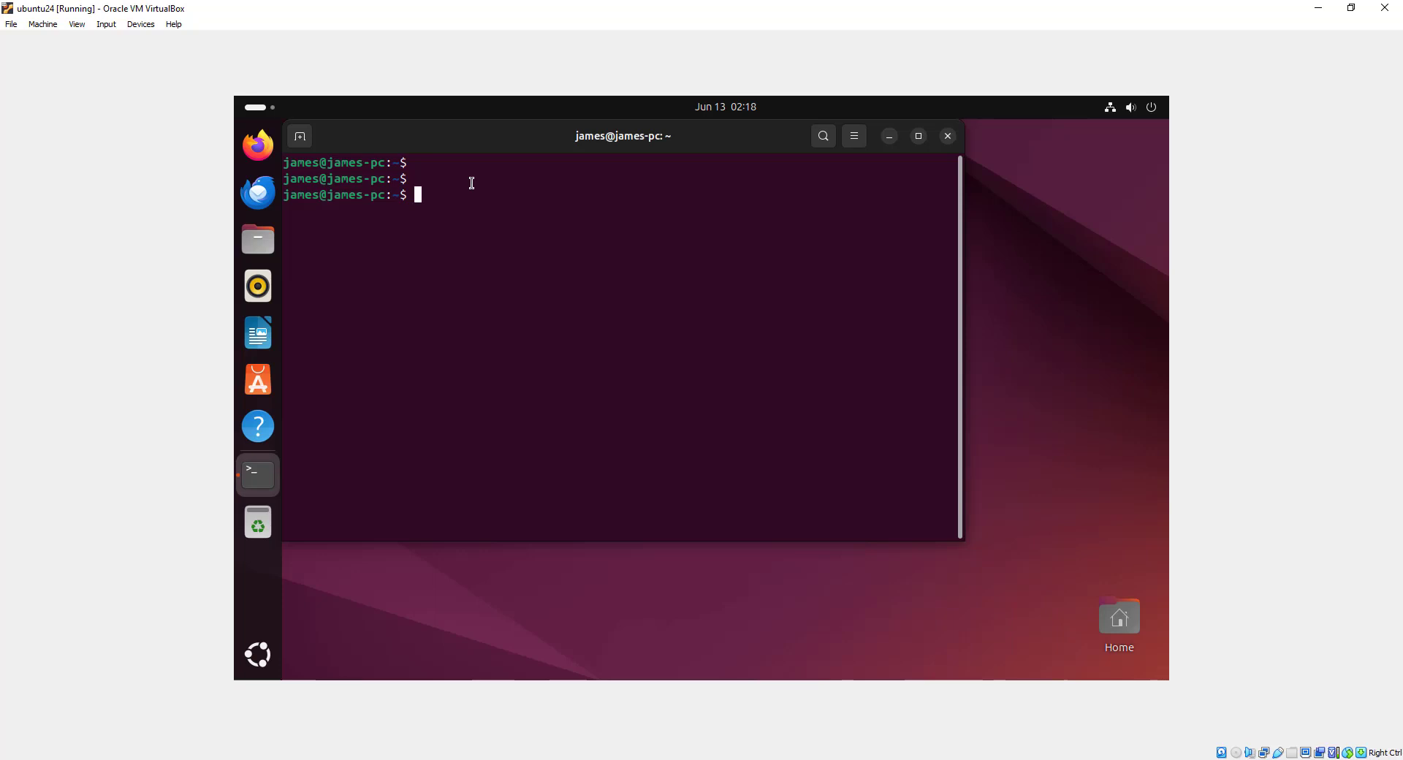
Step: Run sudo apt install dkms build-essential linux-headers-$(uname -r) in the guest terminal
text(sudo apt)
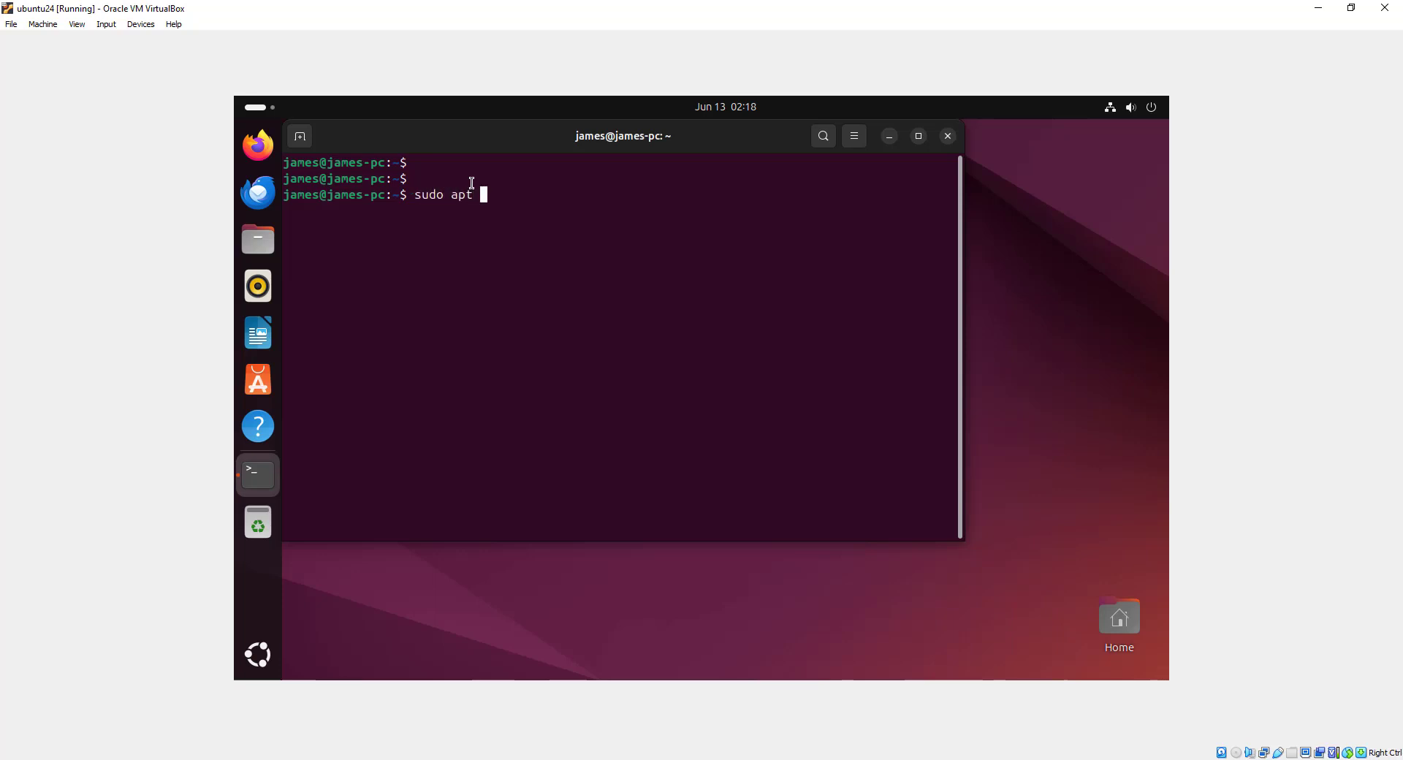
text(install)
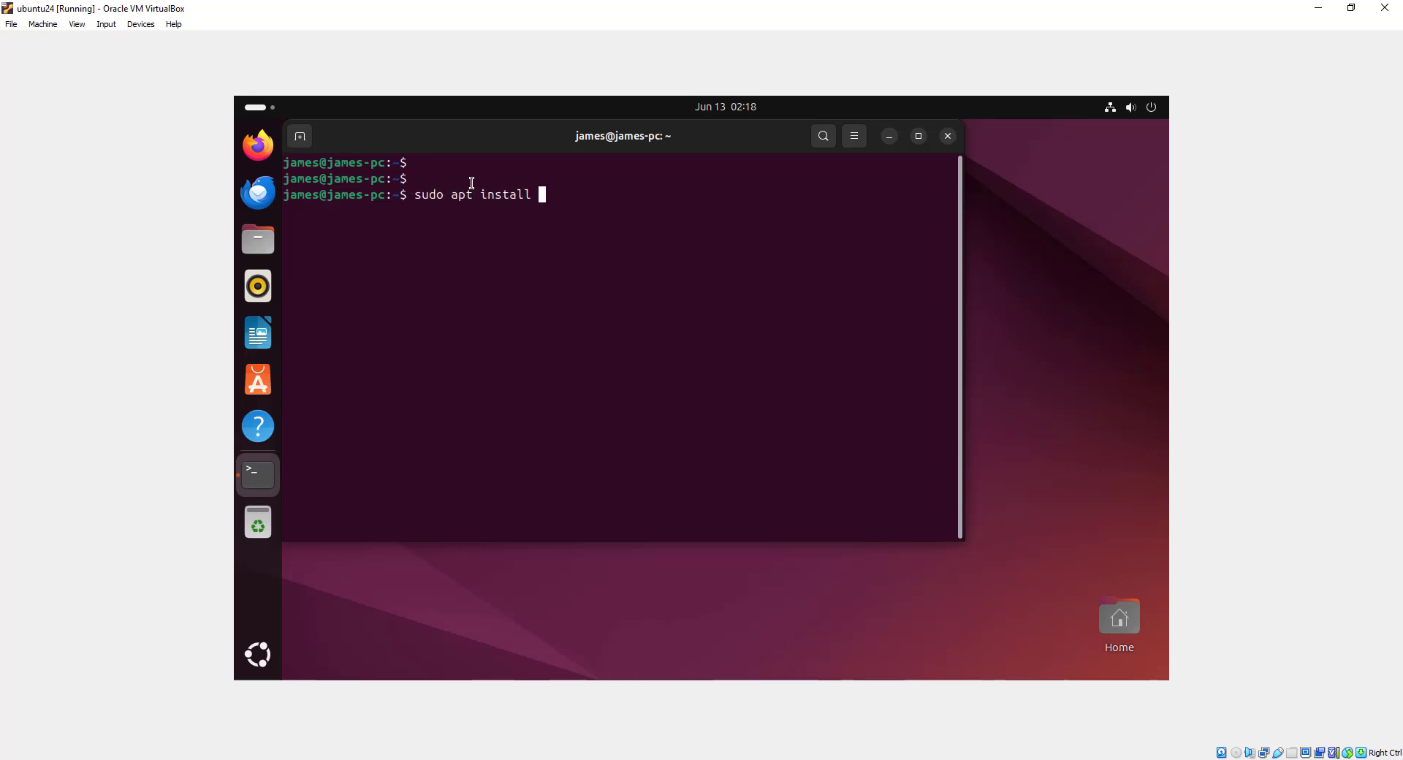
text(dkms)
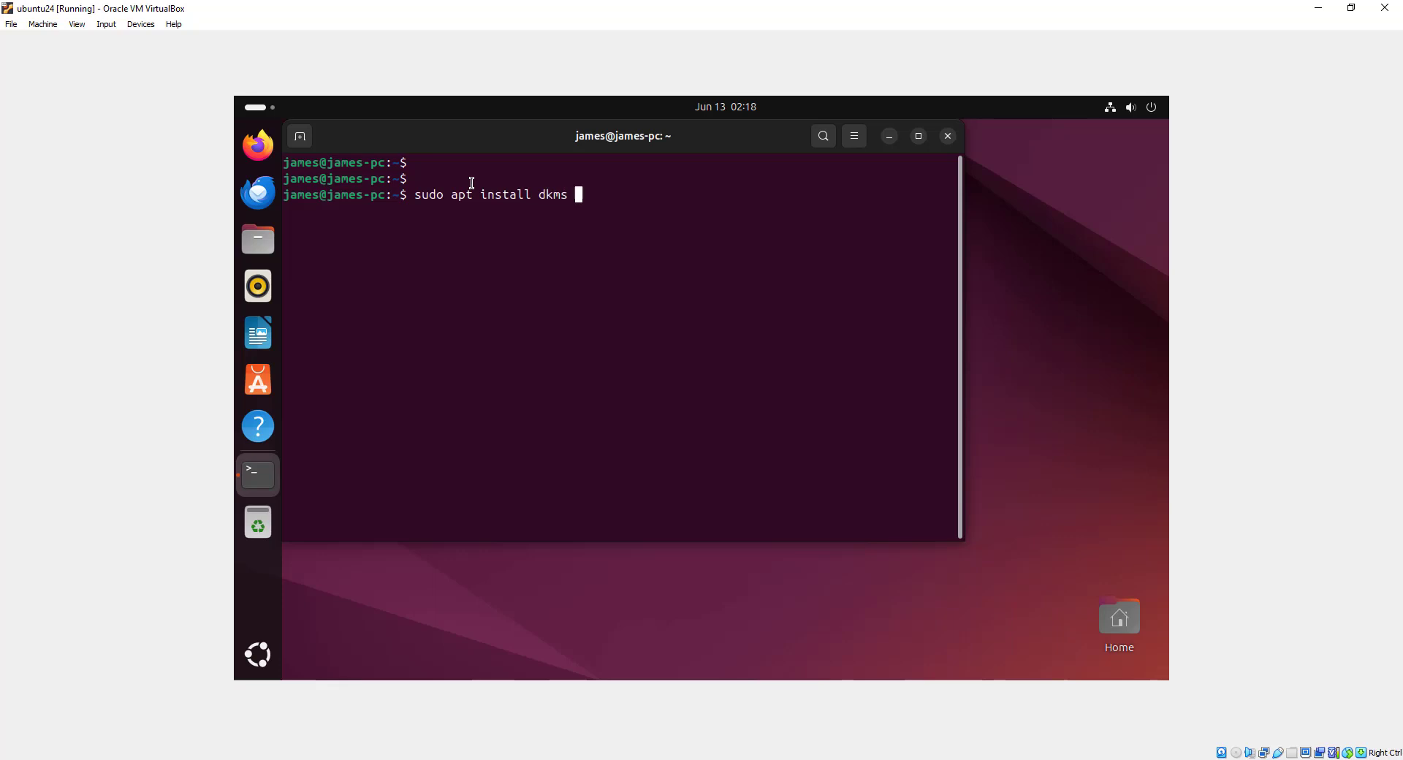
text(build-e)
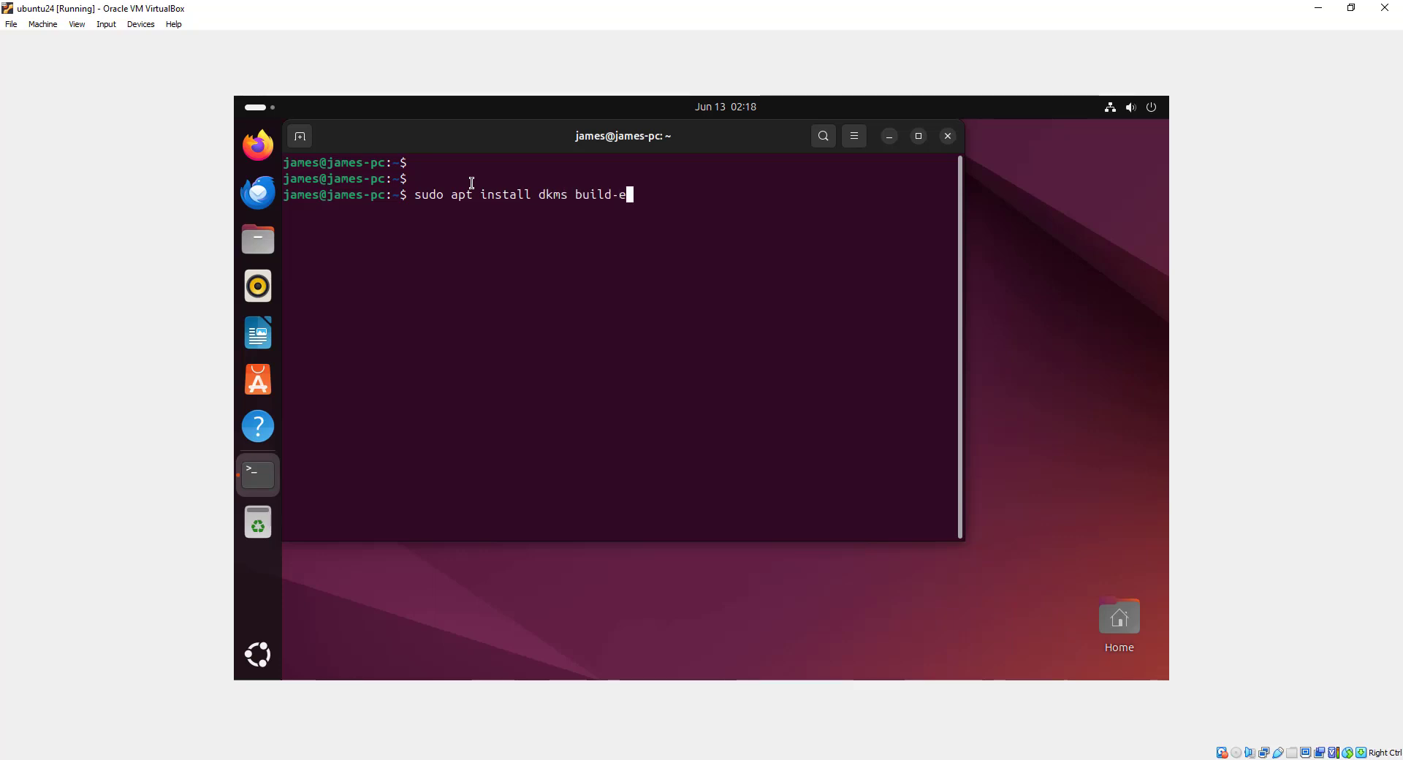
text(sse)
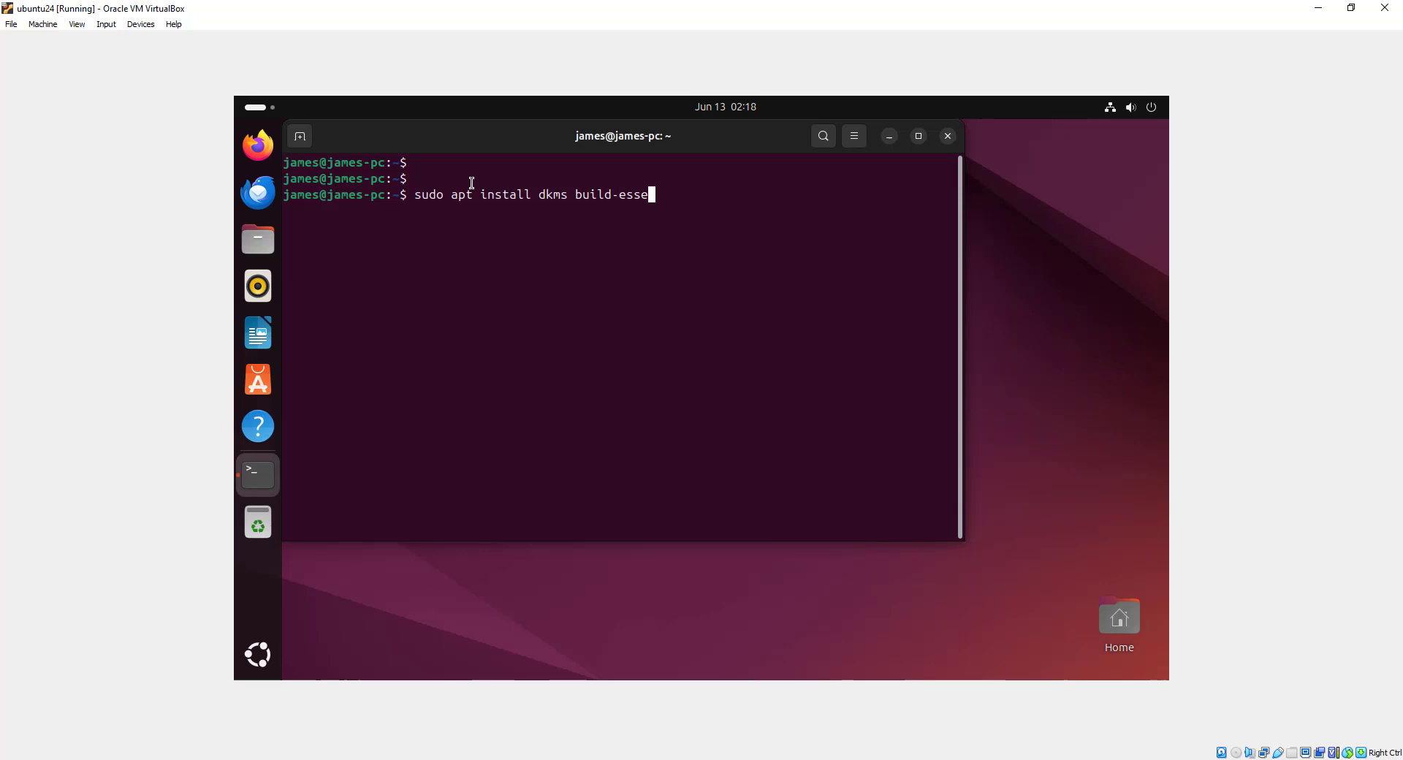
text(tial)
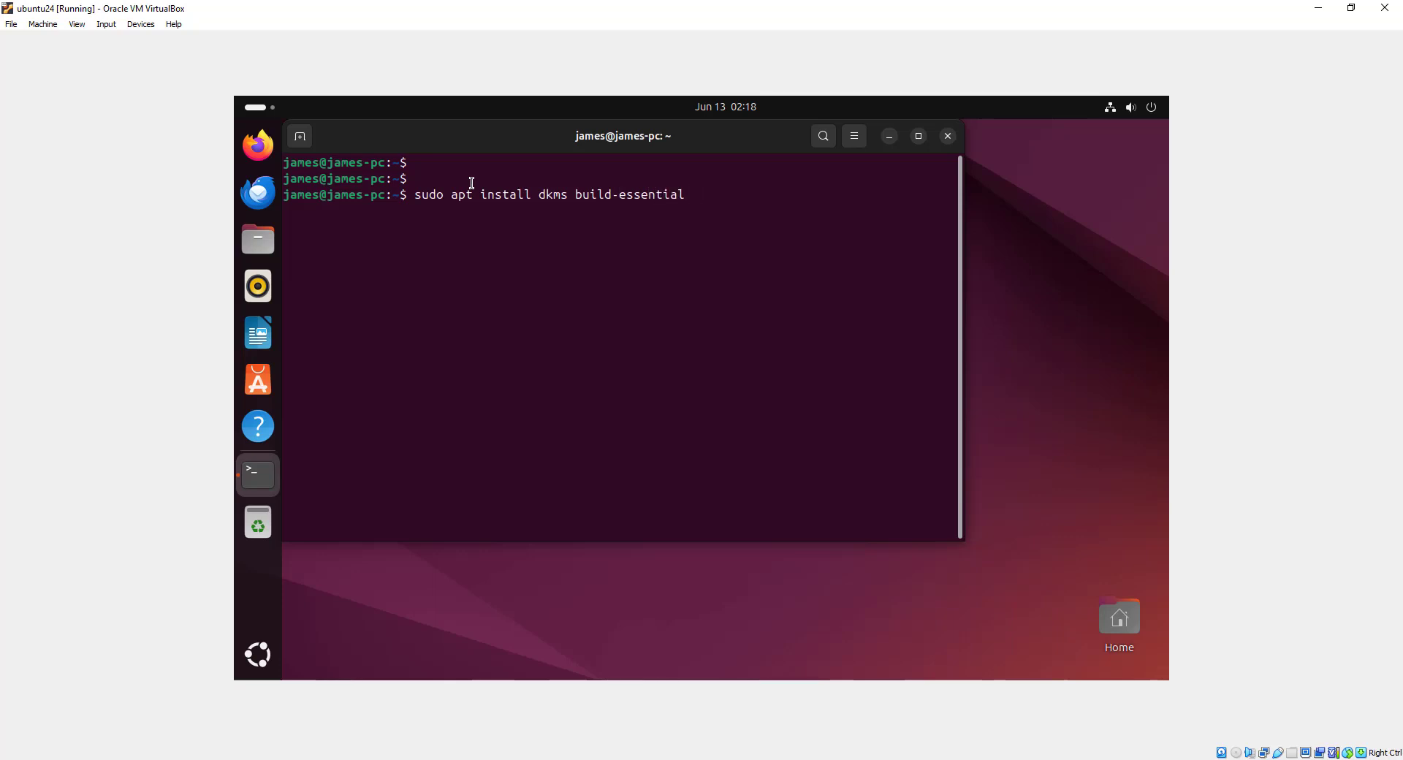
text(linux)
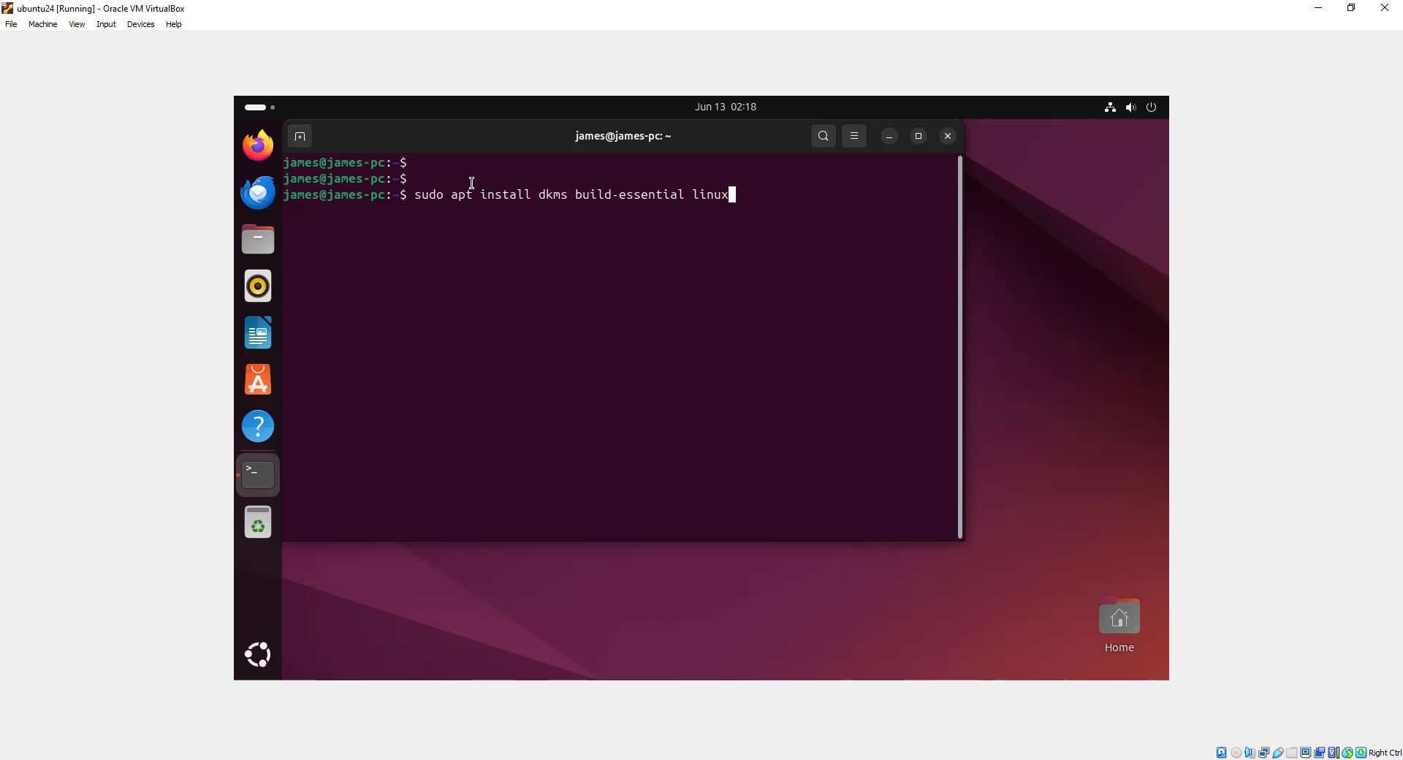
text(-)
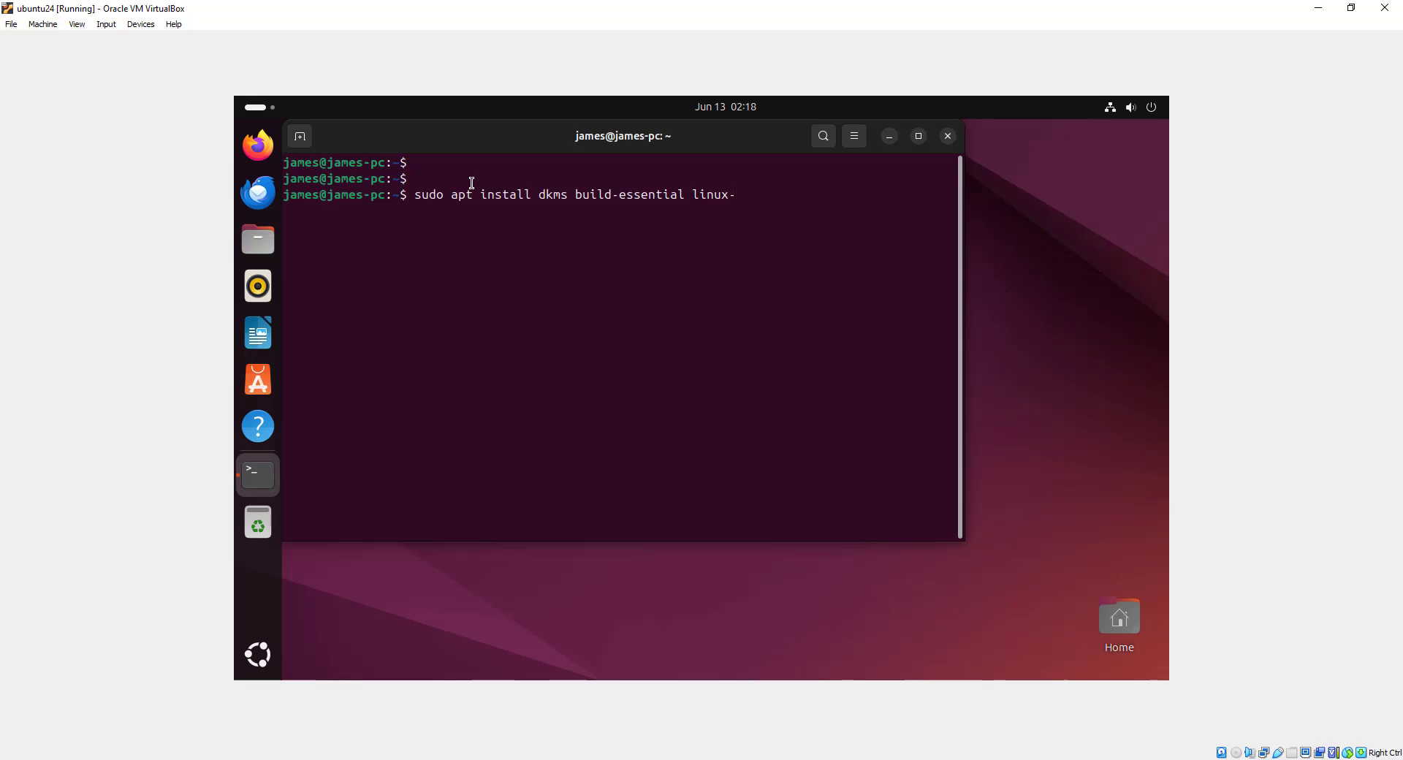
text(headers)
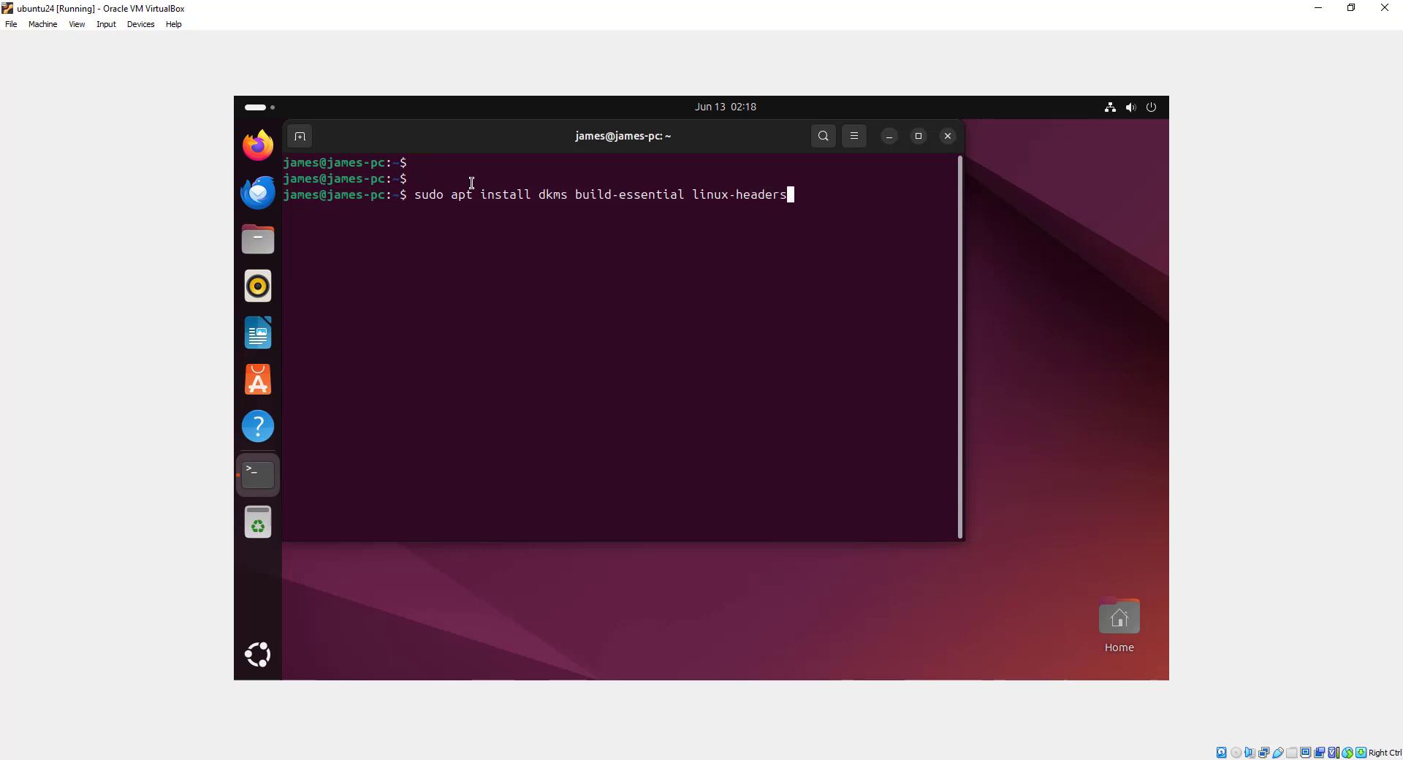
text(-)
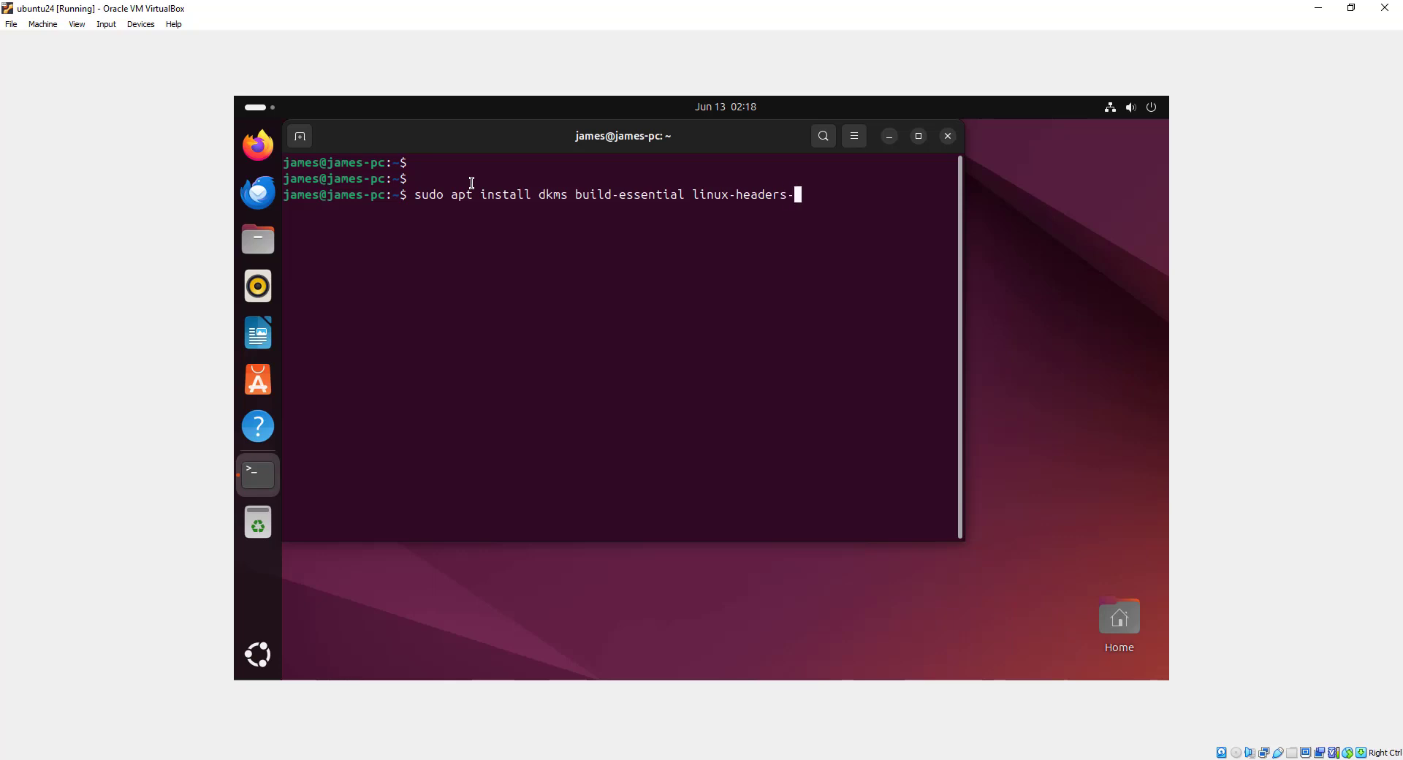
text($)
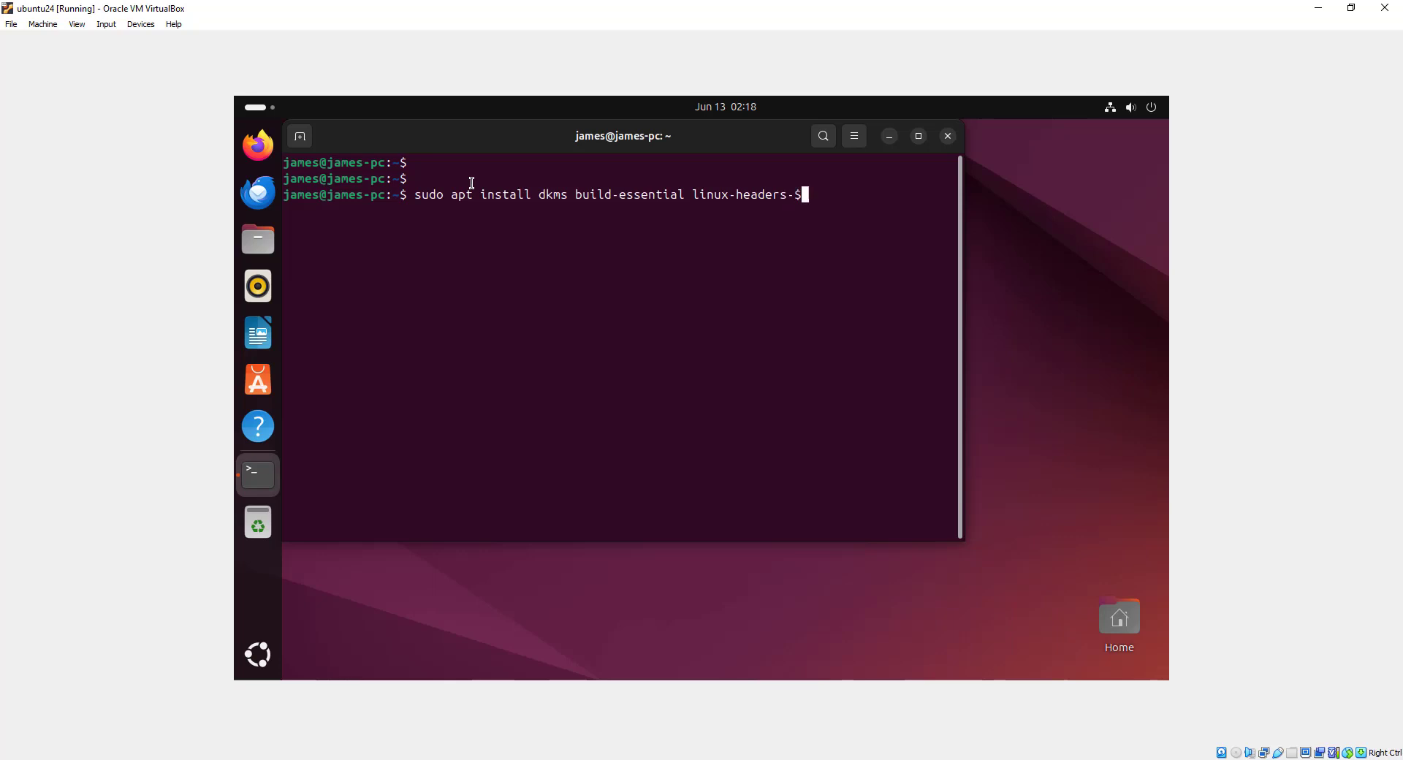
text((uname)
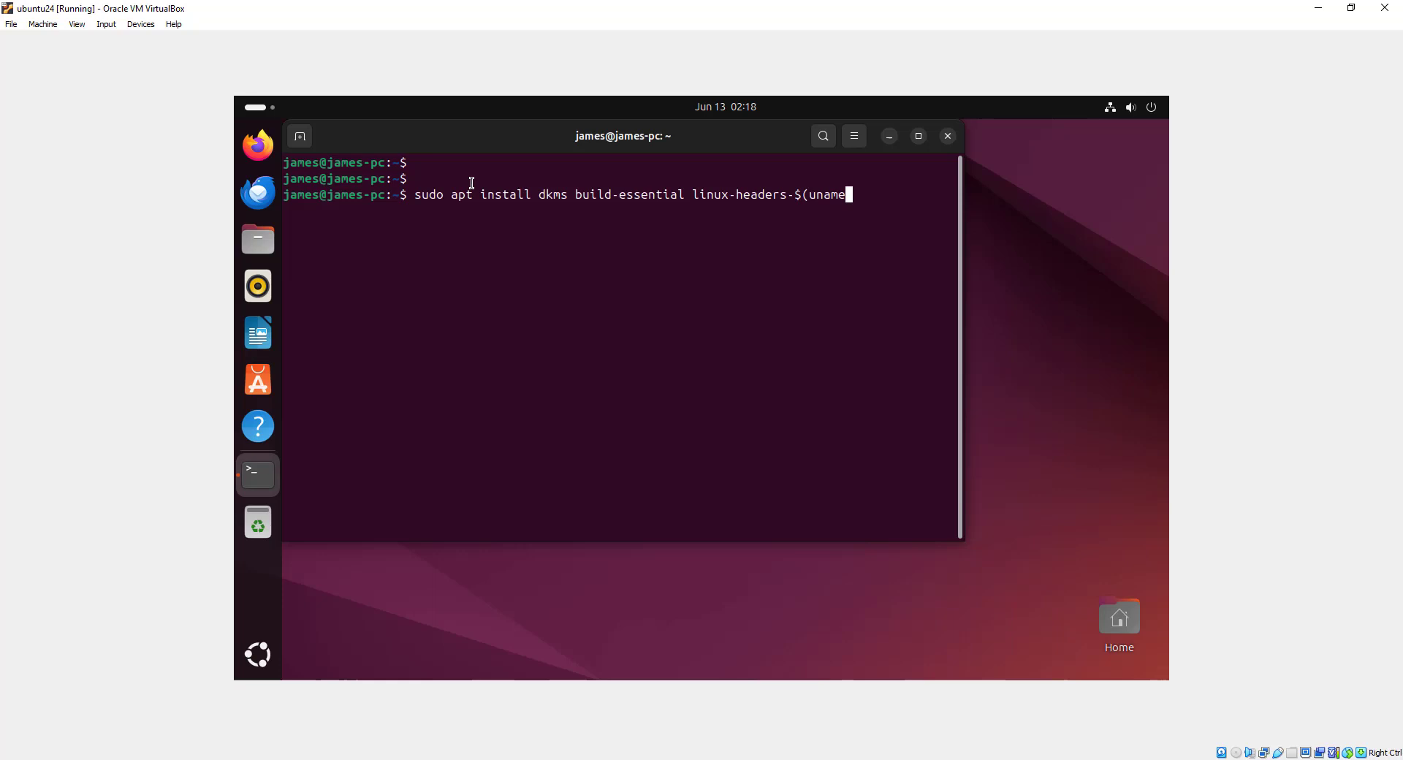
text(-r))
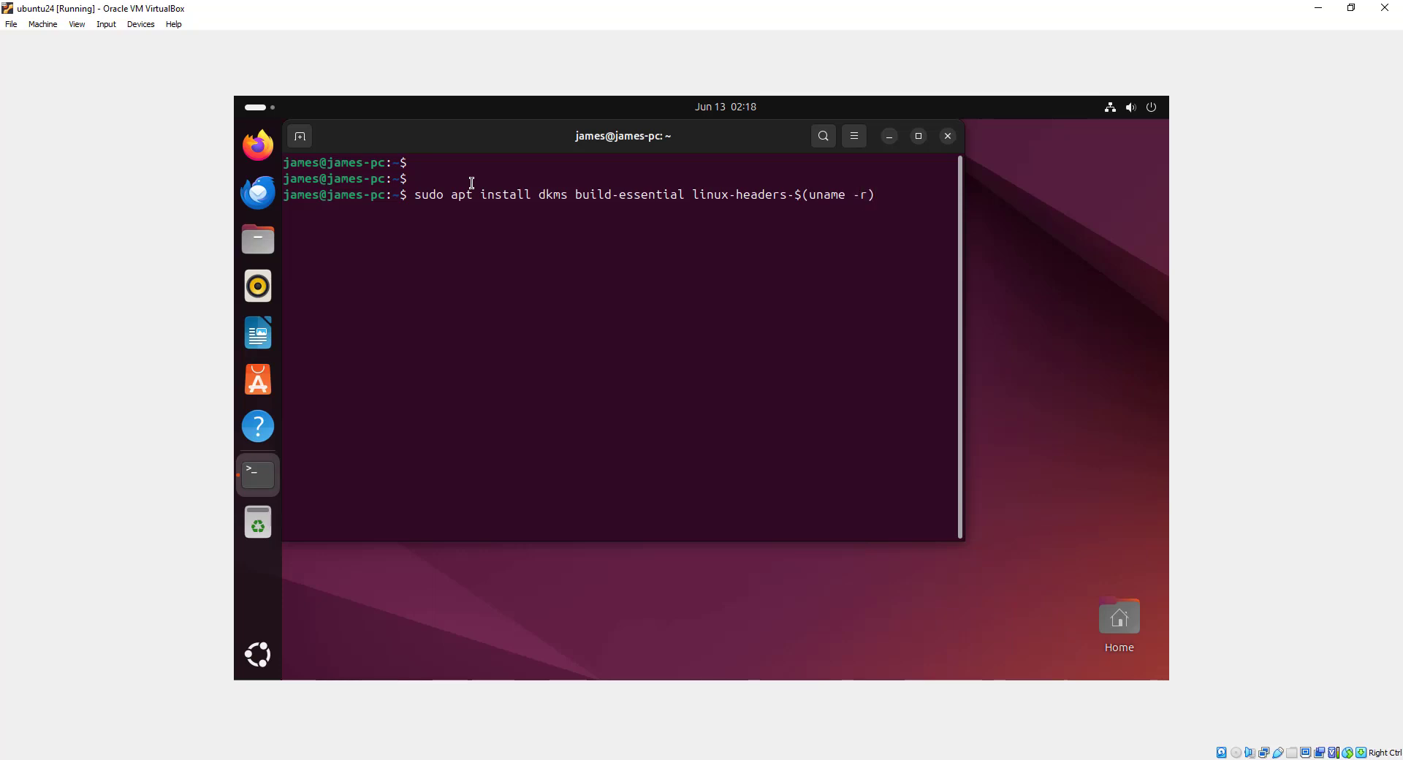
key(Return)
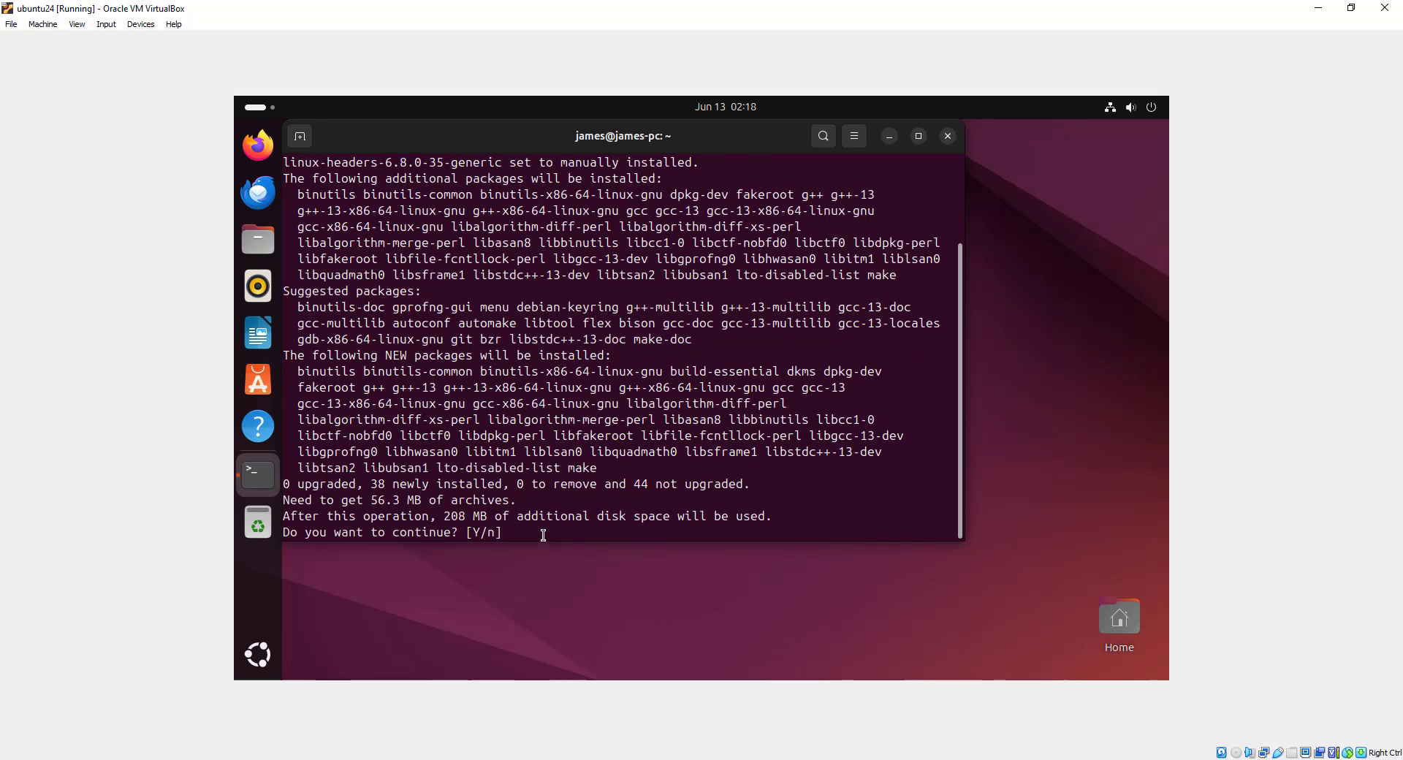
Step: Answer Y to confirm installing the 38 new build packages
text(Y)
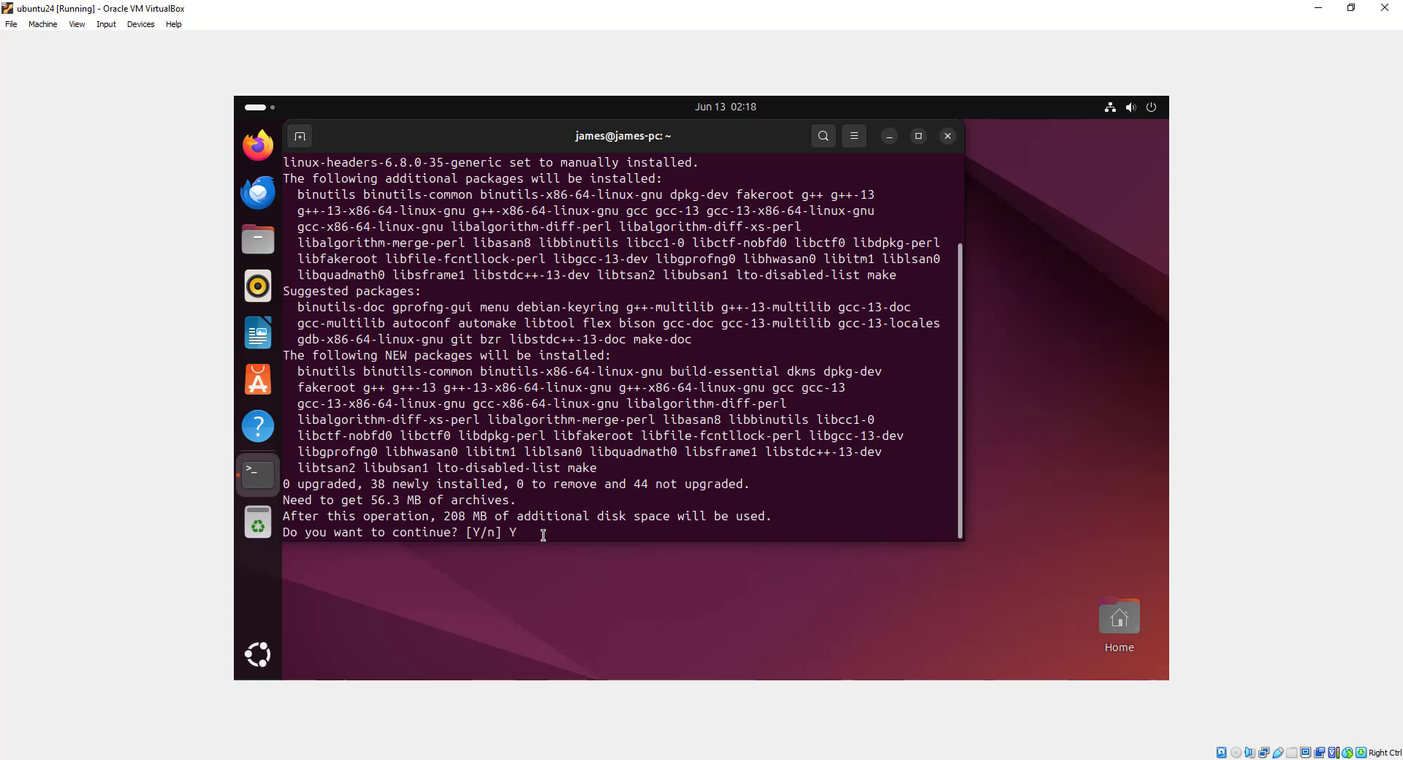
key(Return)
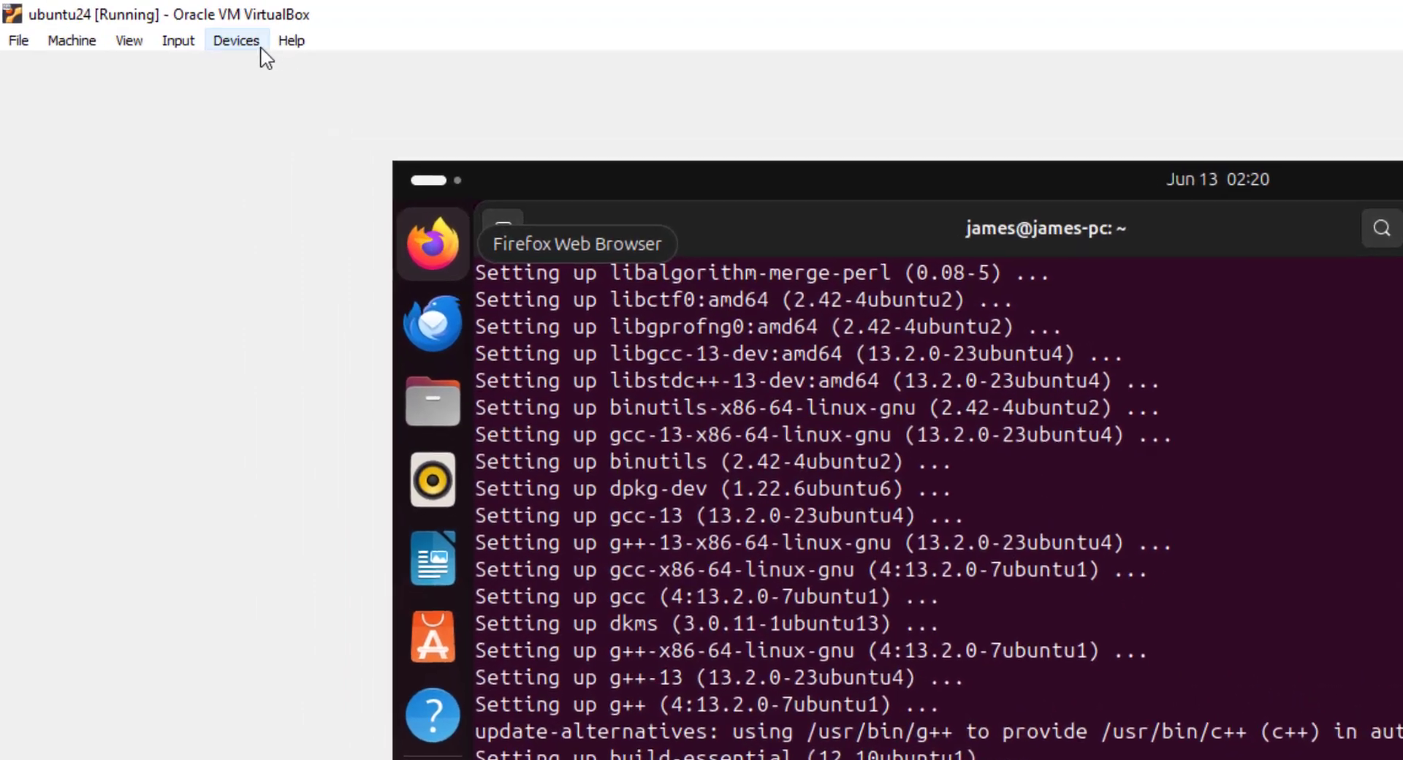
Step: Open the VirtualBox Devices menu to insert the Guest Additions CD image
click(236, 40)
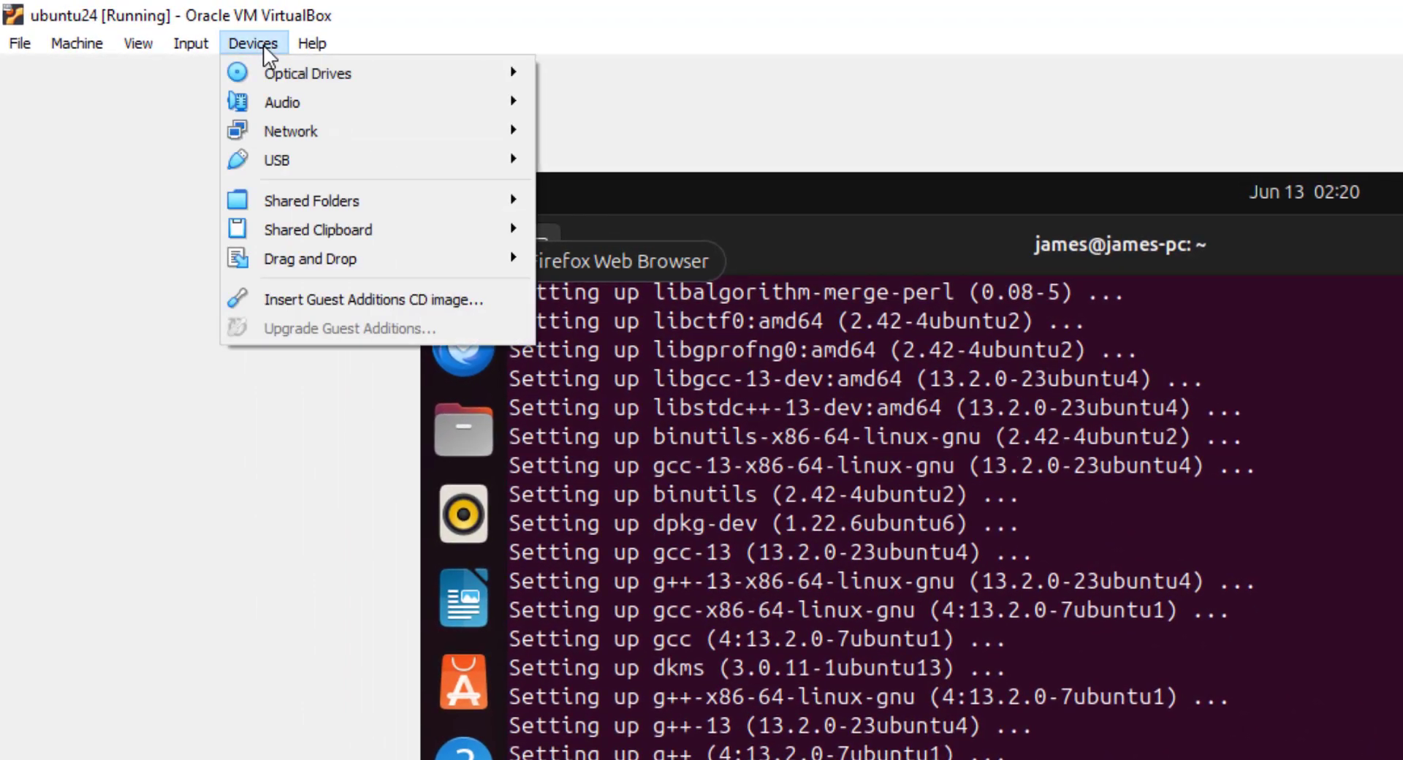
mouse_move(350, 259)
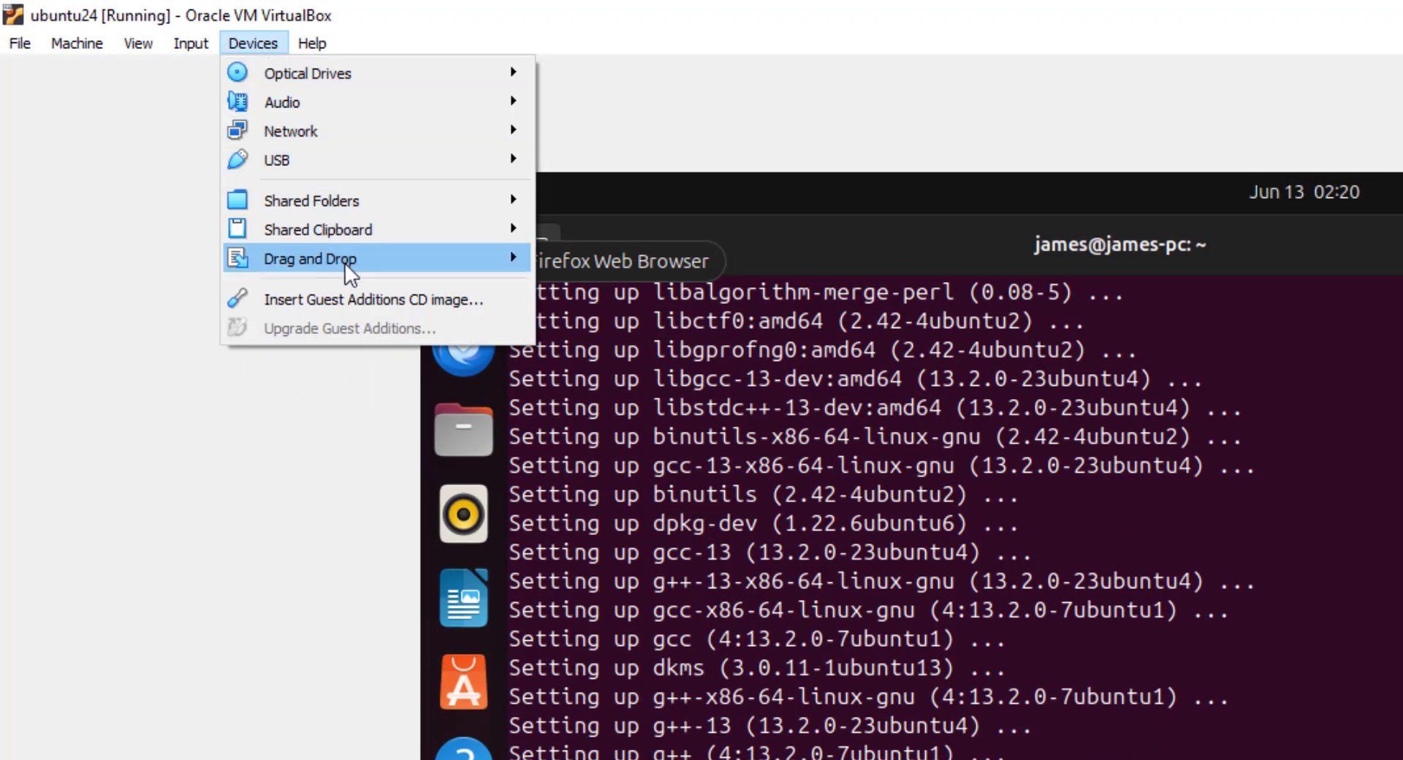
mouse_move(371, 299)
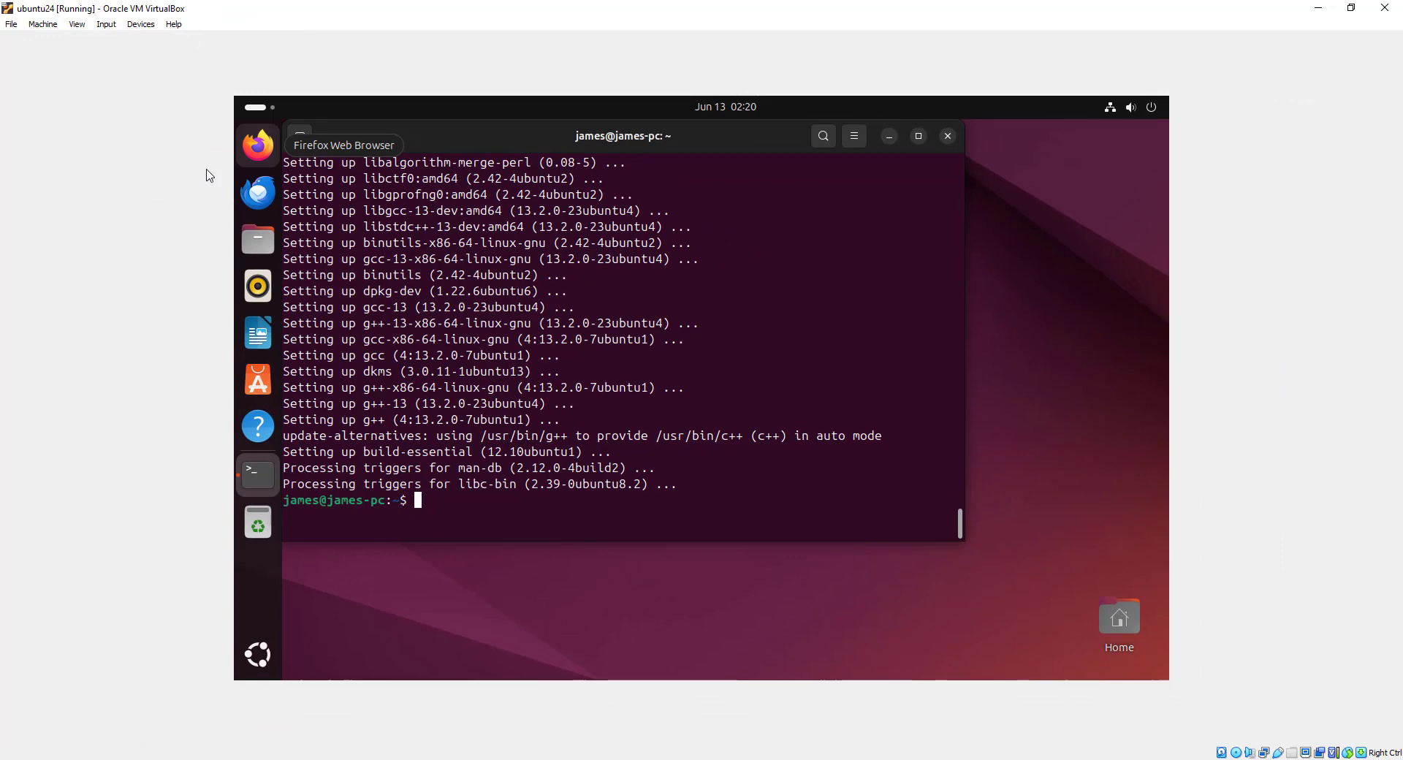
mouse_move(256, 522)
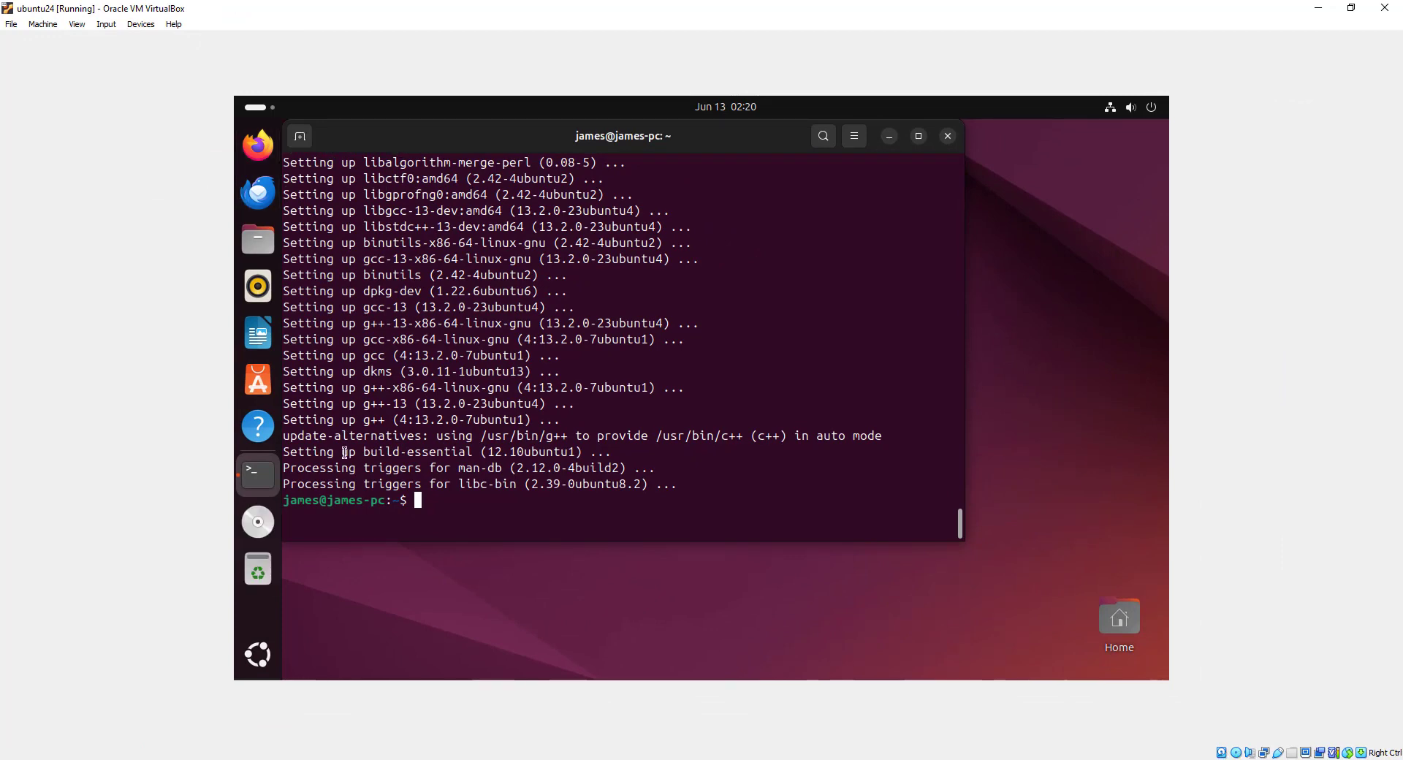
mouse_move(257, 522)
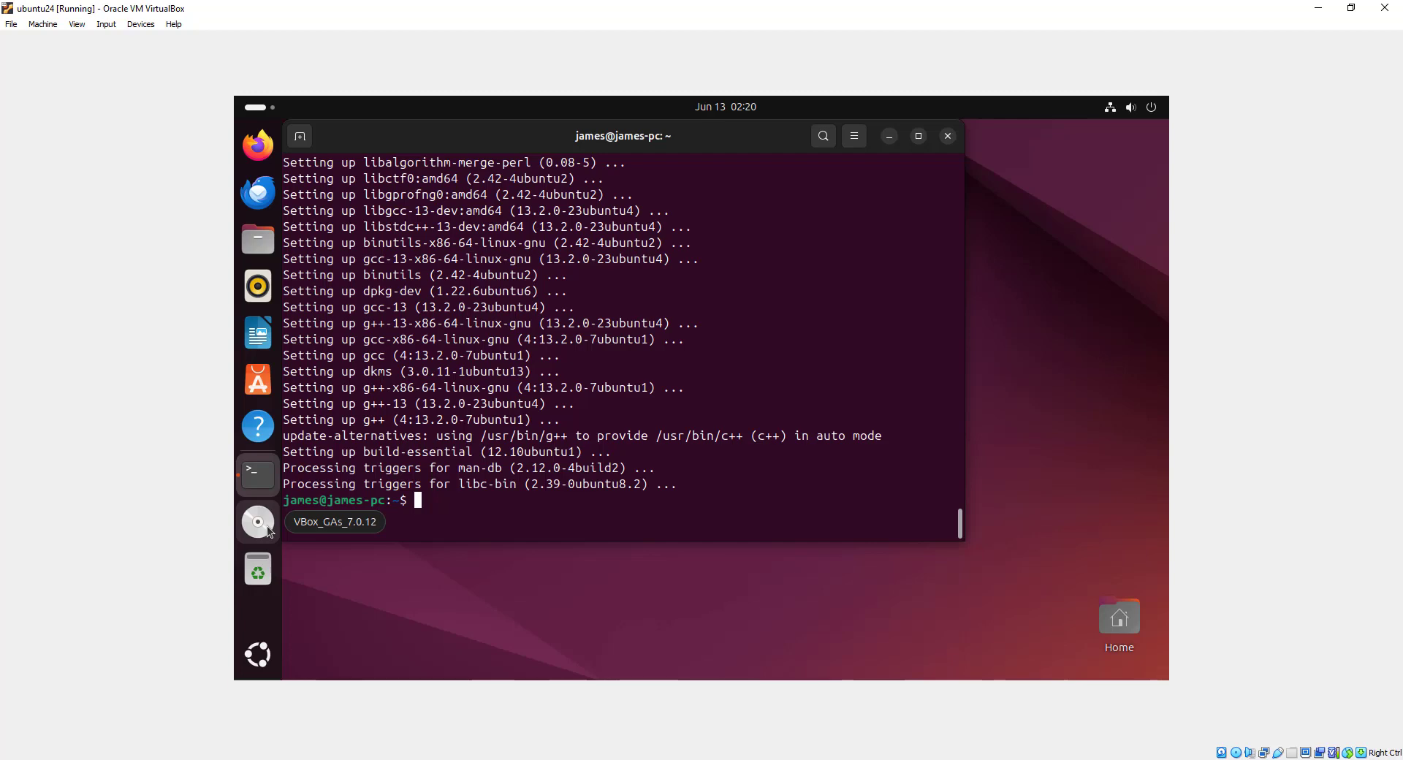
mouse_move(889, 140)
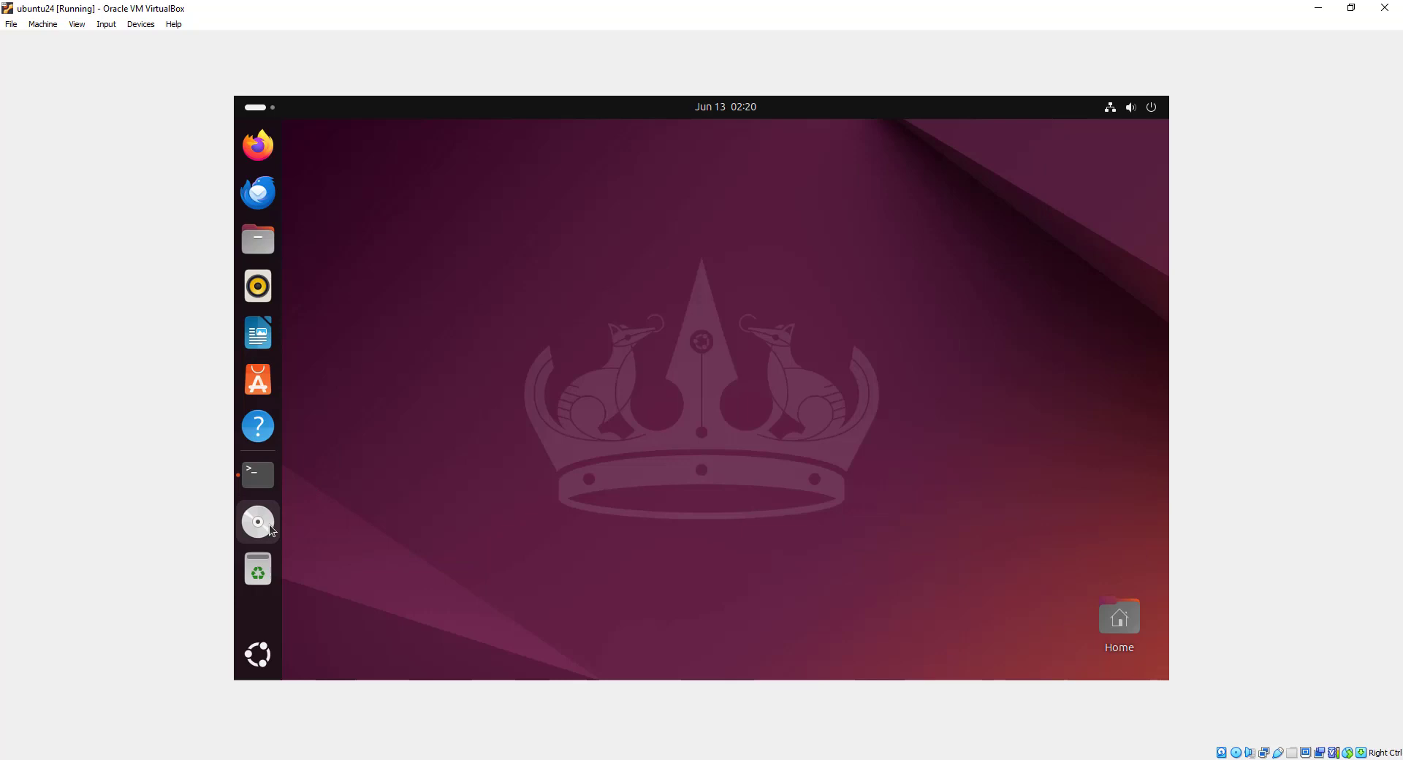
mouse_move(258, 522)
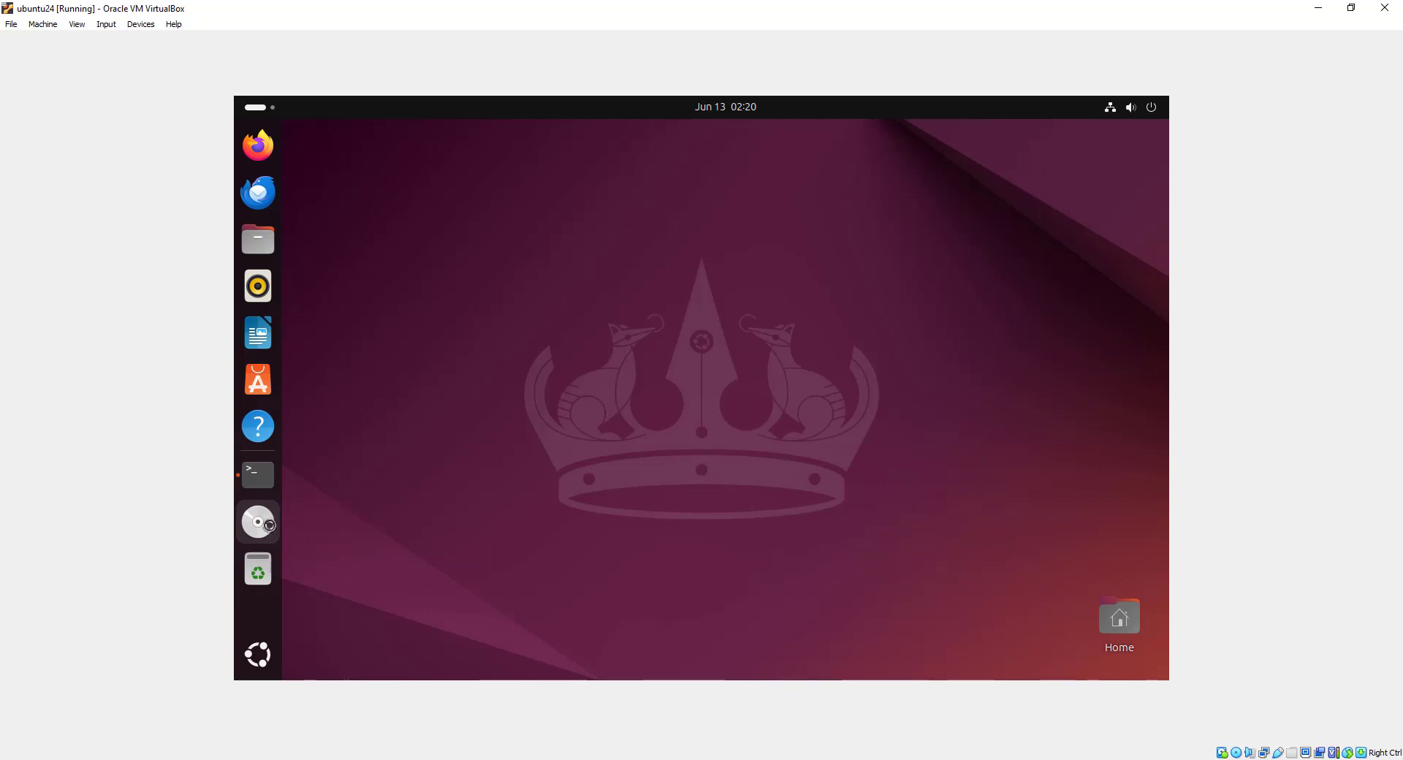
Step: Open the VBox_GAs_7.0.12 disc from the Ubuntu dock
click(258, 522)
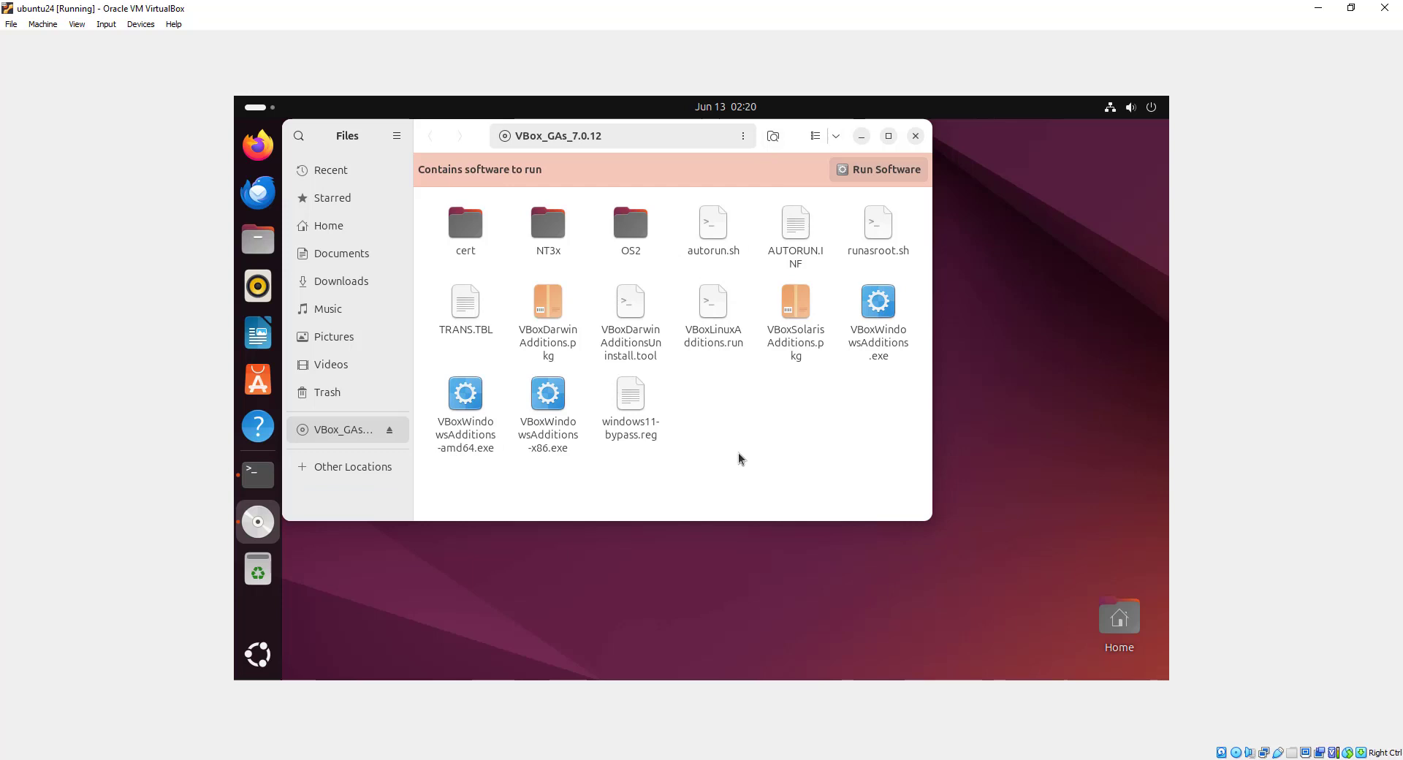
mouse_move(728, 392)
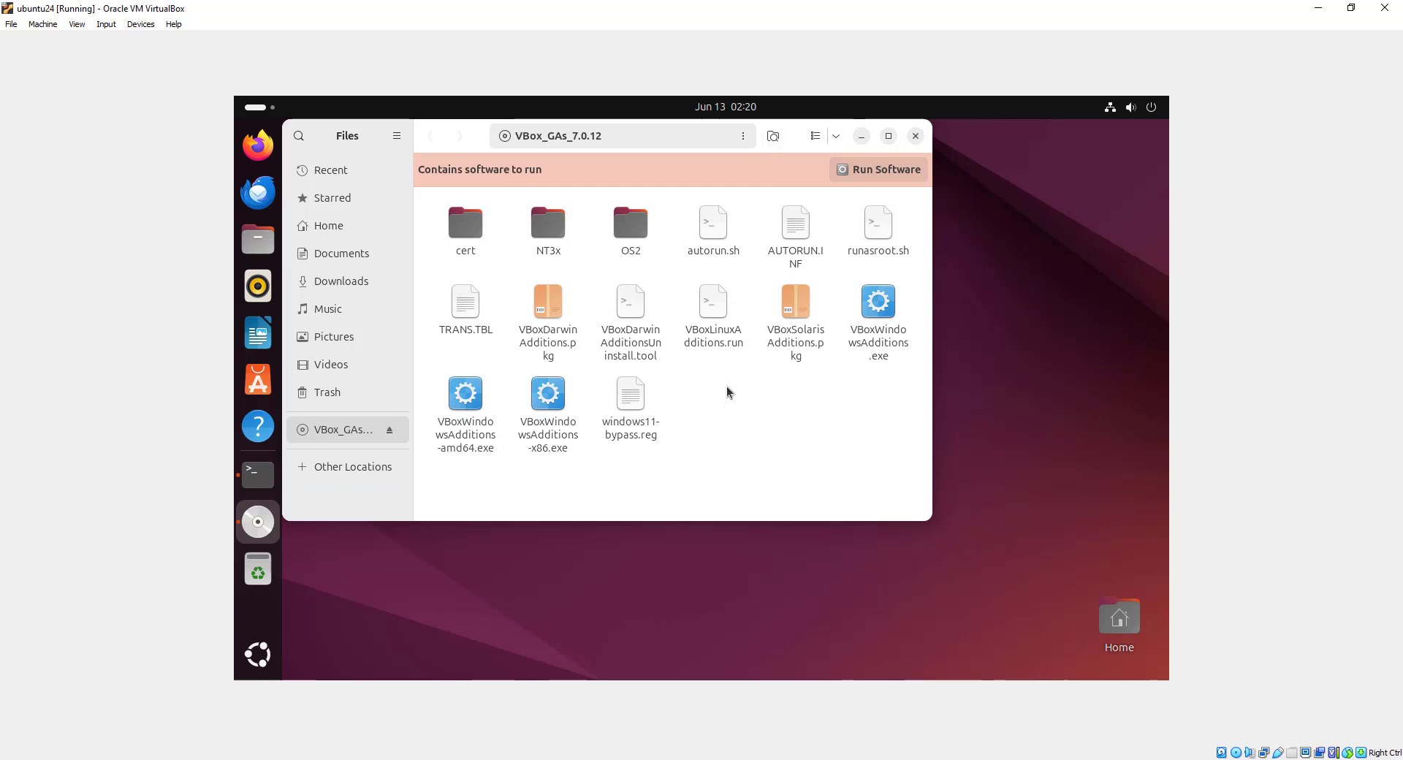
Step: Run autorun.sh from the Guest Additions disc as a program
click(713, 223)
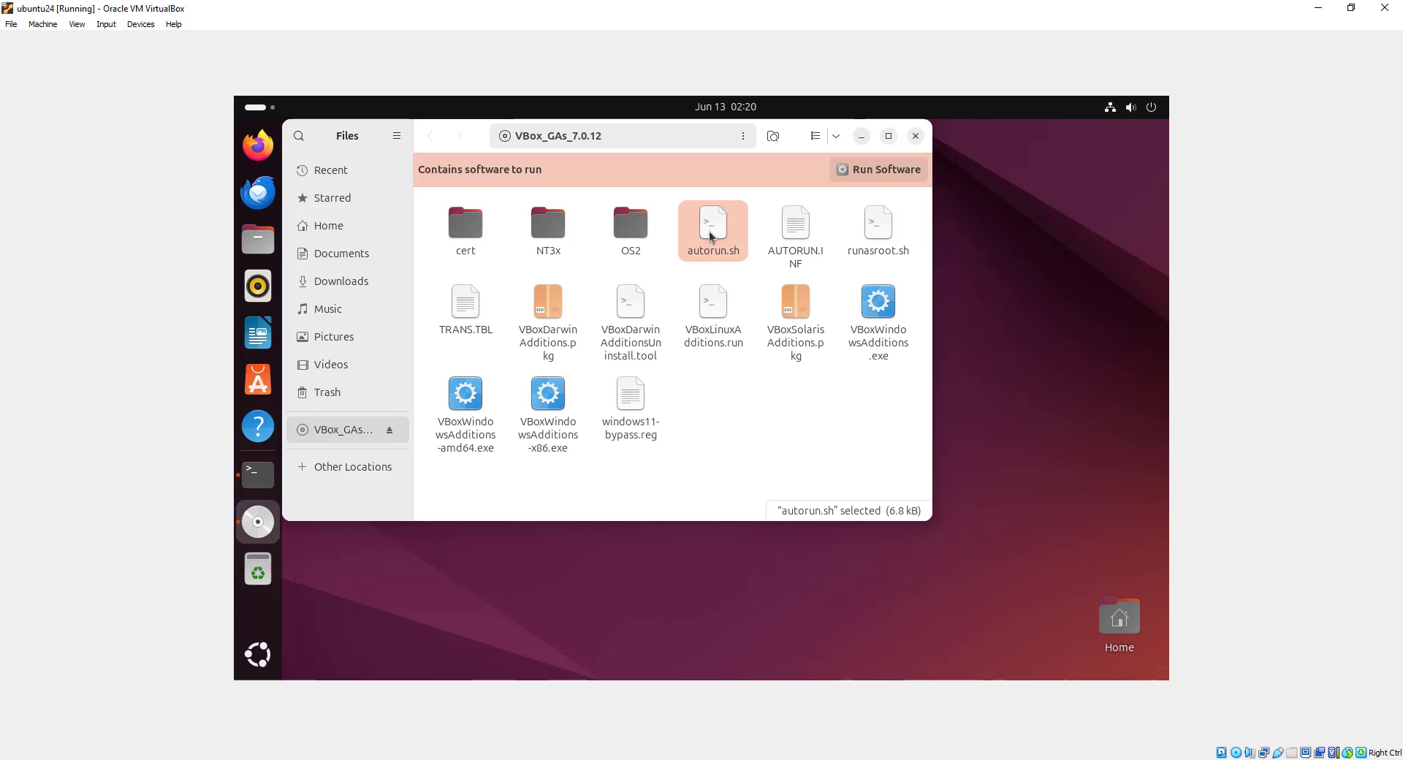
right_click(712, 230)
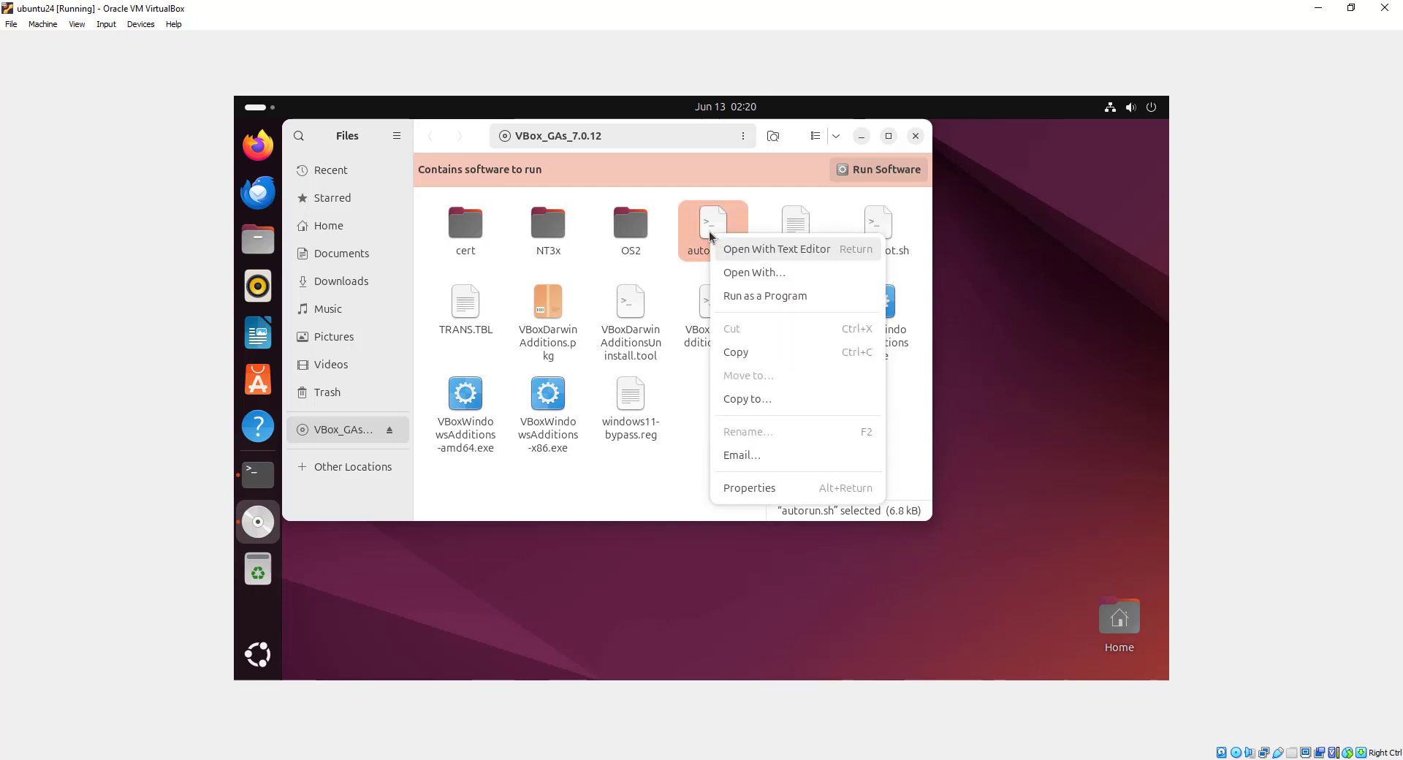
mouse_move(746, 272)
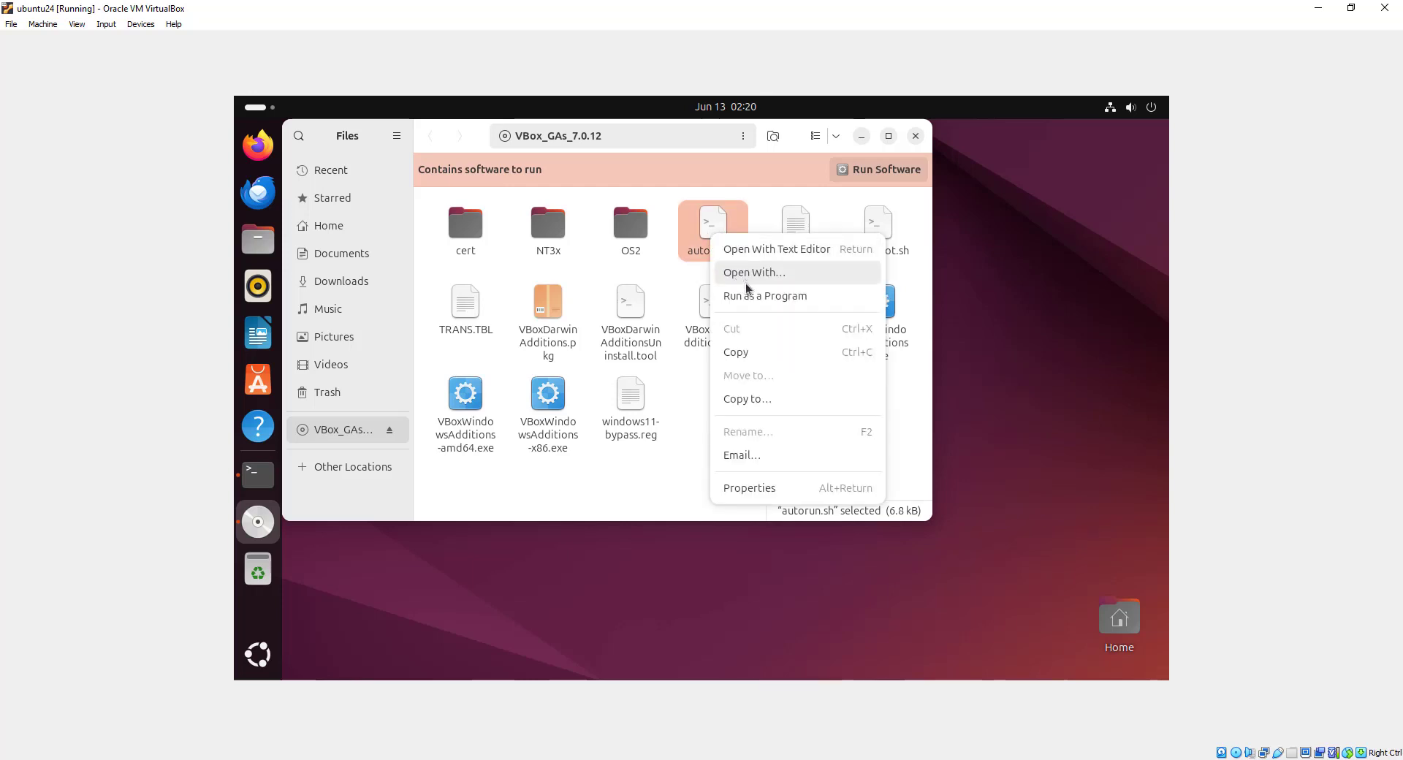
click(764, 295)
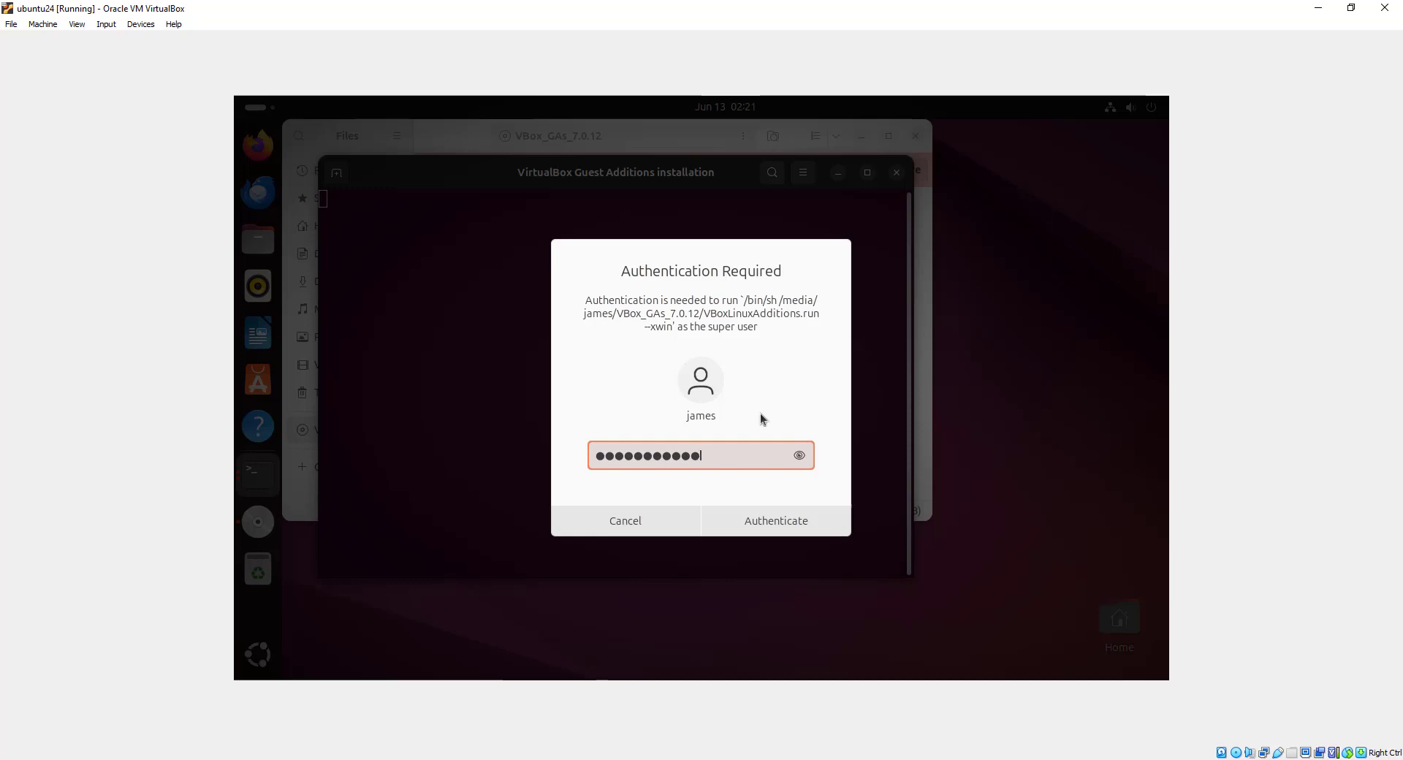
Step: Authenticate the Guest Additions installer and dismiss its window once installation completes
click(774, 521)
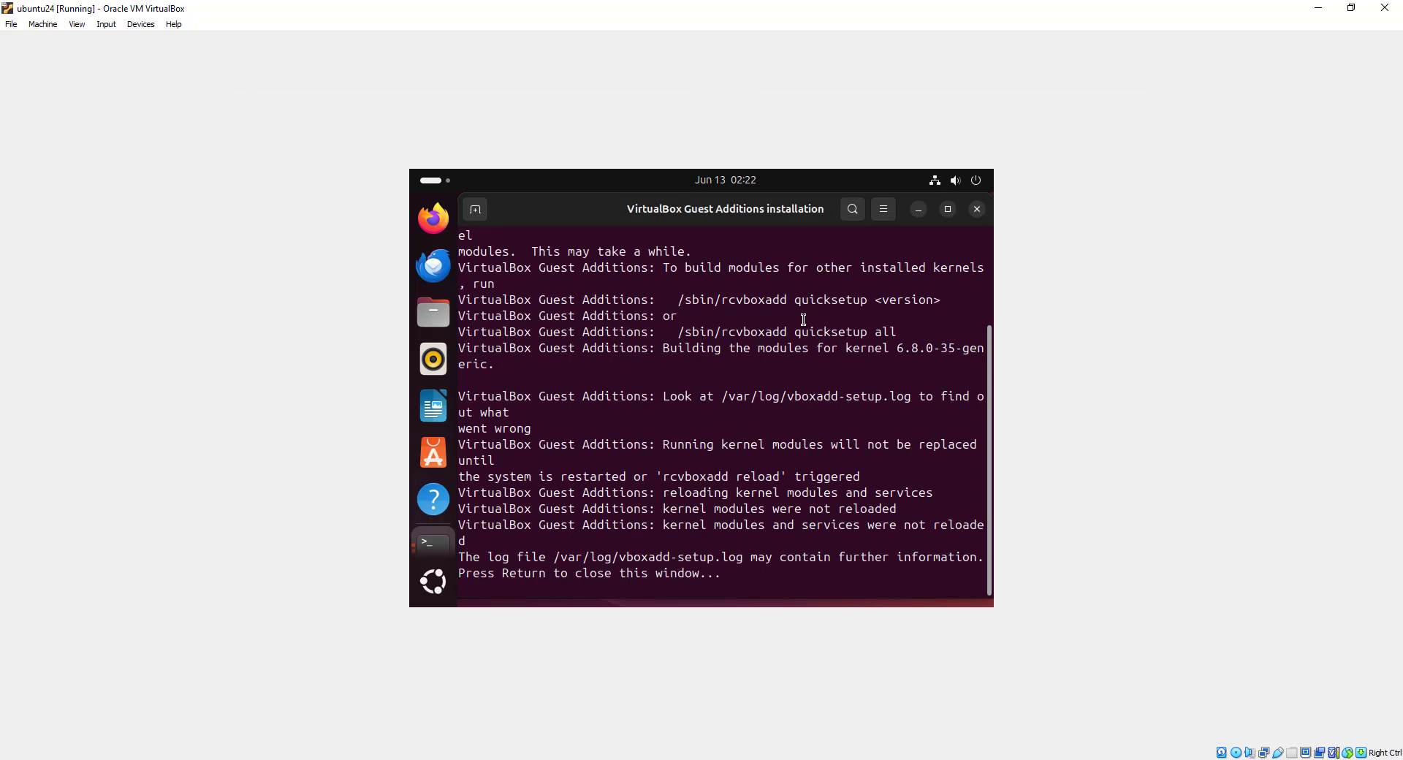
key(Return)
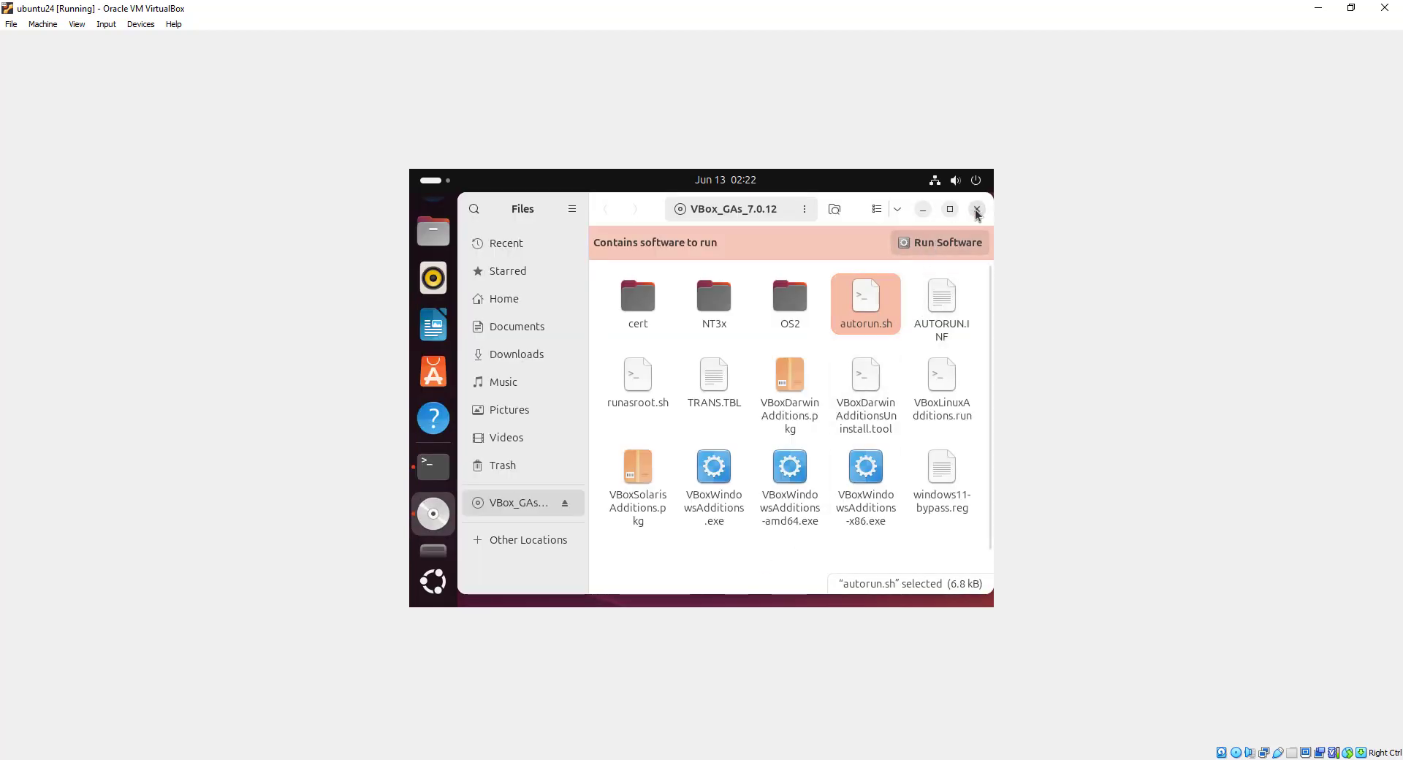
Step: Close the Files window showing the Guest Additions disc
click(977, 209)
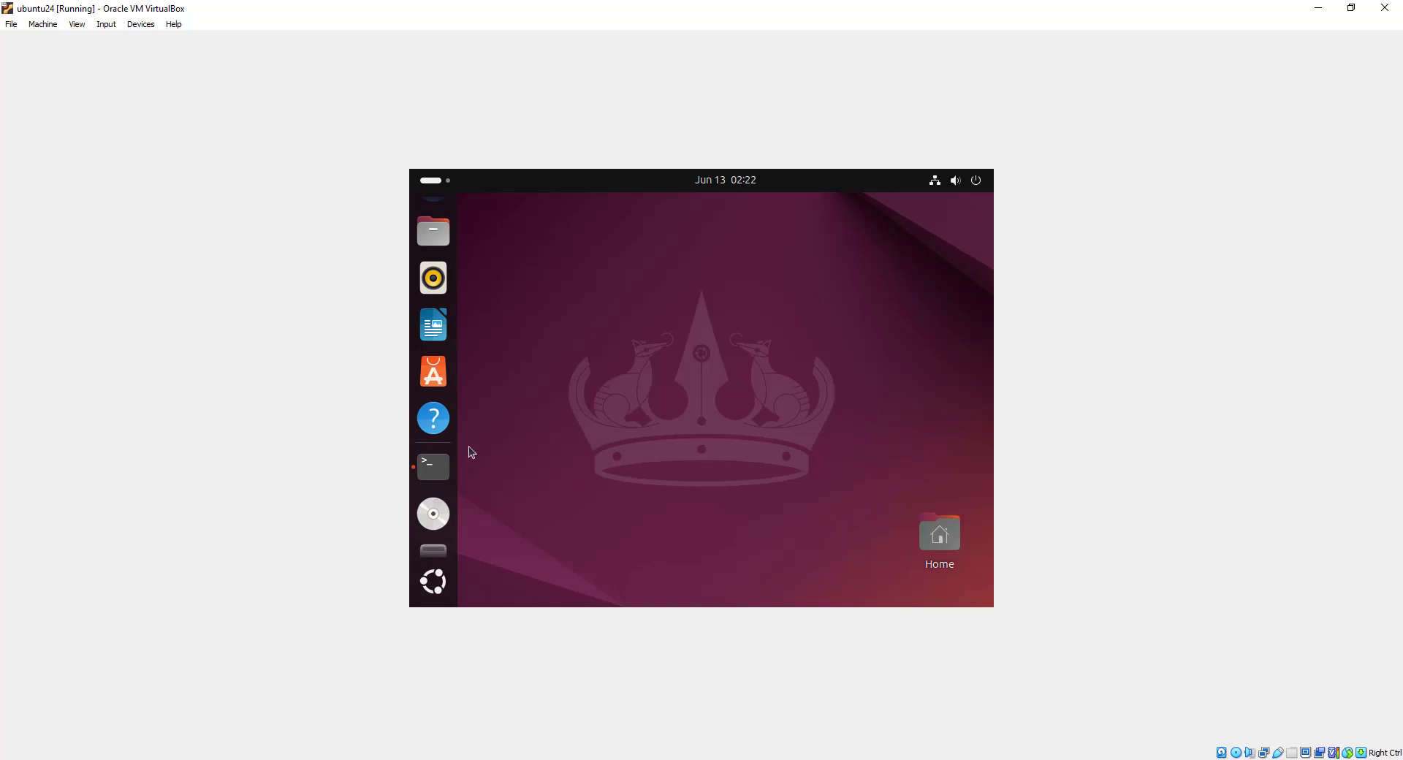
Step: Run reboot in the guest terminal to restart Ubuntu
click(432, 464)
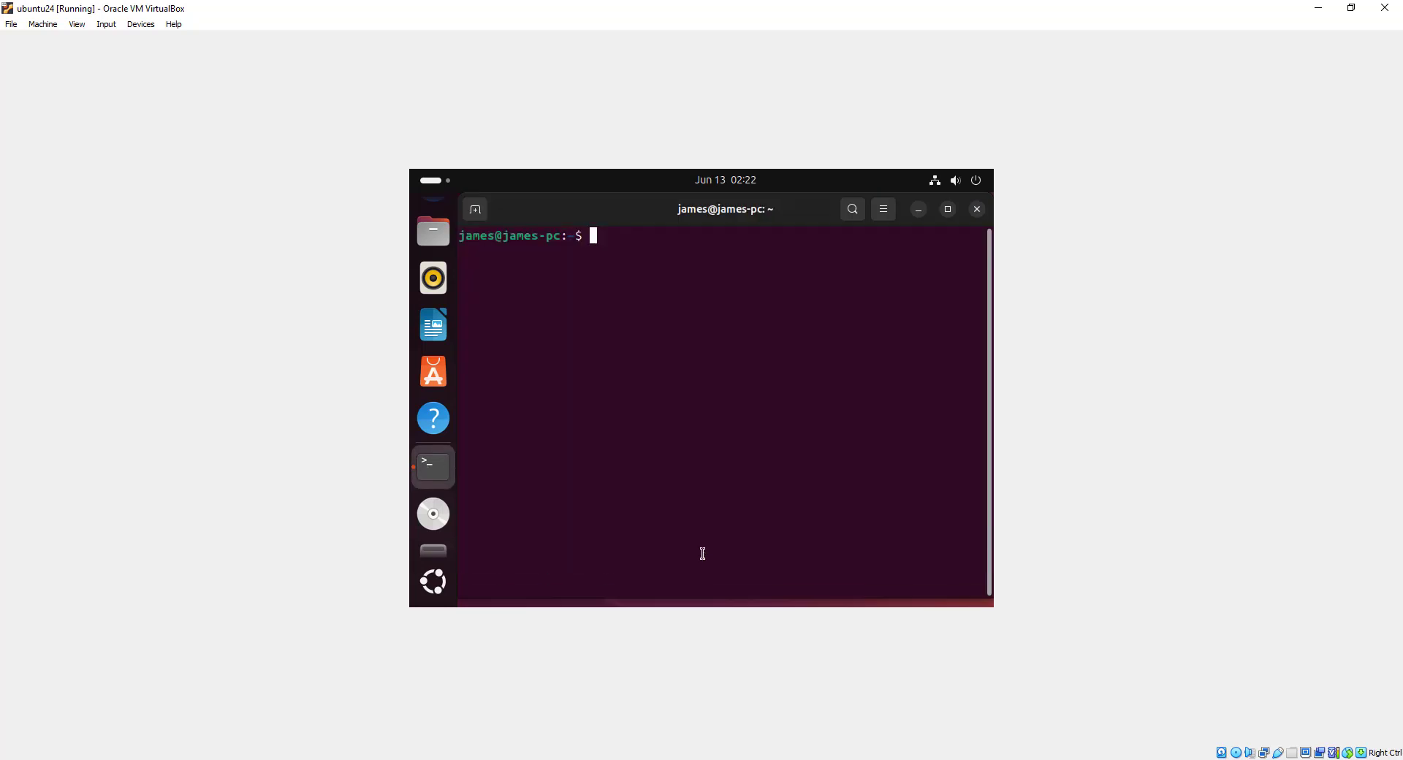
key(Return)
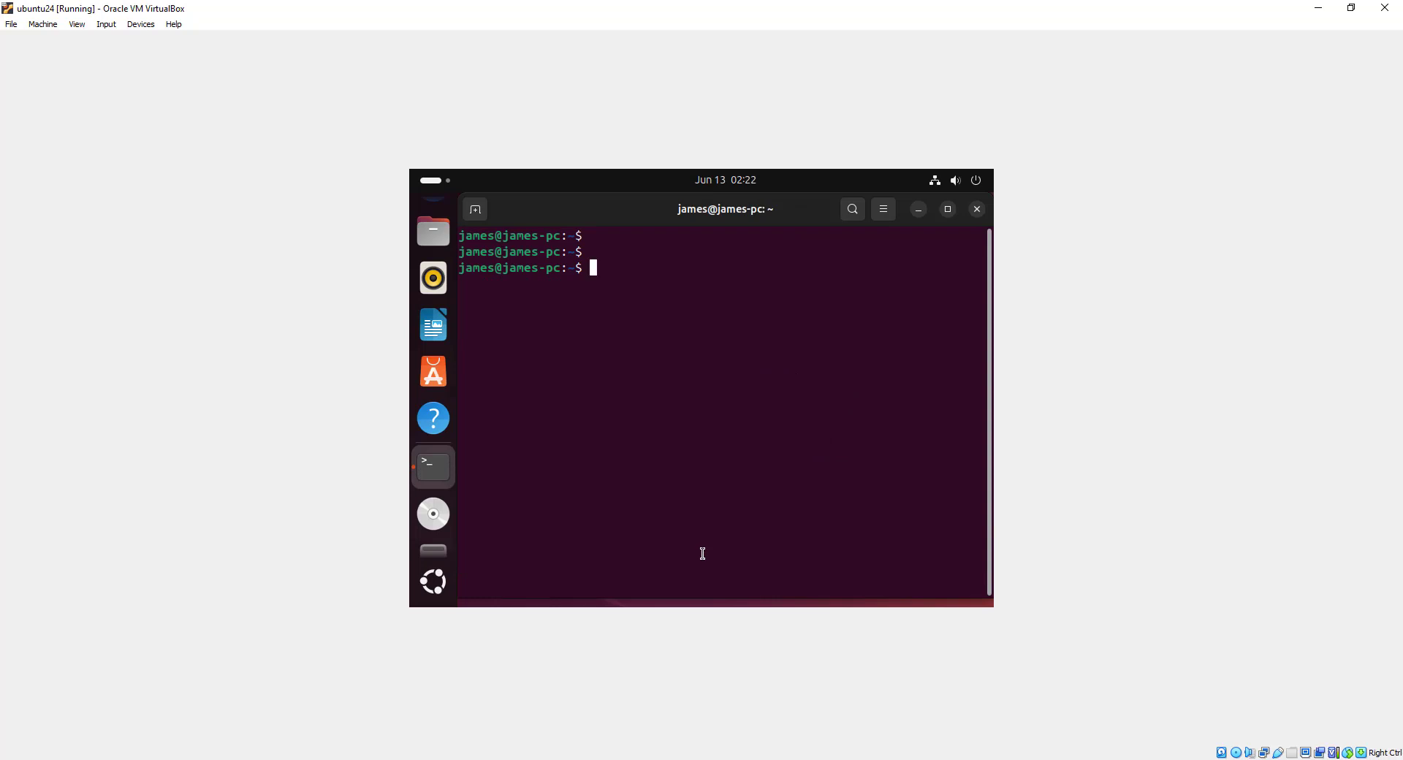
text(re)
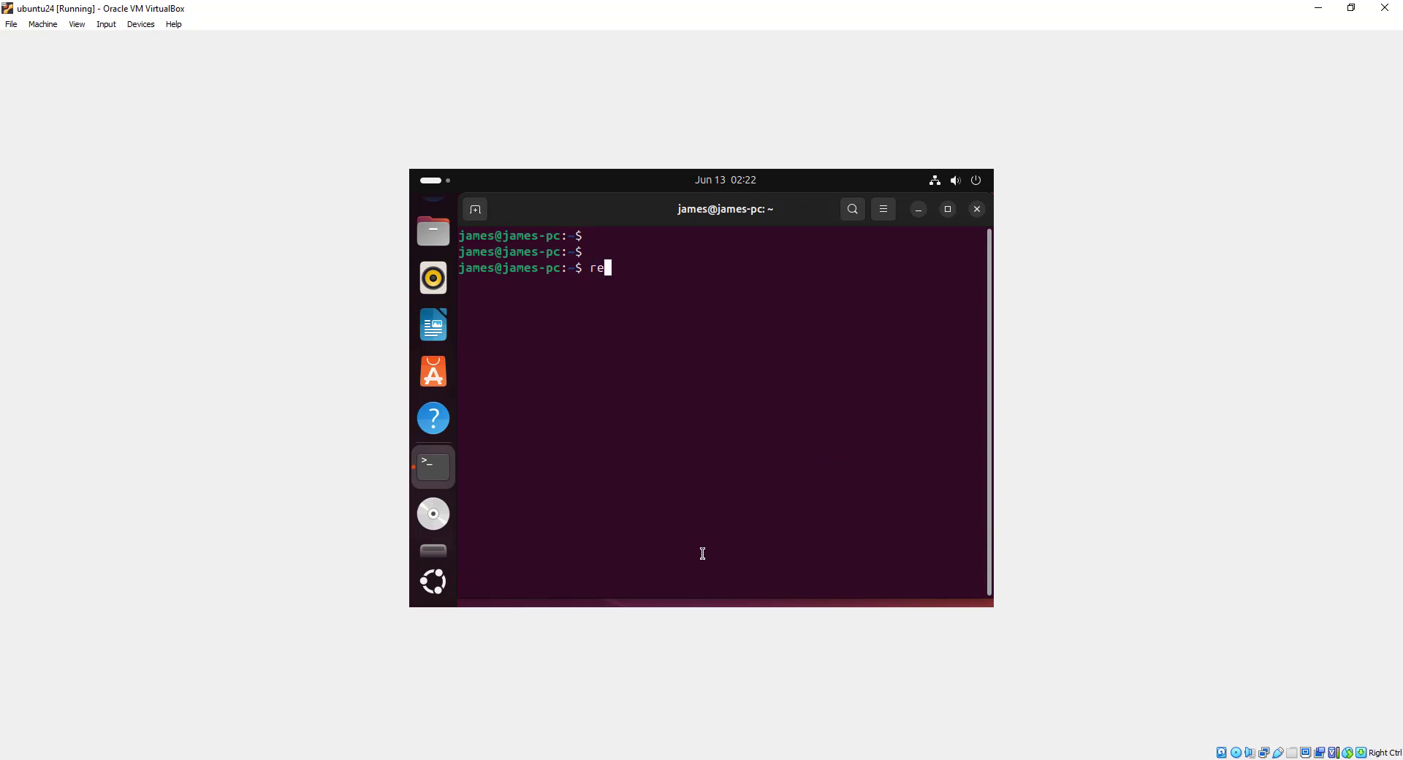
text(boot)
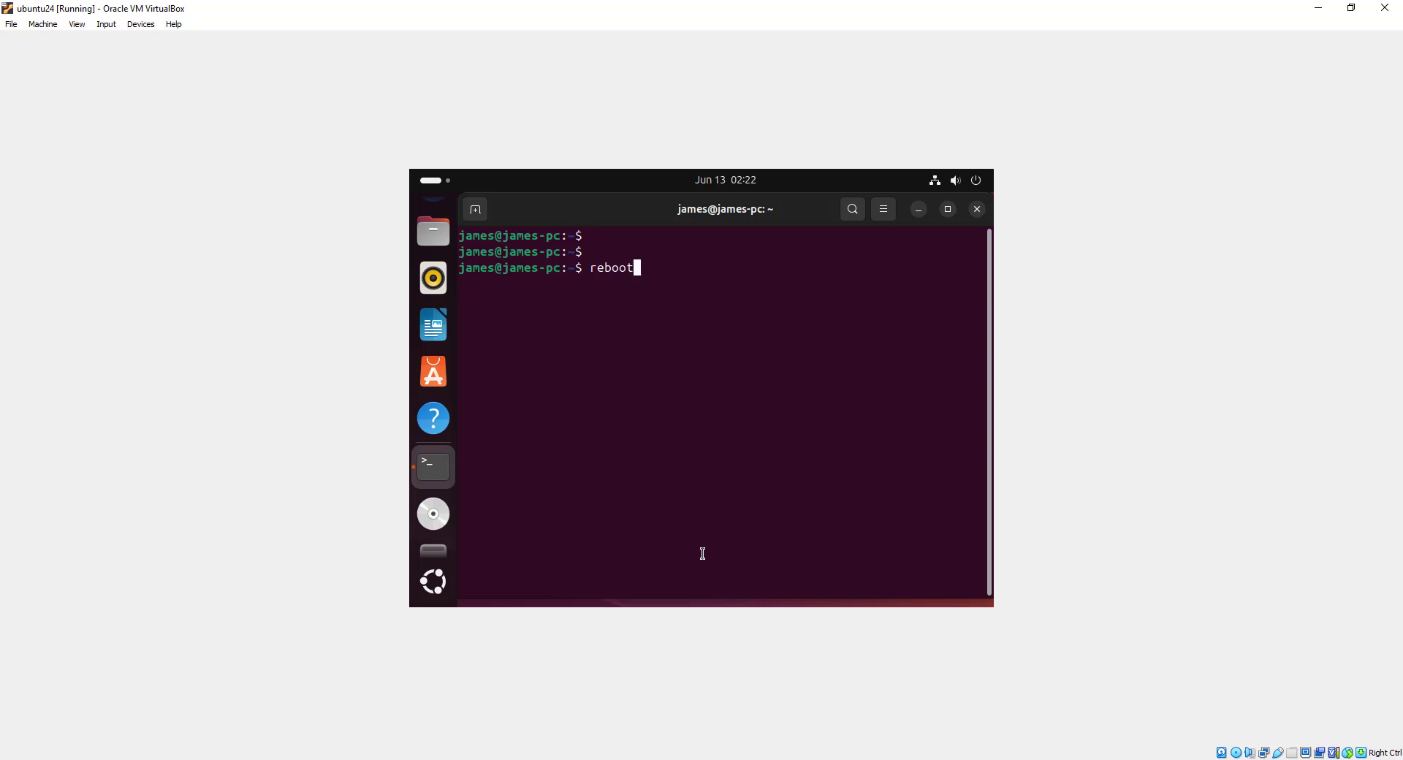
key(Return)
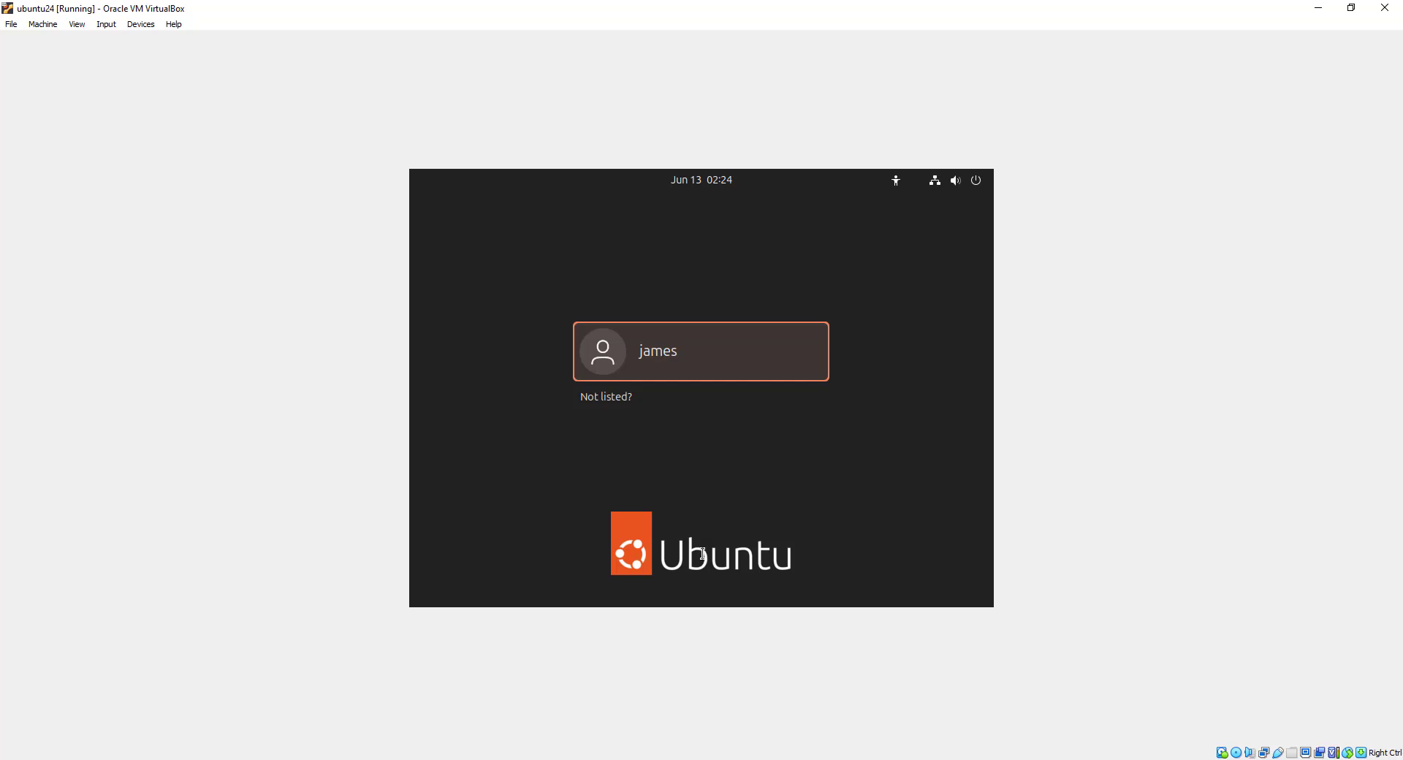
mouse_move(738, 359)
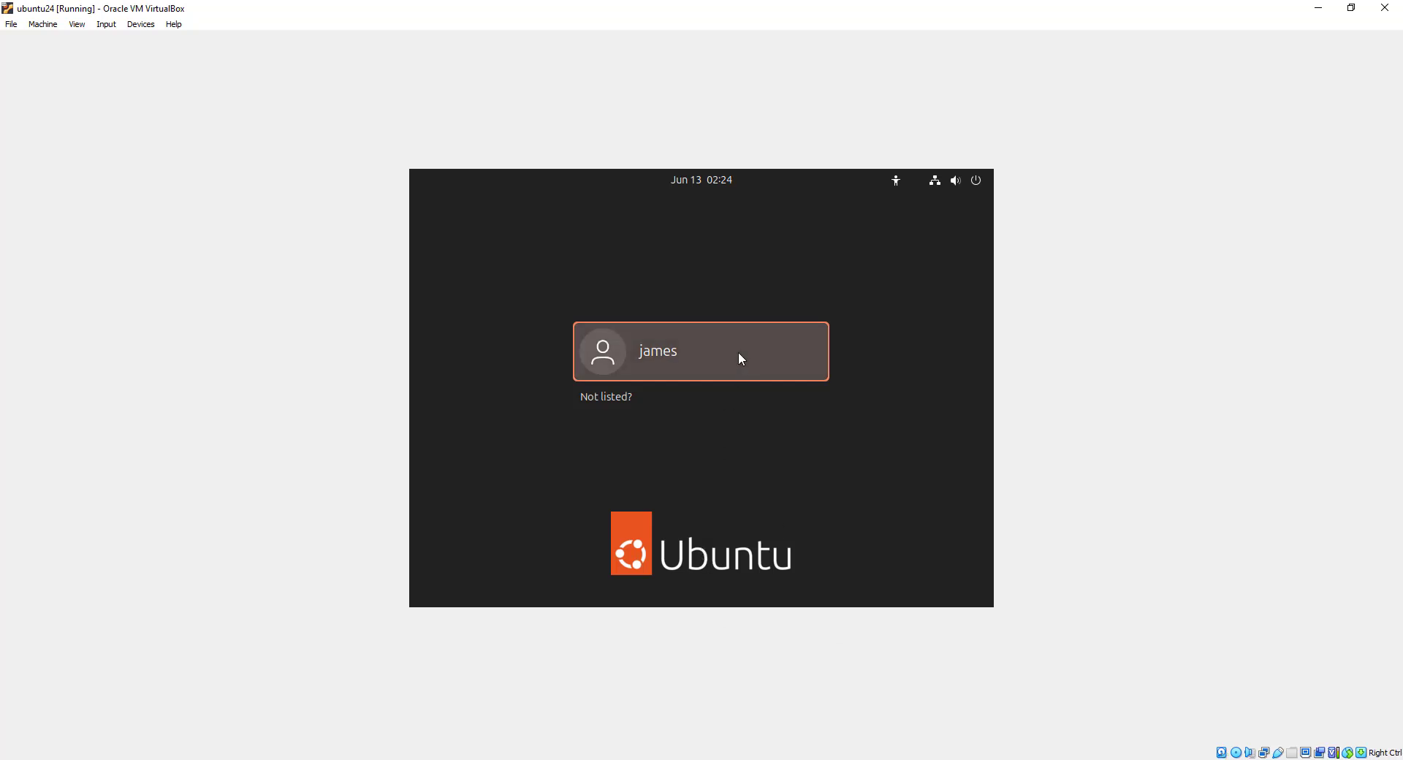
Step: Select the user account on the Ubuntu login screen and sign in with the password
click(701, 350)
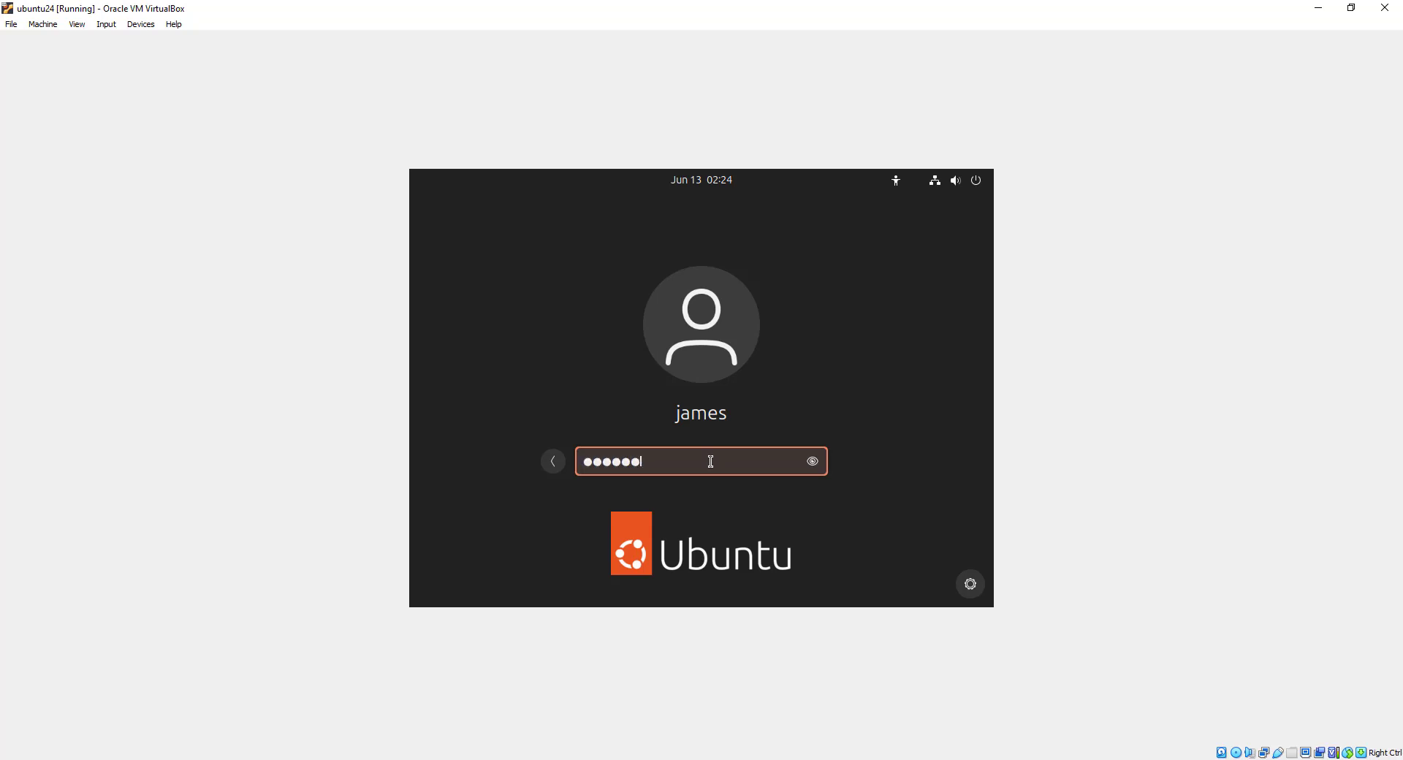
key(Return)
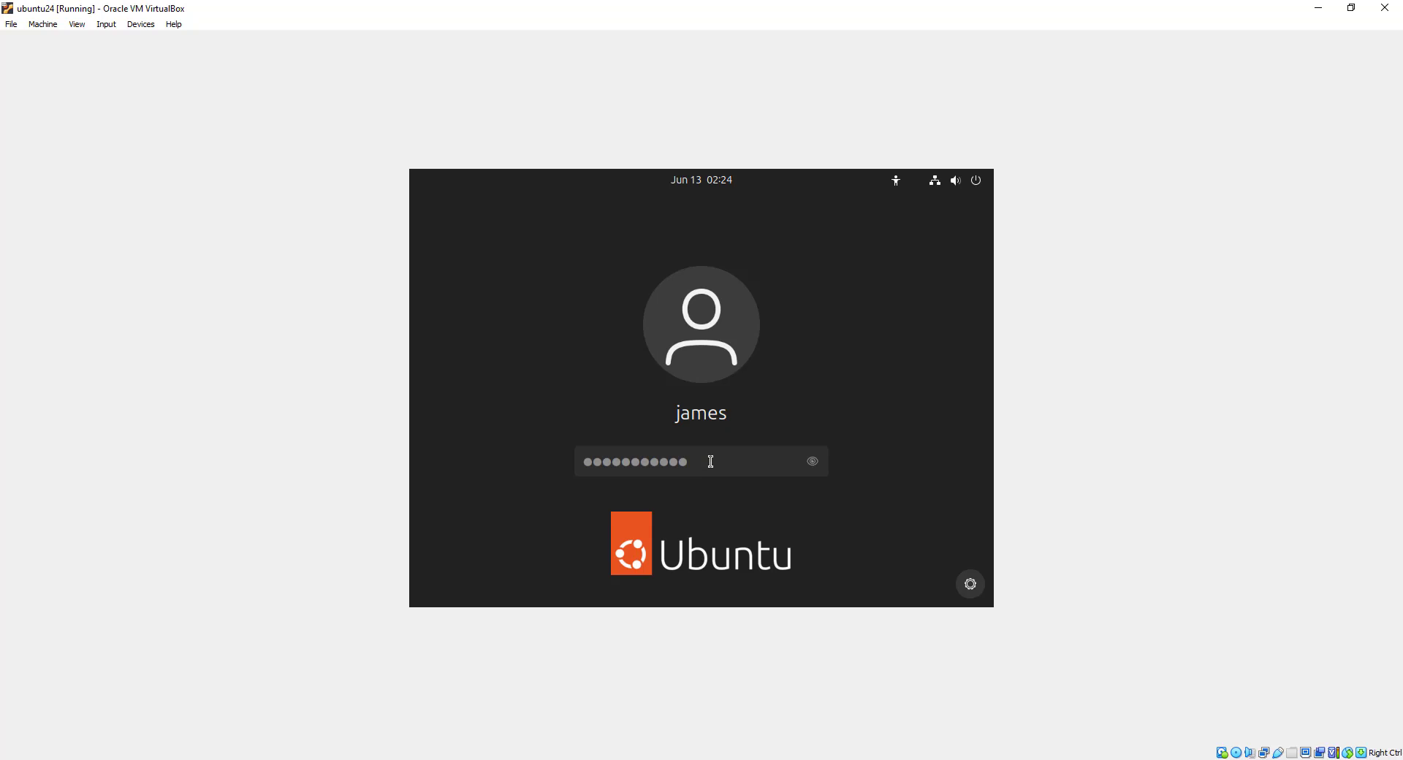
mouse_move(1085, 373)
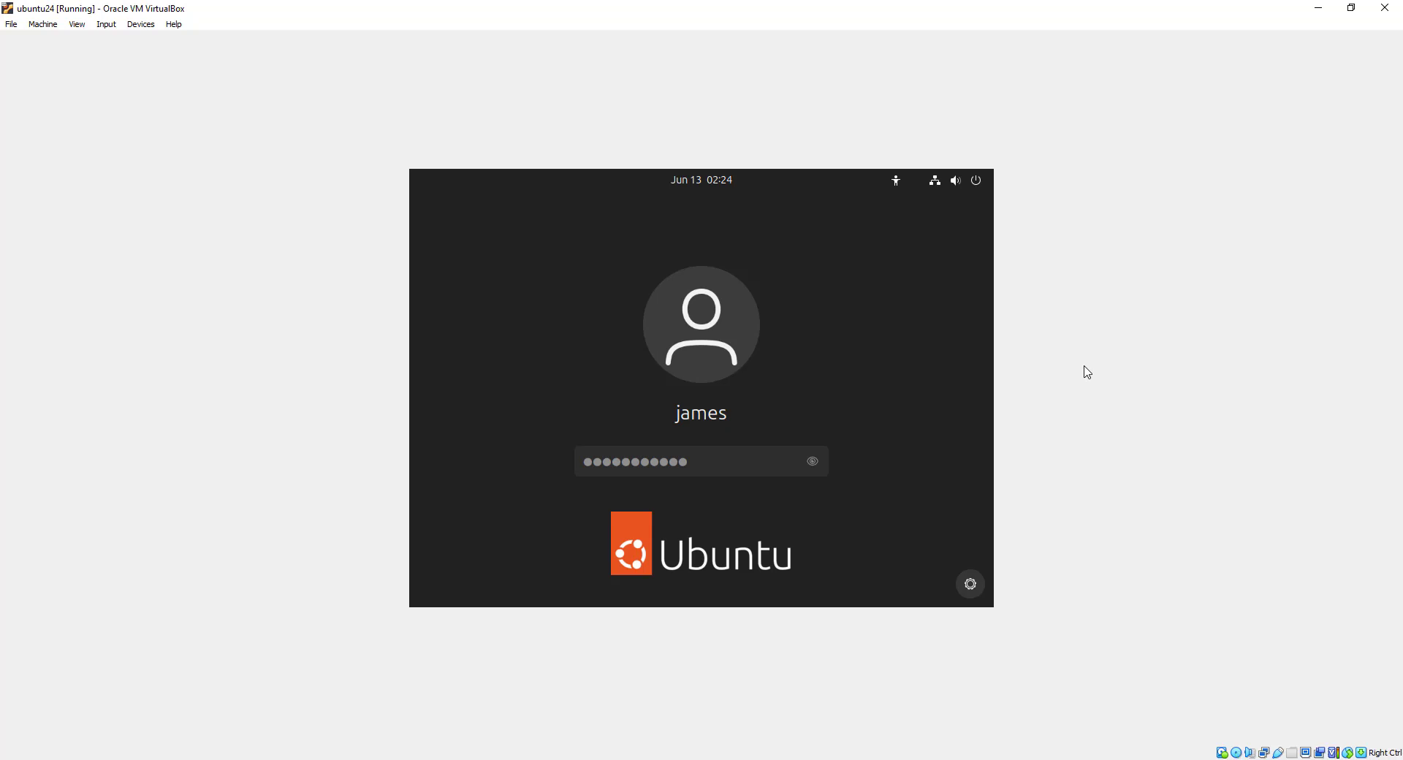
key(Return)
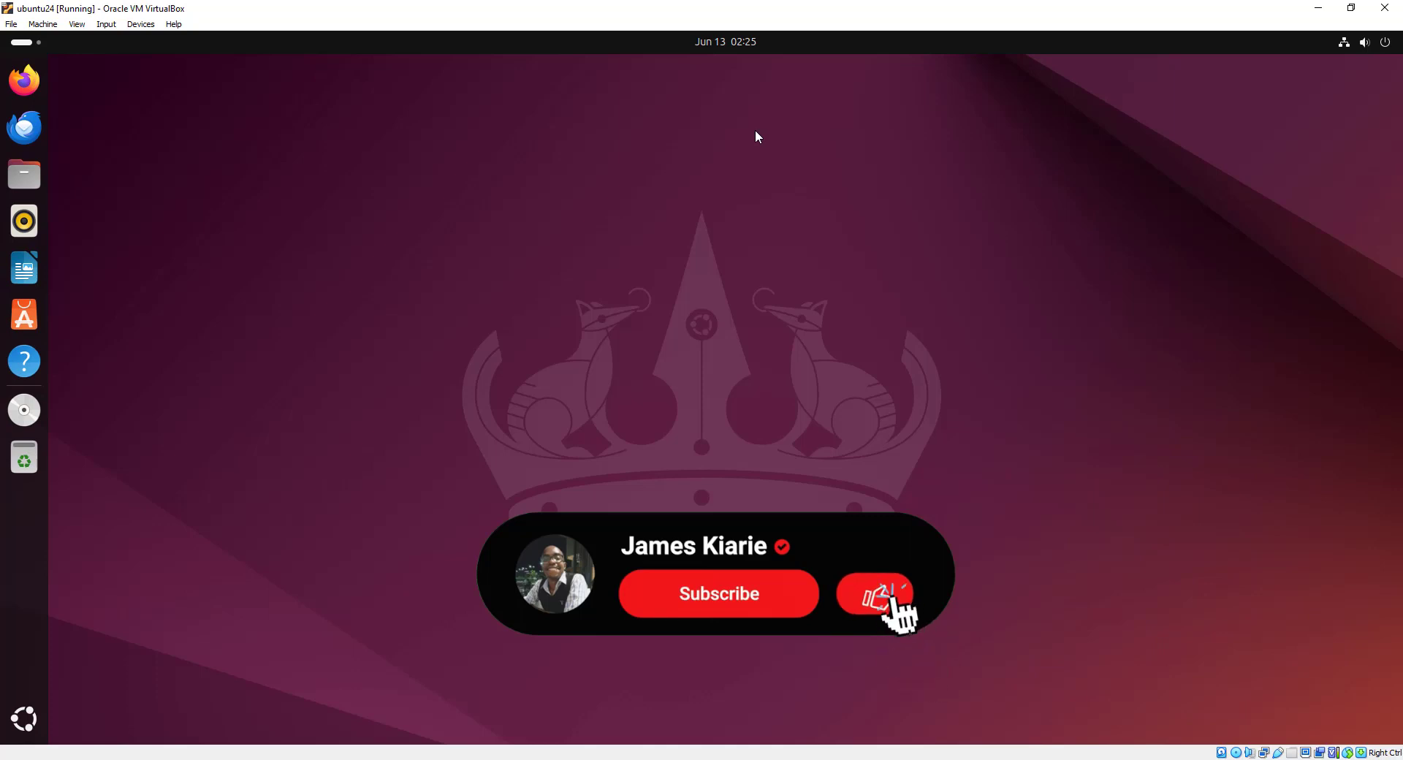
Step: Let the signed-in desktop load so the guest display auto-resizes to the window
click(718, 593)
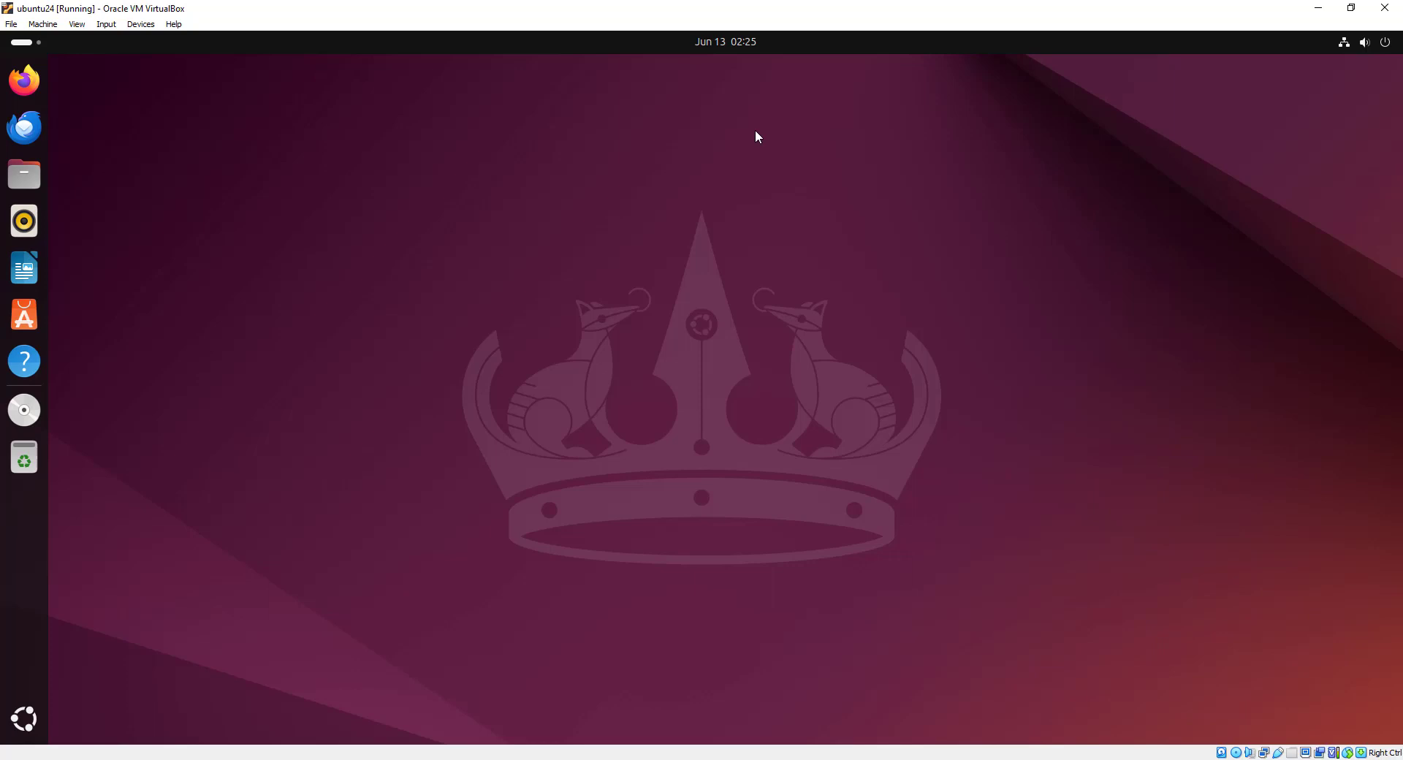
mouse_move(391, 381)
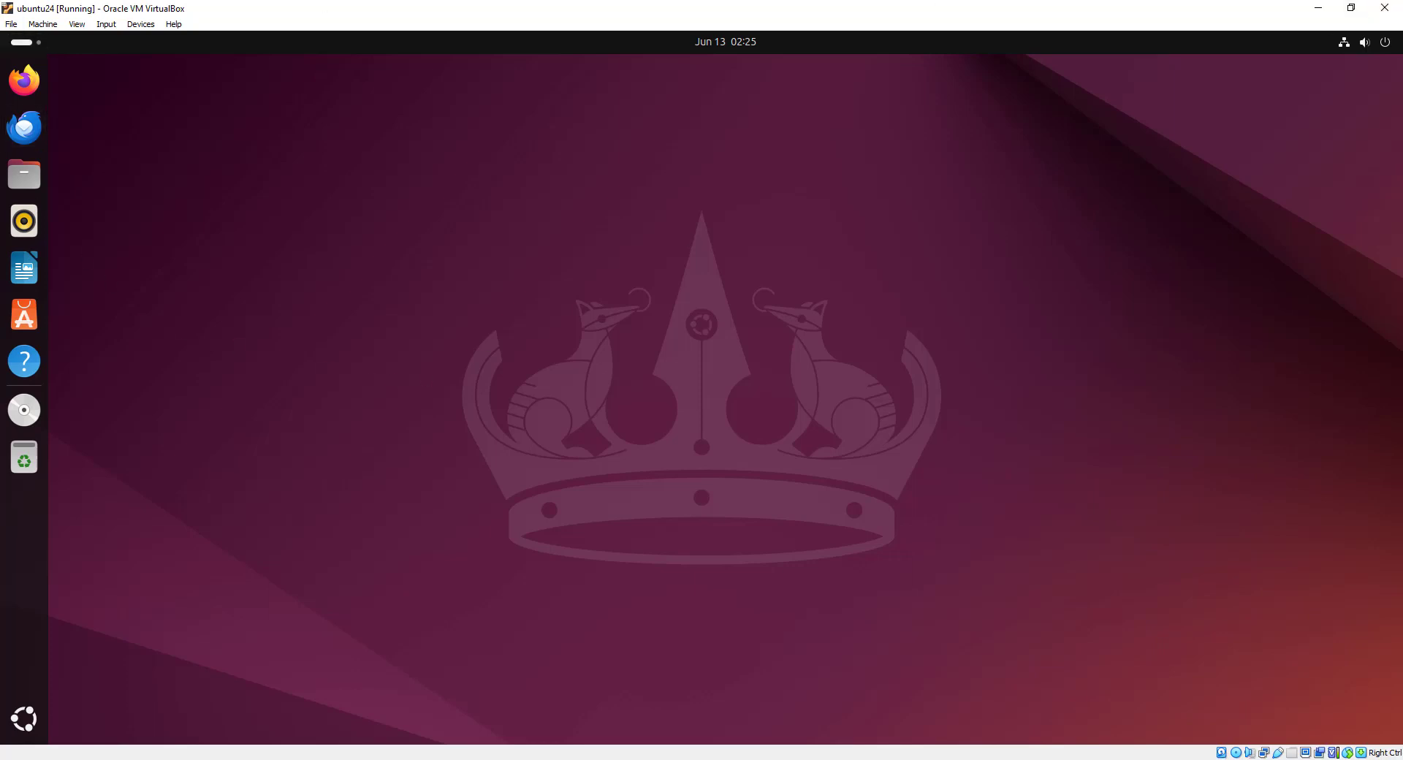
mouse_move(1367, 637)
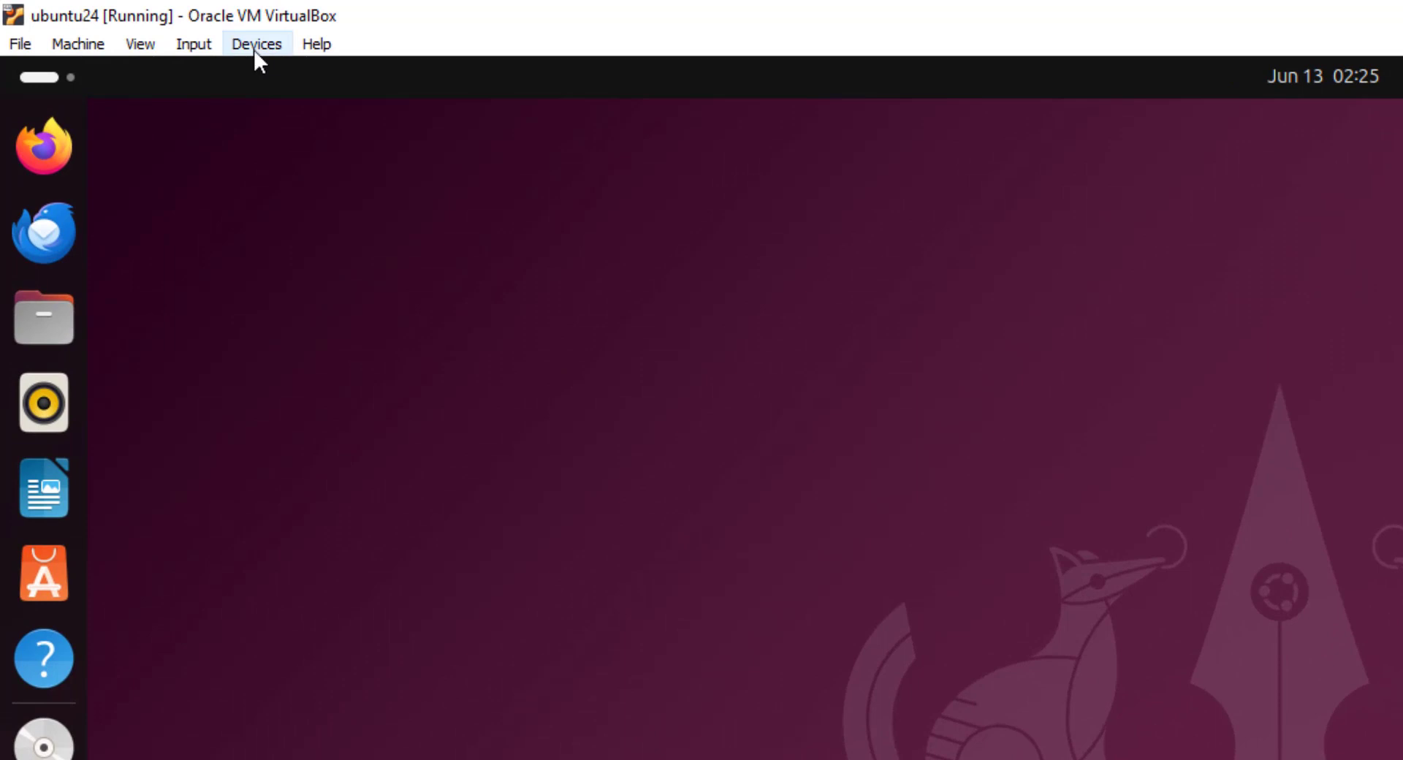
Step: Set Devices > Shared Clipboard to Bidirectional
click(256, 43)
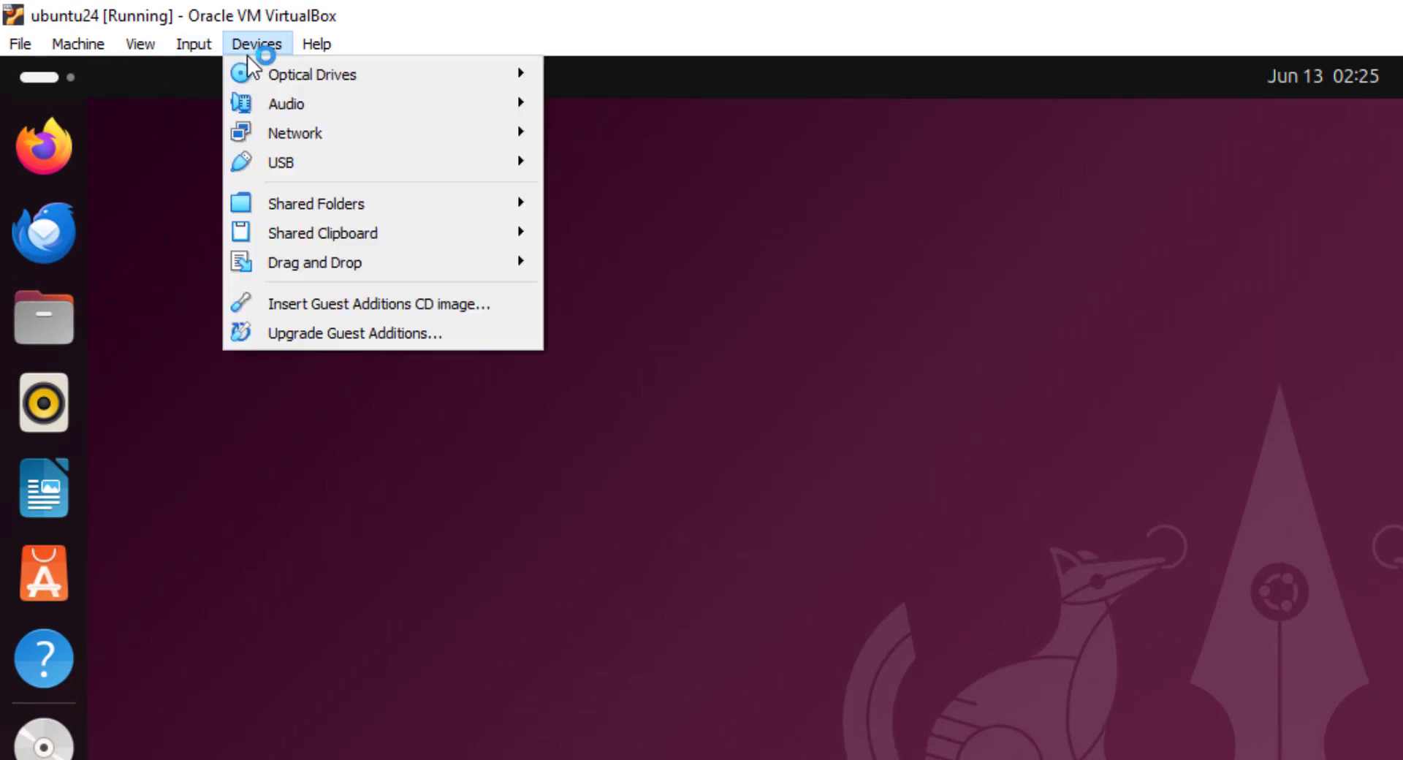
mouse_move(339, 132)
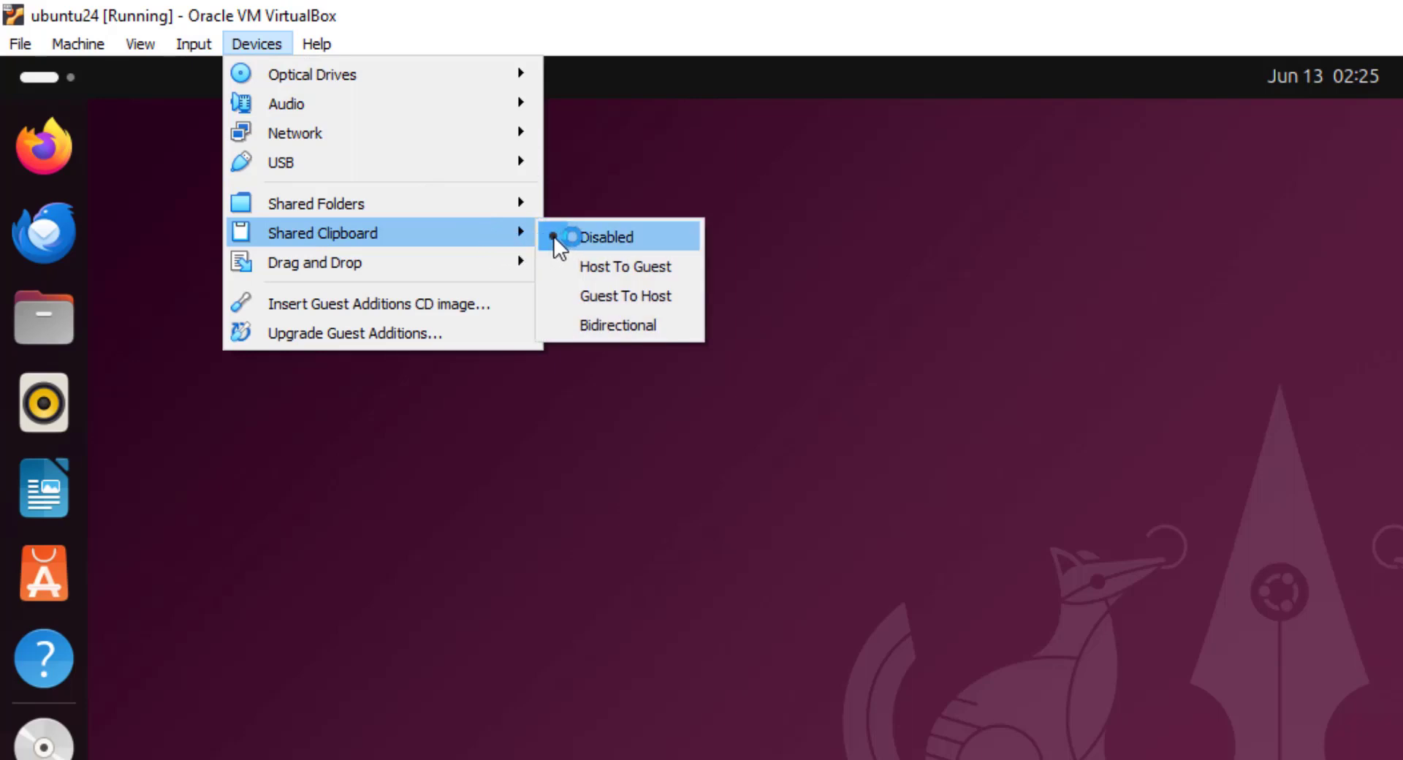
mouse_move(618, 323)
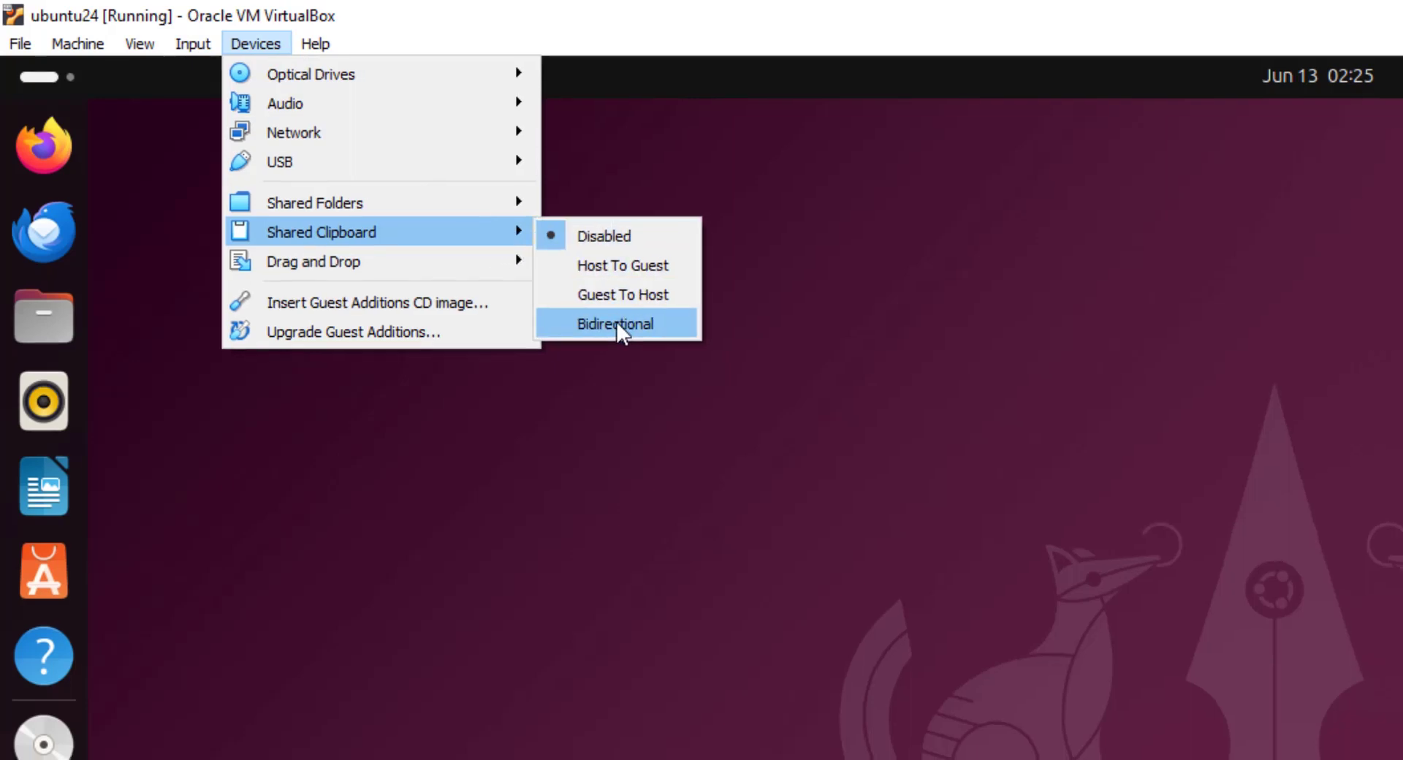
click(615, 323)
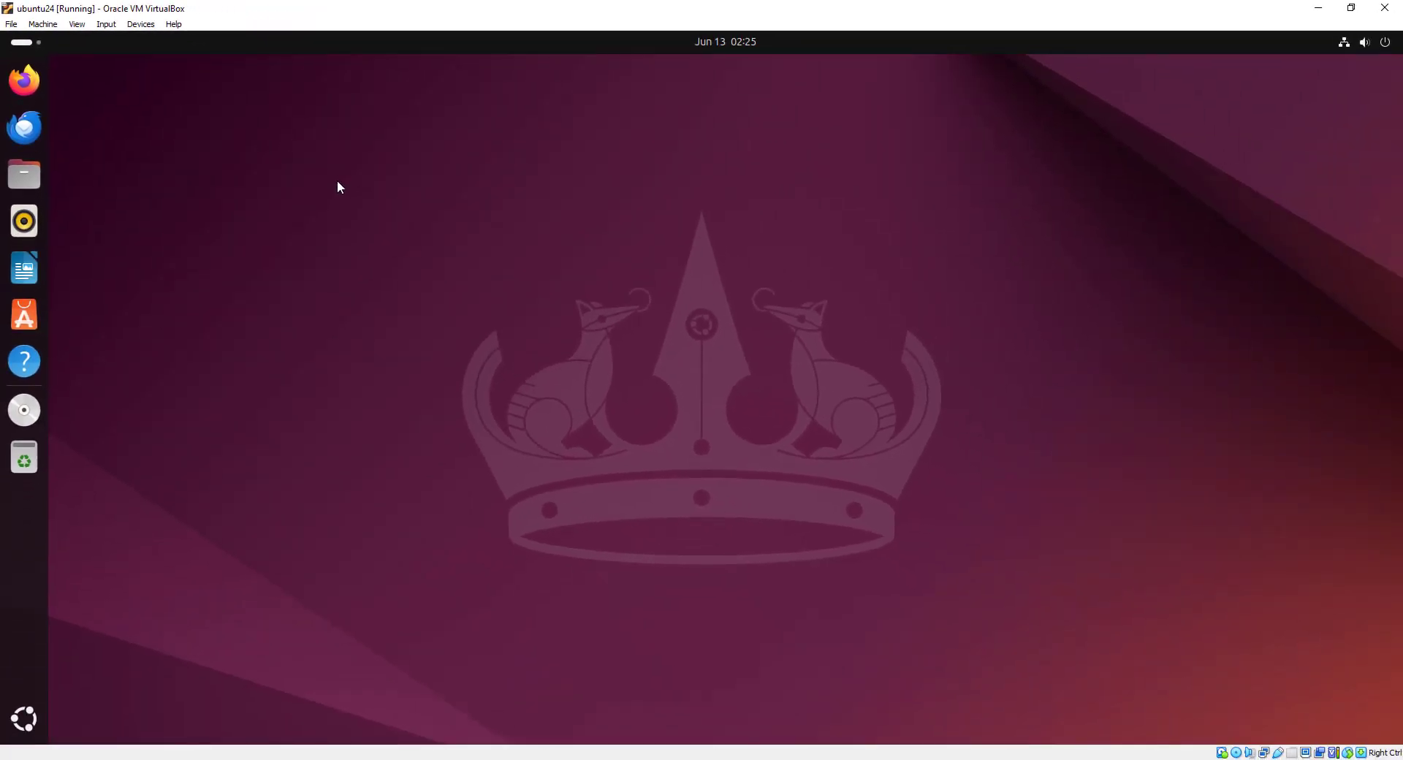
mouse_move(65, 652)
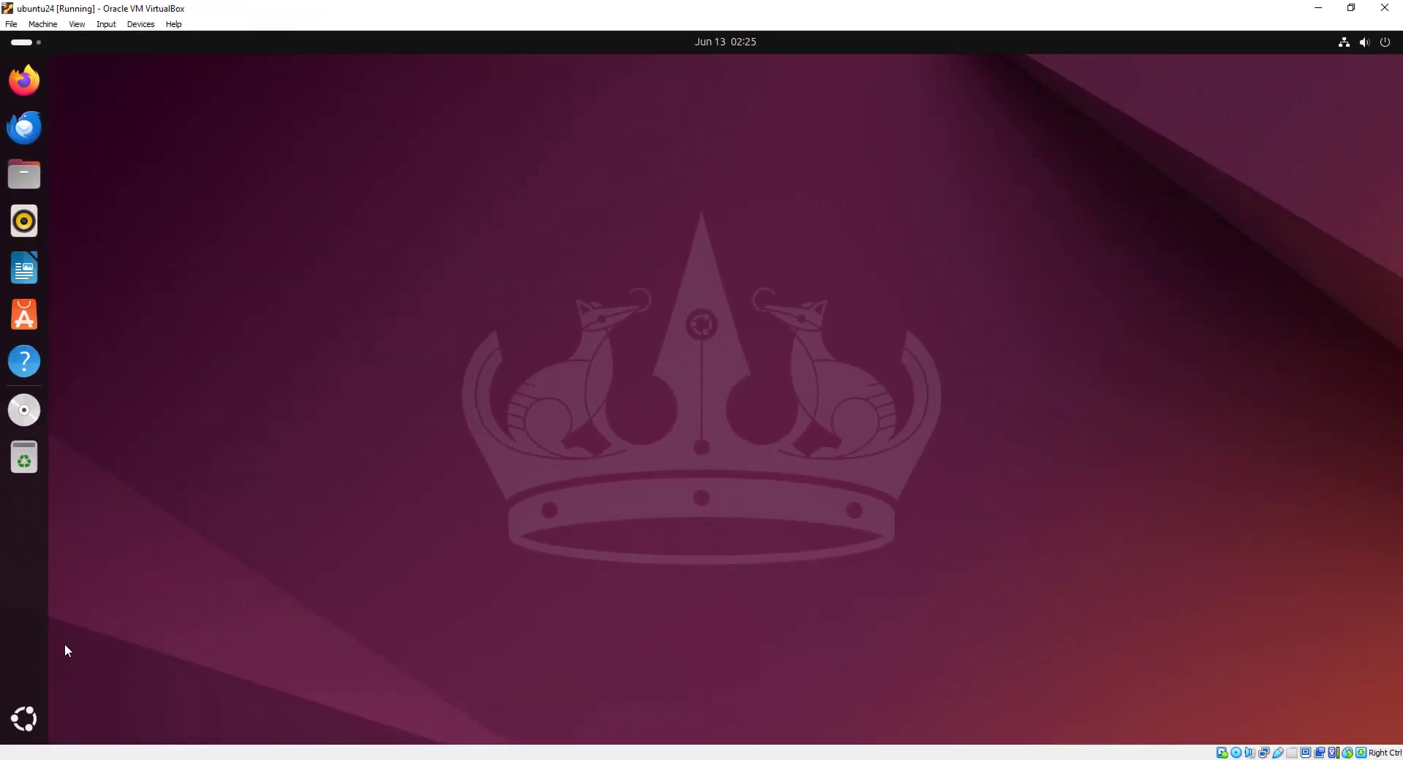
mouse_move(24, 719)
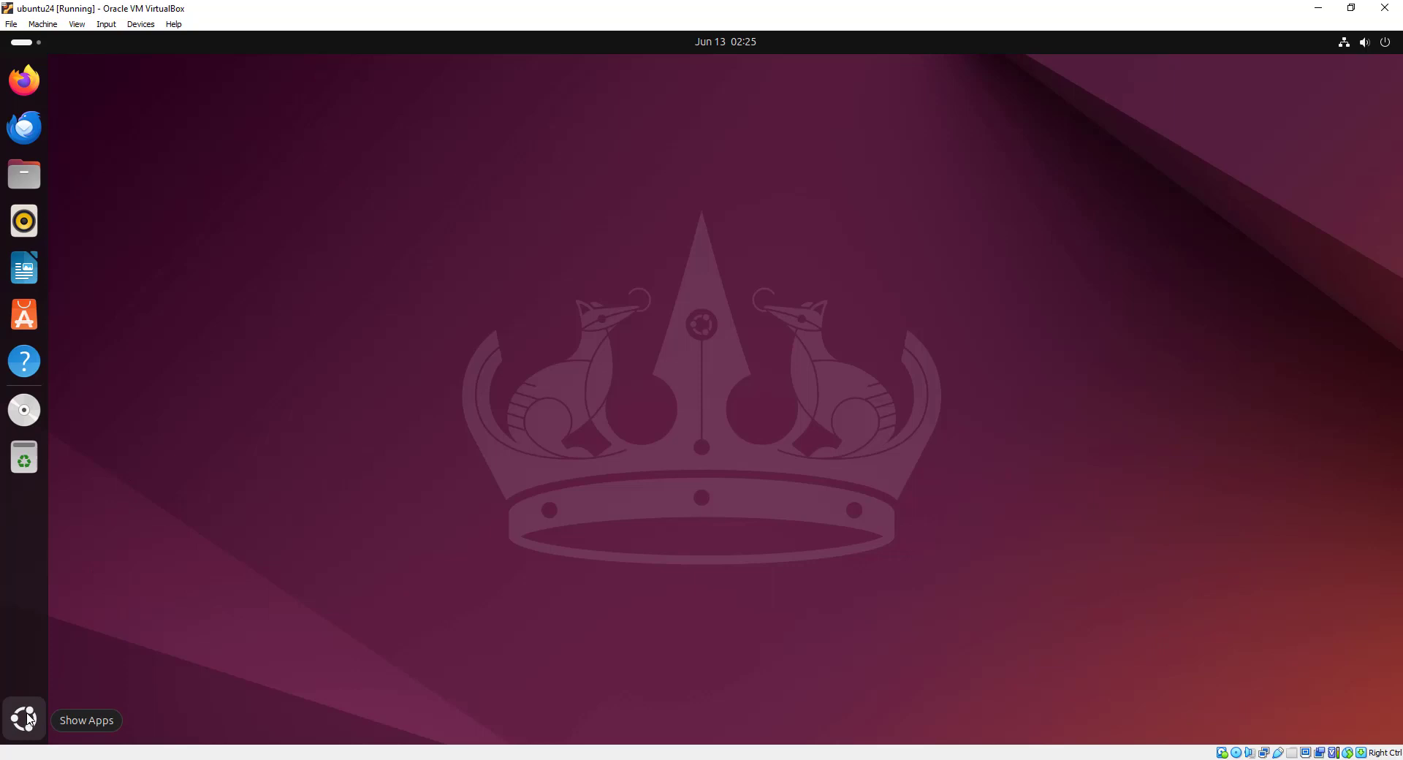
click(24, 720)
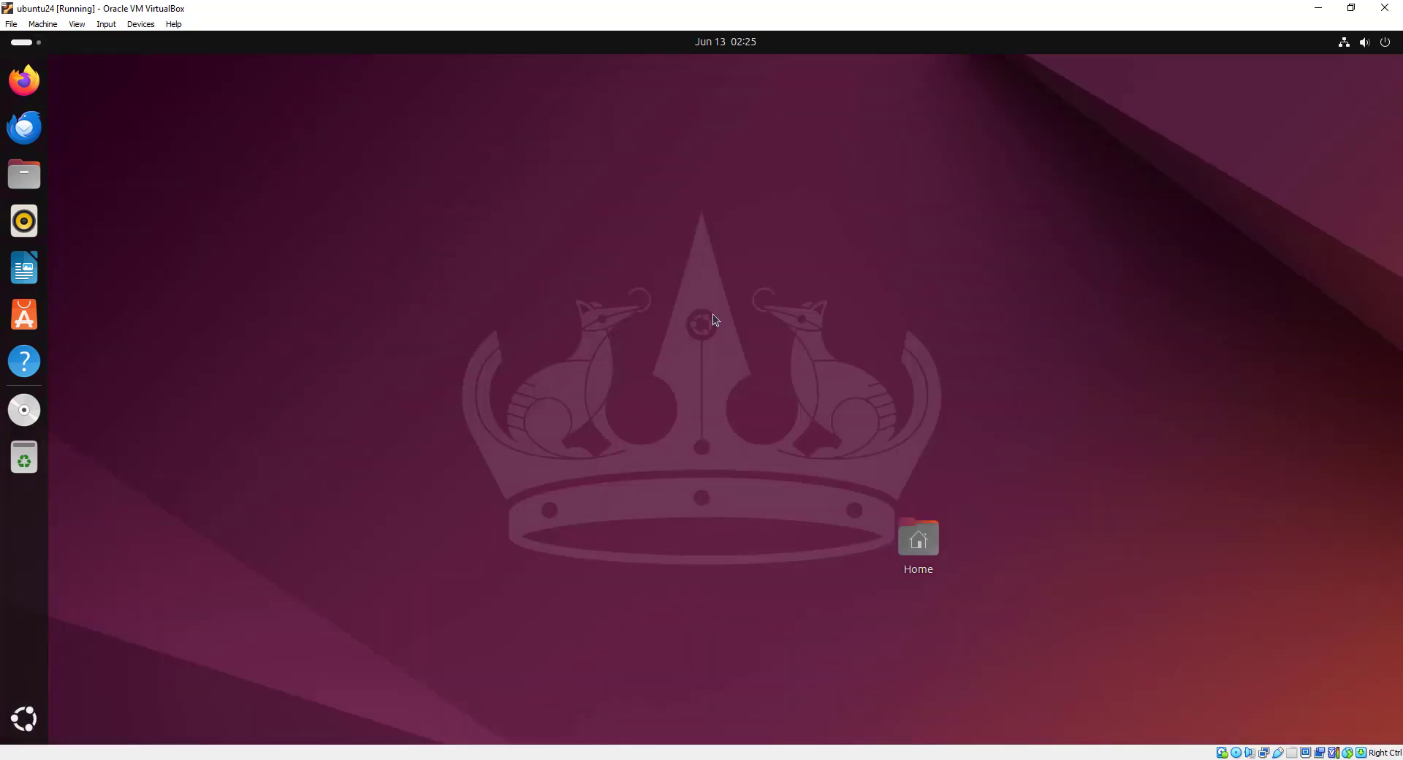
click(23, 410)
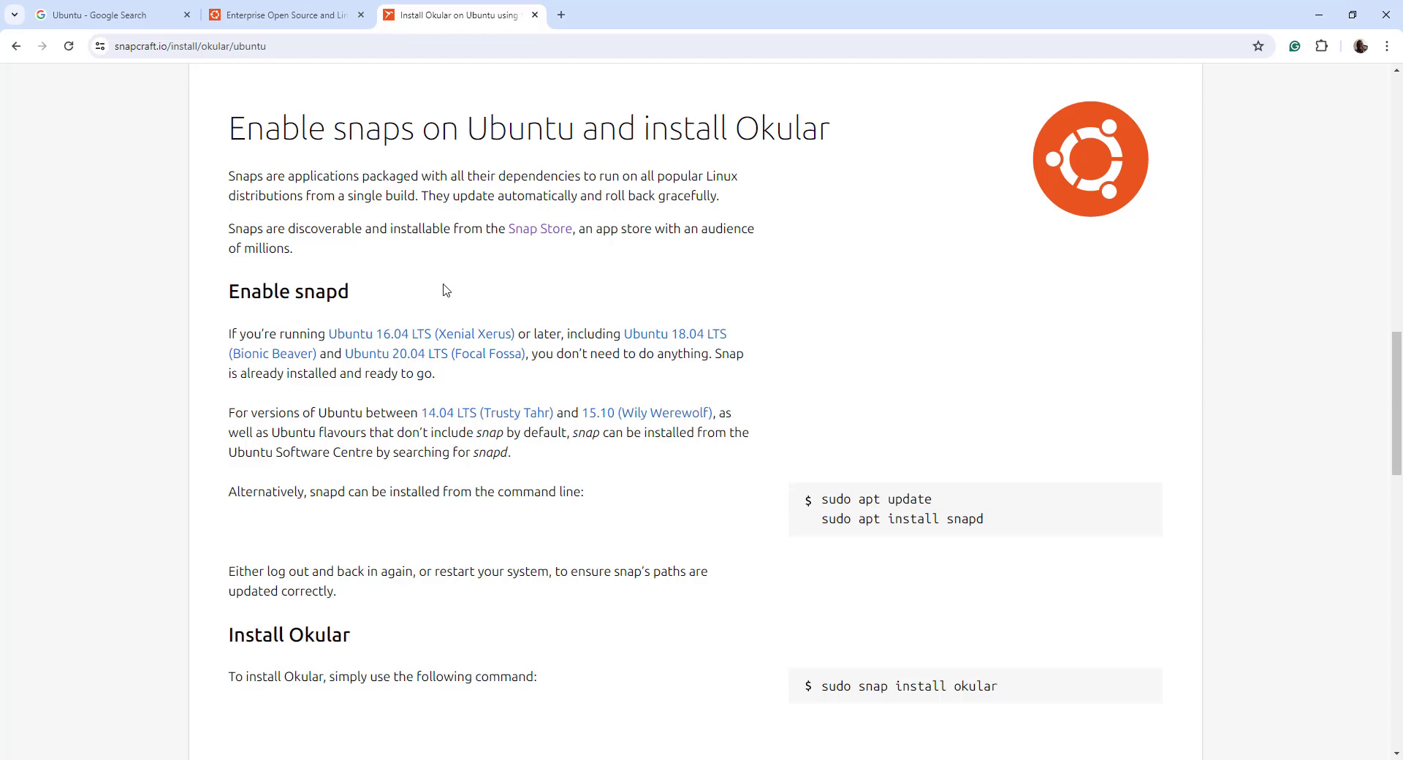
Step: Scroll the Okular guide down to the Install Okular step with 'sudo snap install okular'
scroll(down, 3)
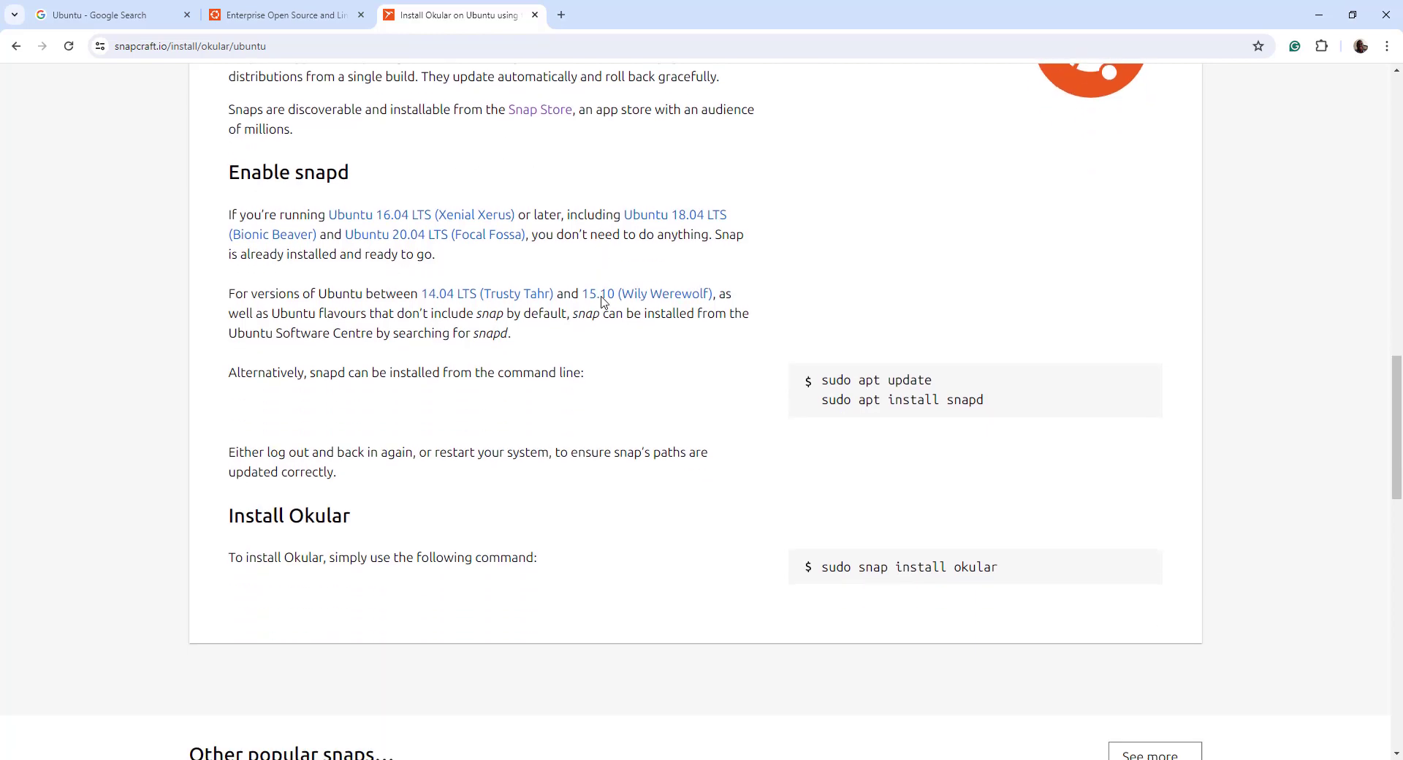
scroll(down, 3)
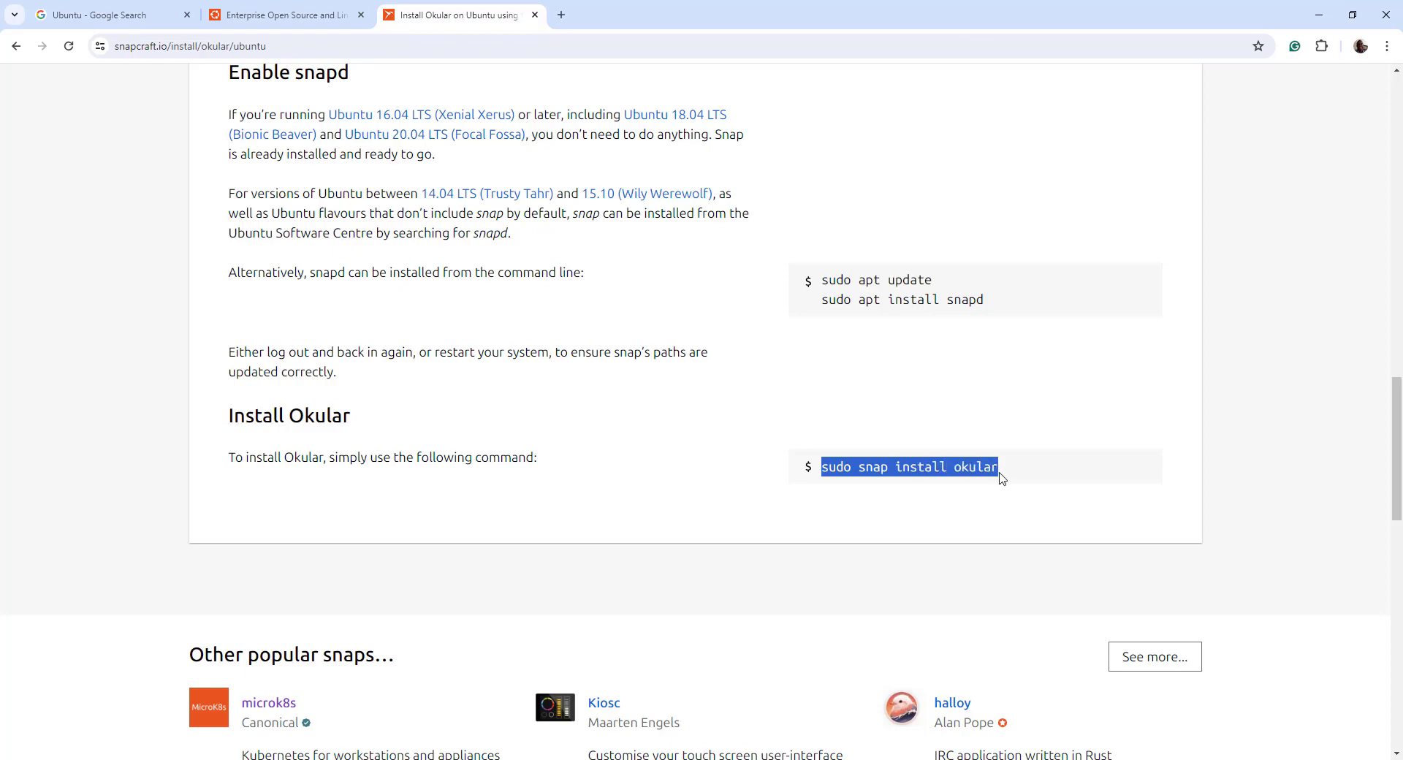
mouse_move(969, 486)
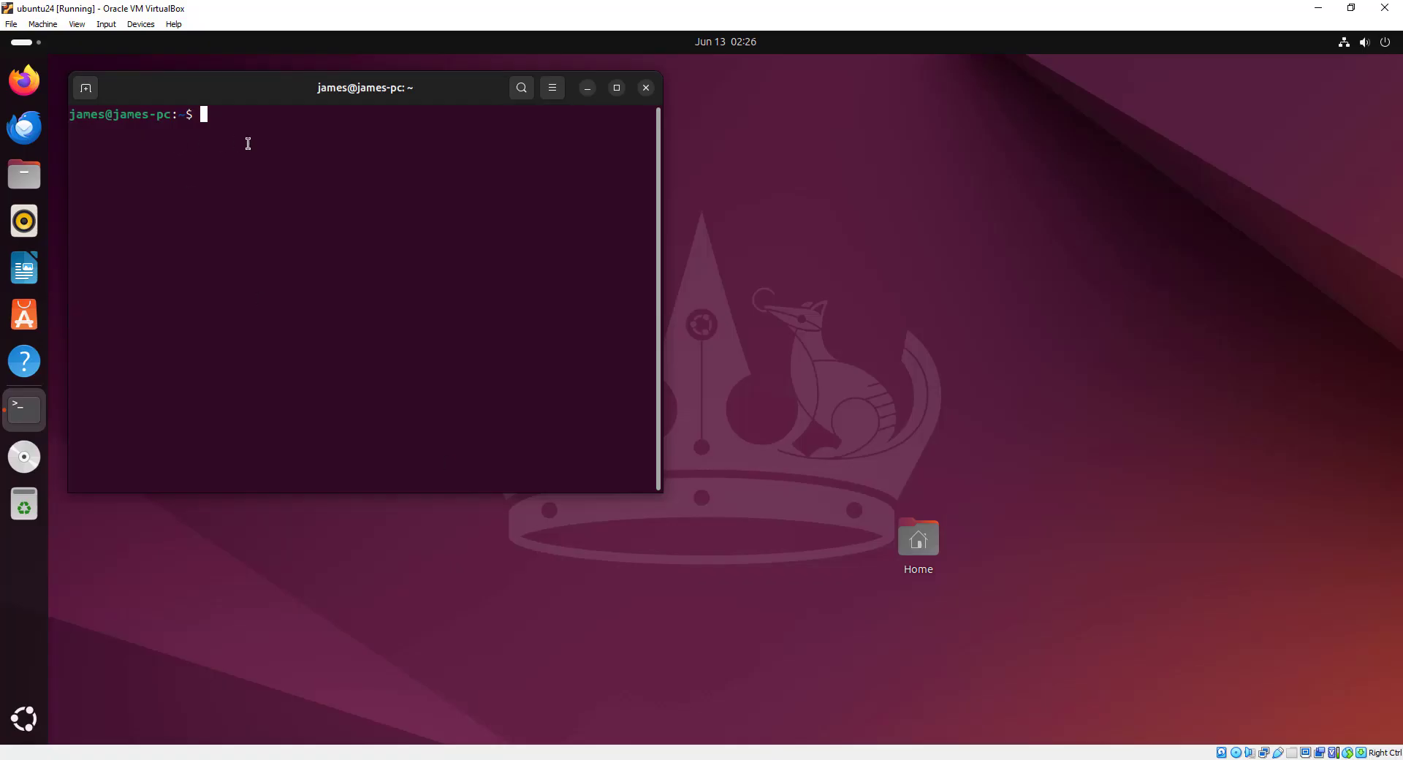
Step: Paste 'sudo snap install okular' at a fresh guest terminal prompt and deselect it
key(Return)
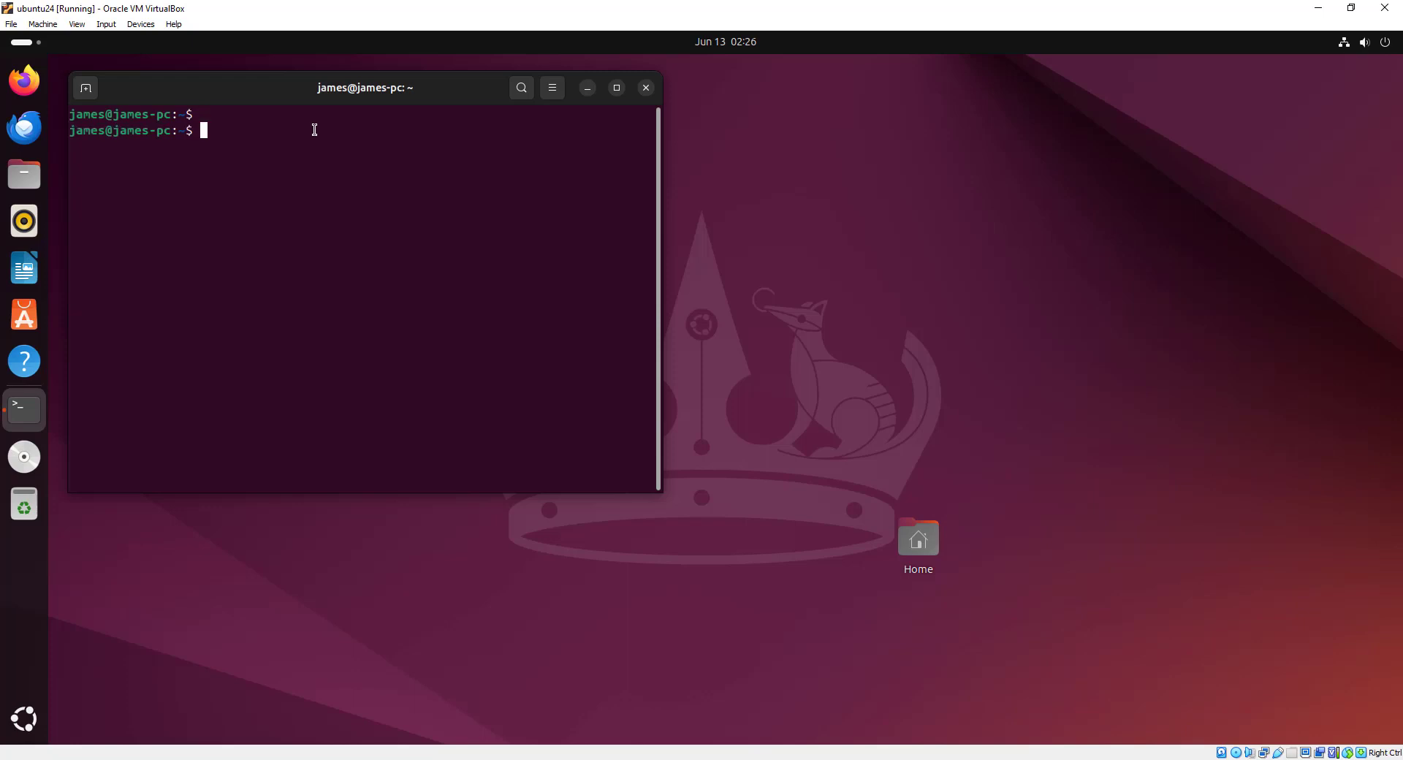
right_click(315, 130)
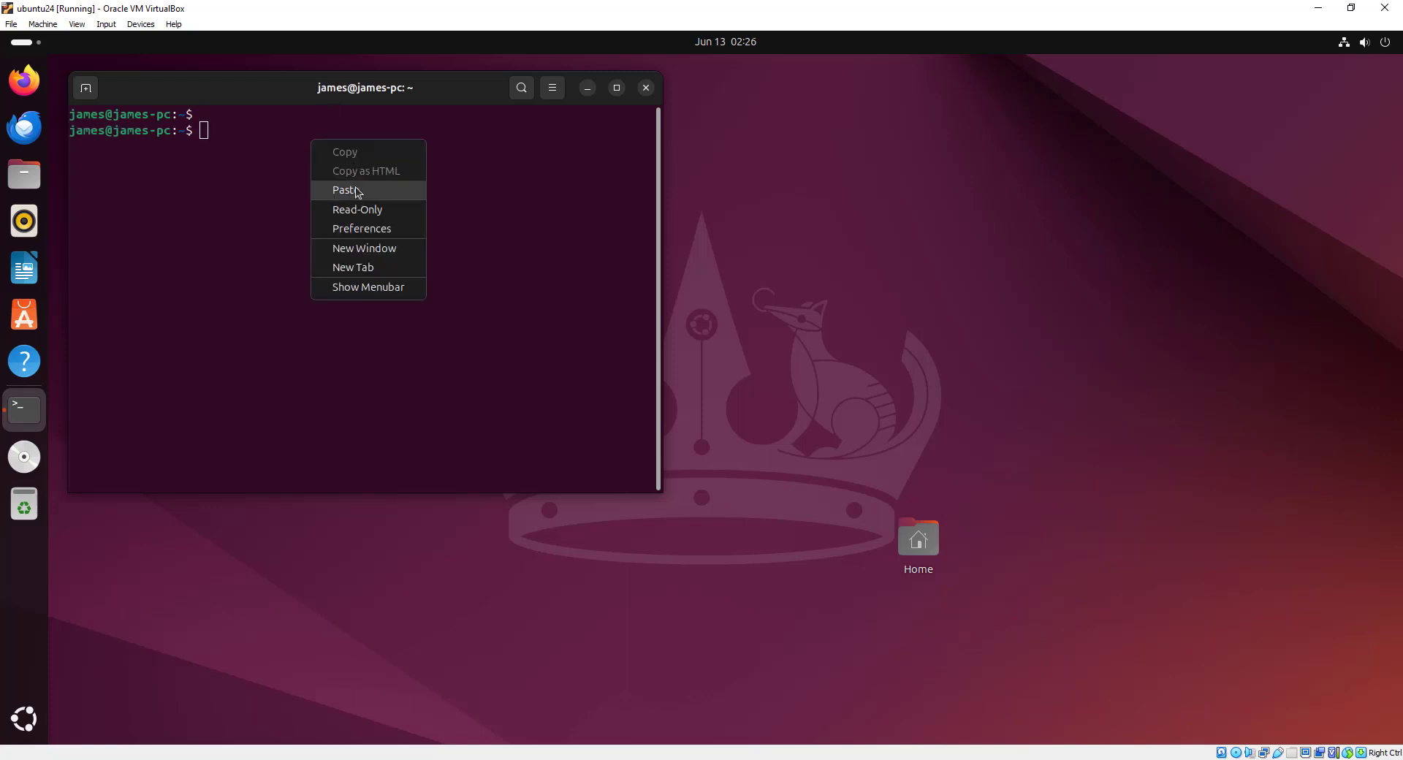
click(344, 190)
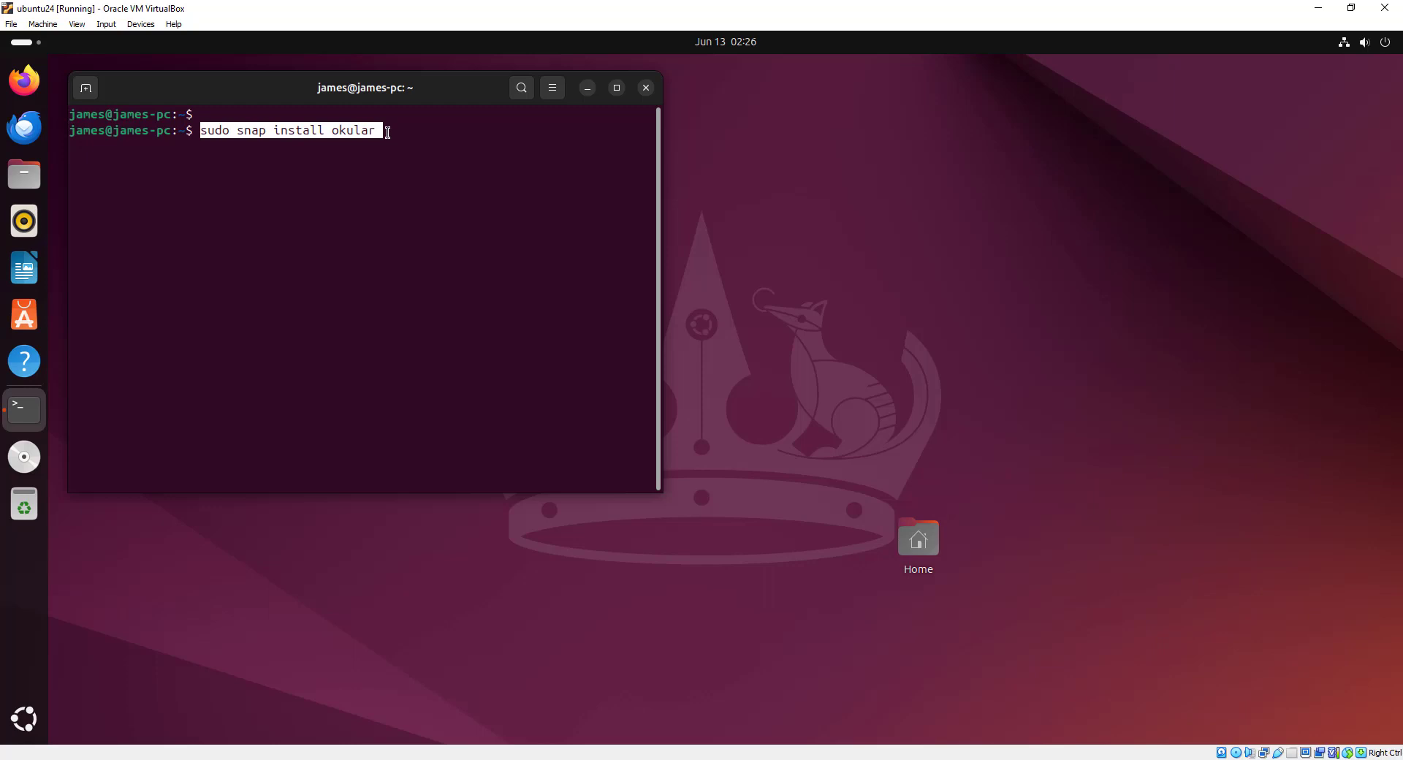
click(358, 131)
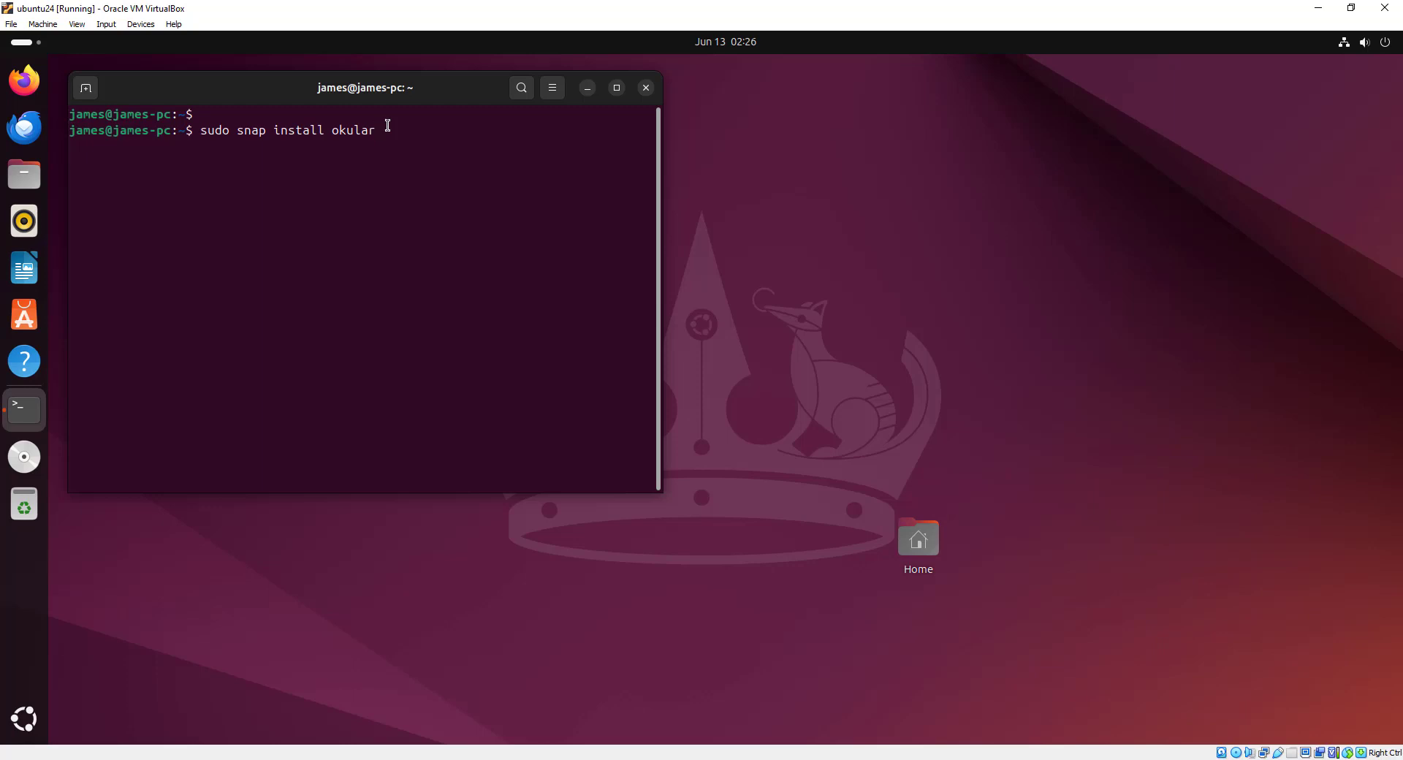
mouse_move(161, 398)
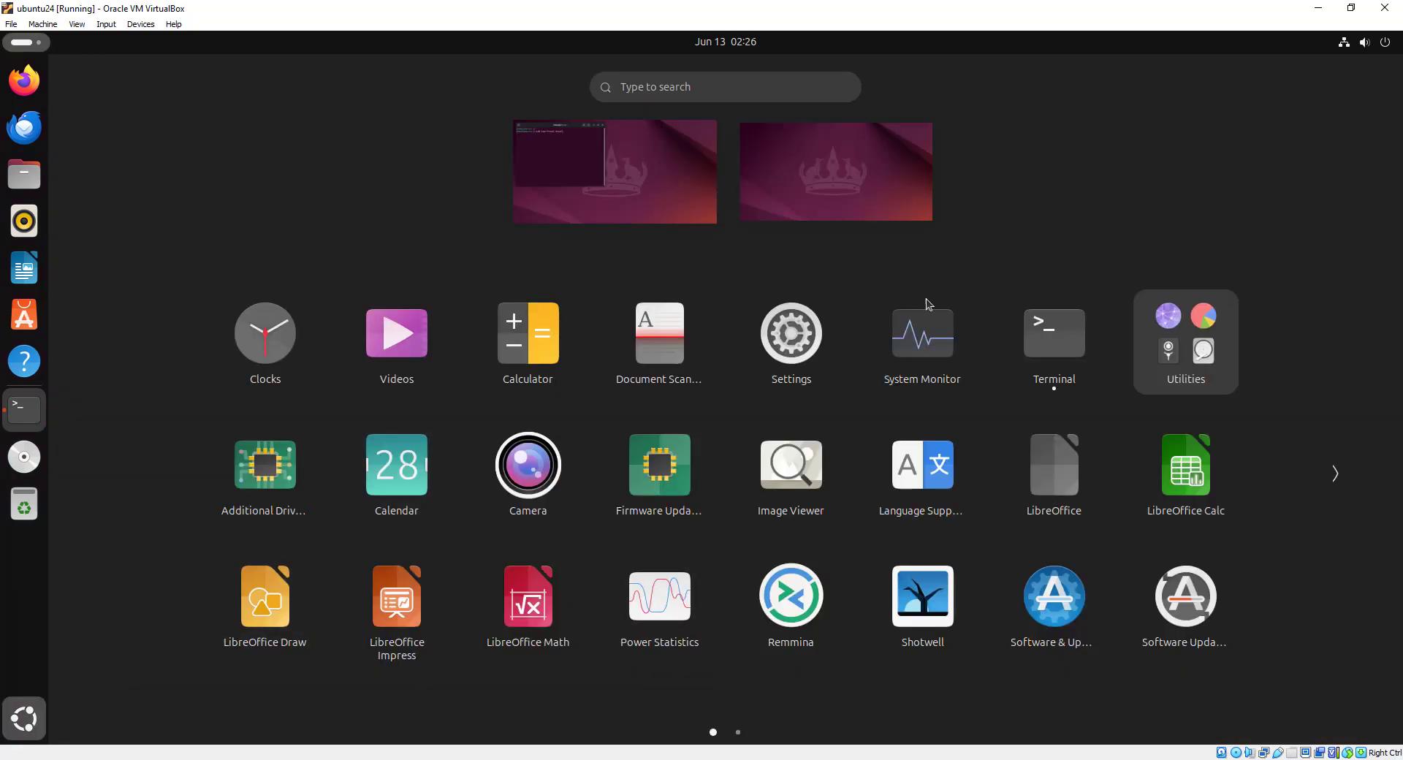
mouse_move(623, 125)
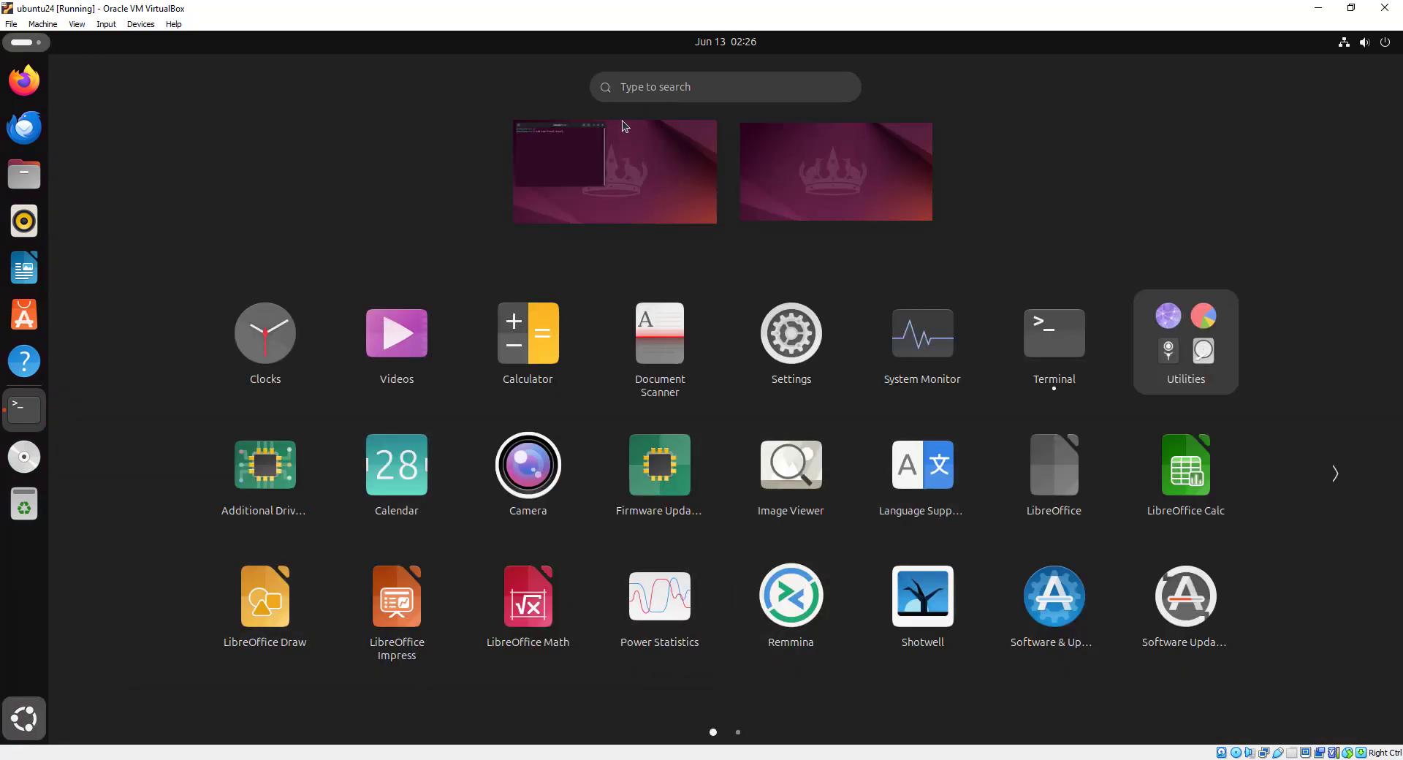
text(te)
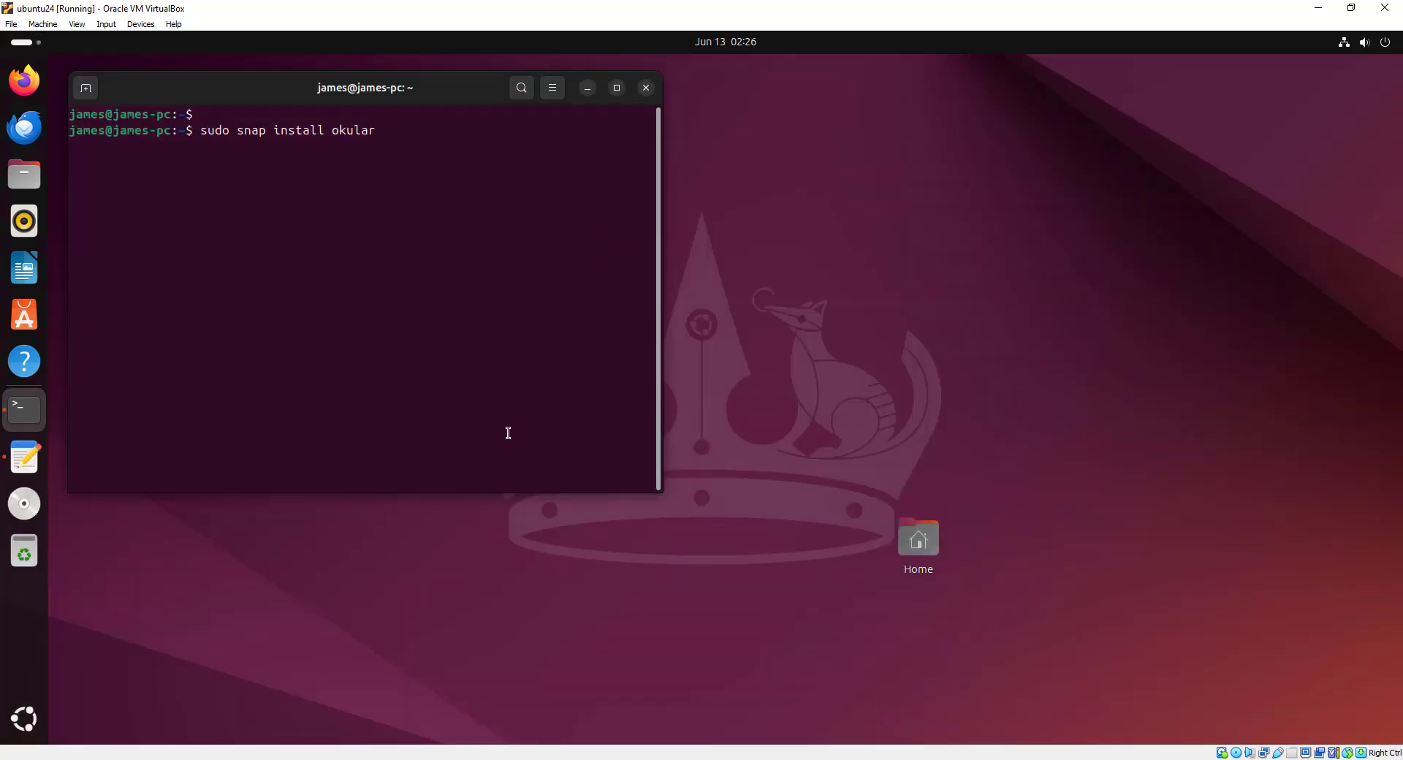
click(24, 456)
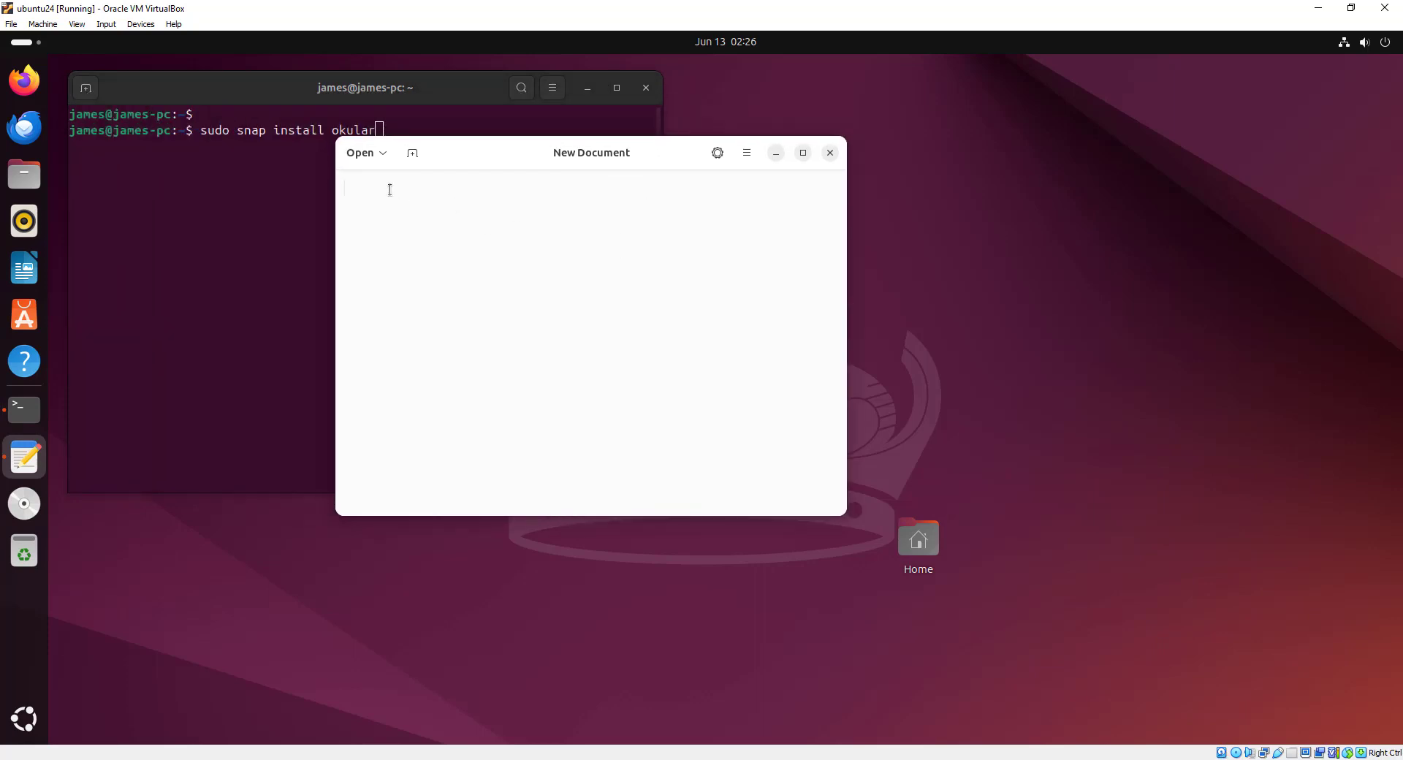
text(htt)
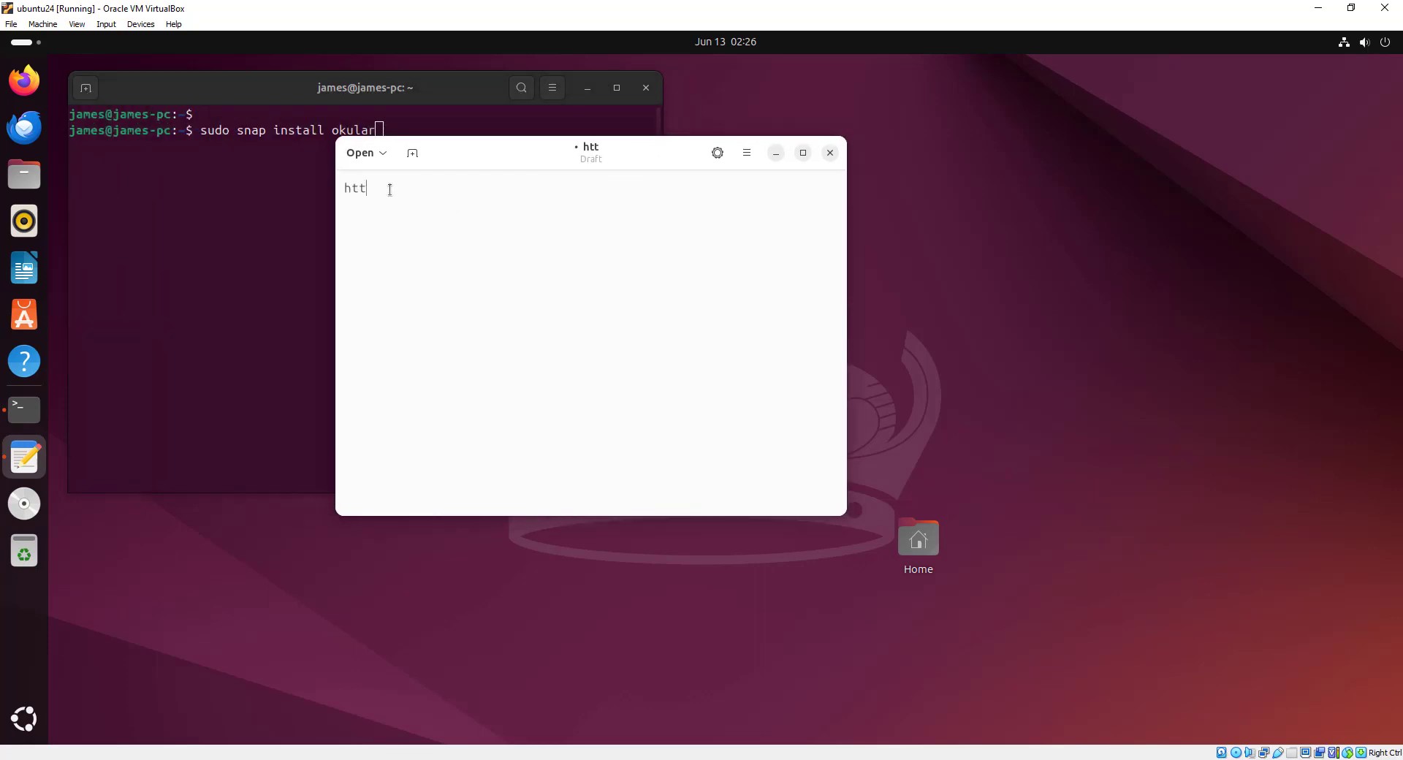
text(p)
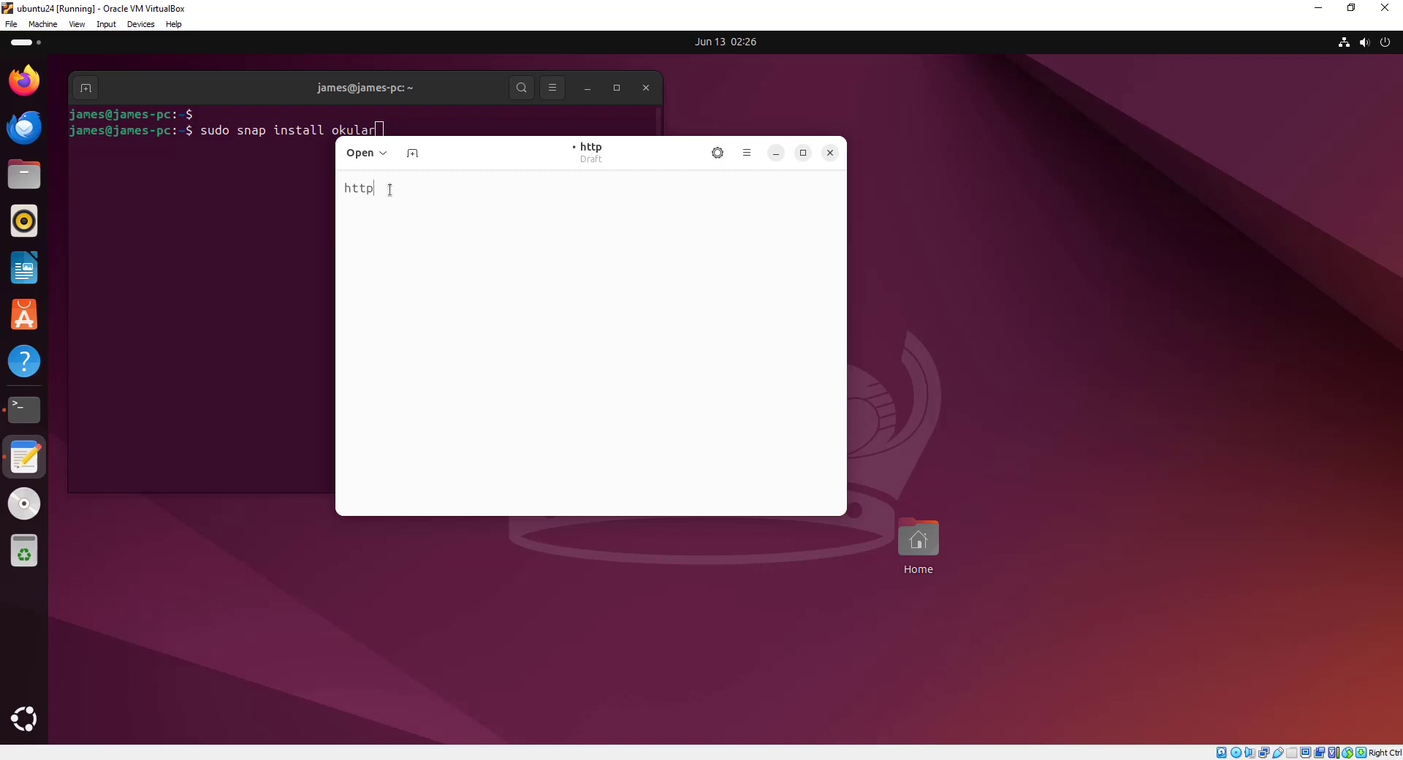
text(s://)
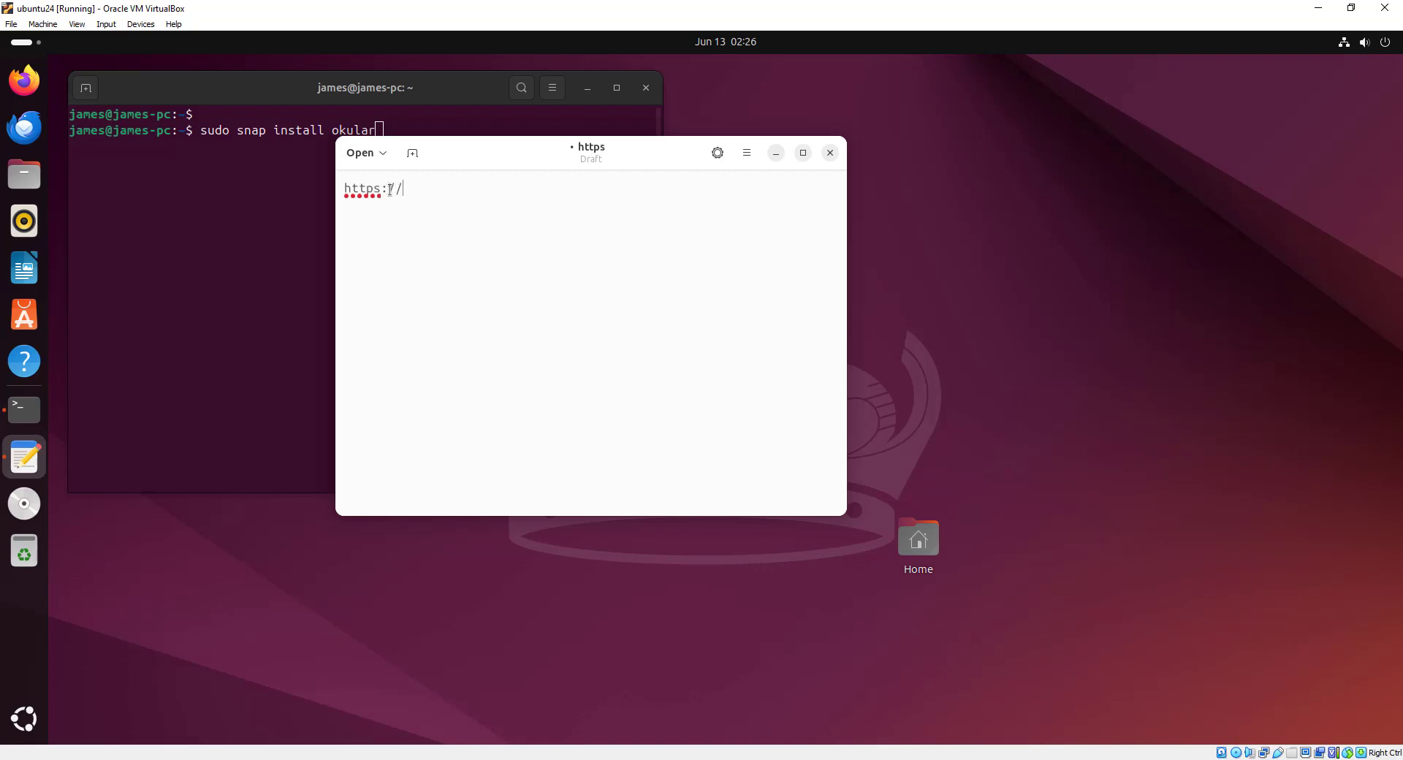
text(google)
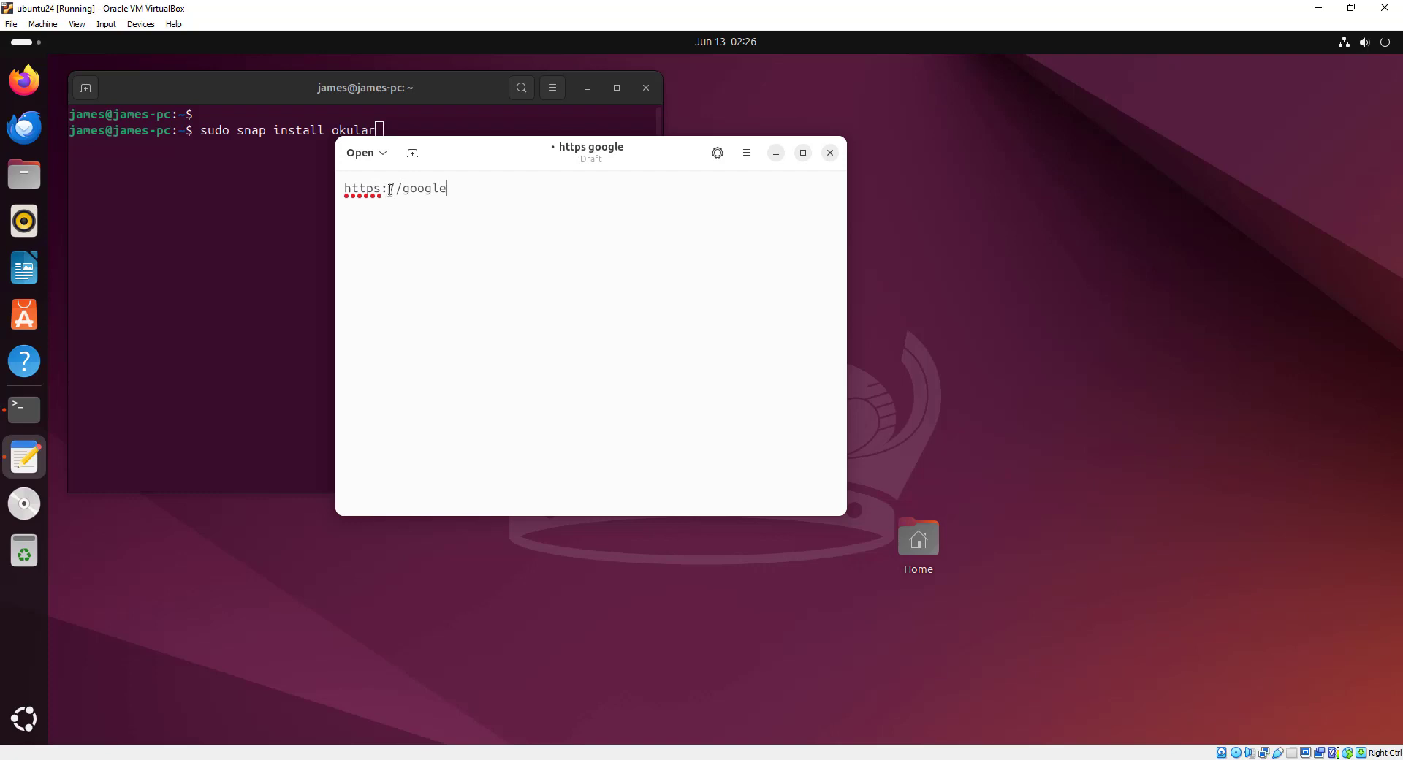
text(.com)
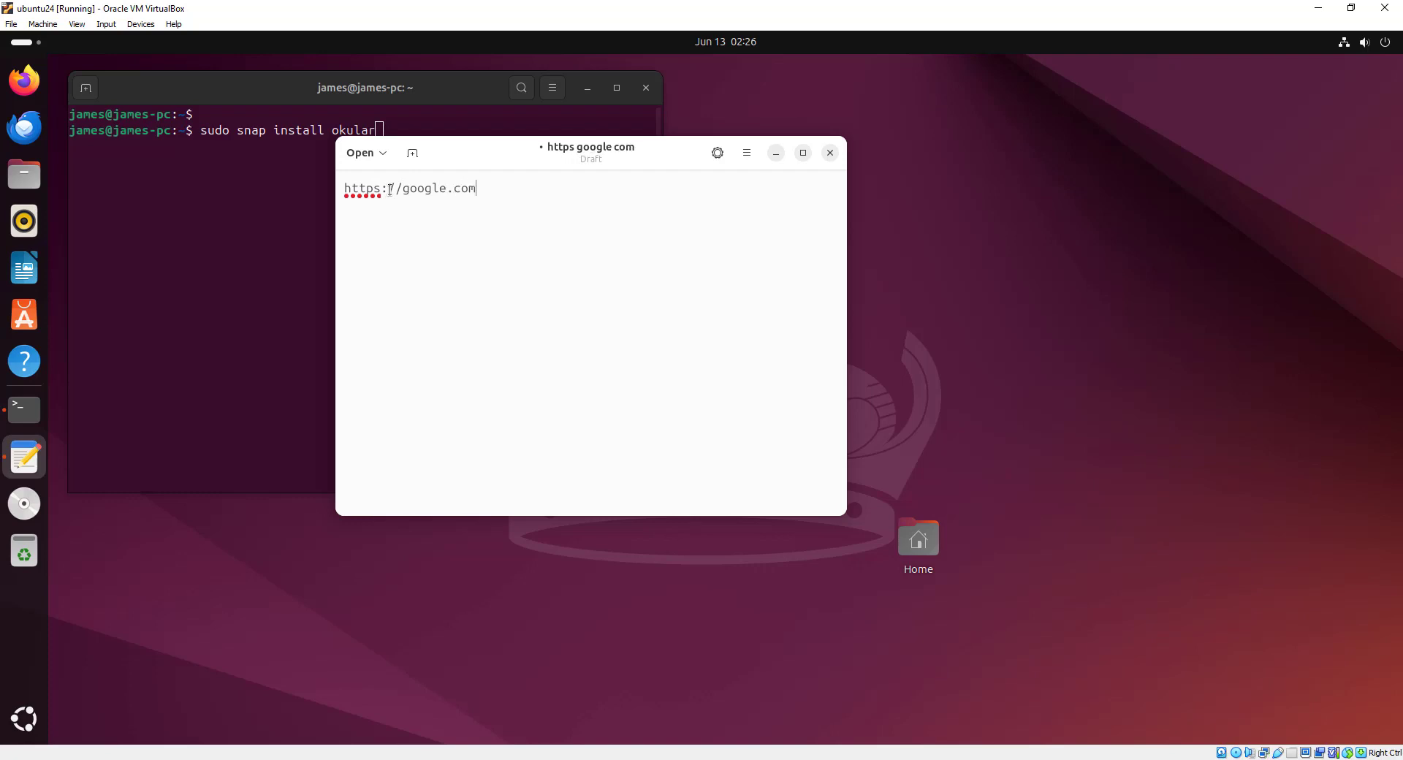
triple_click(410, 188)
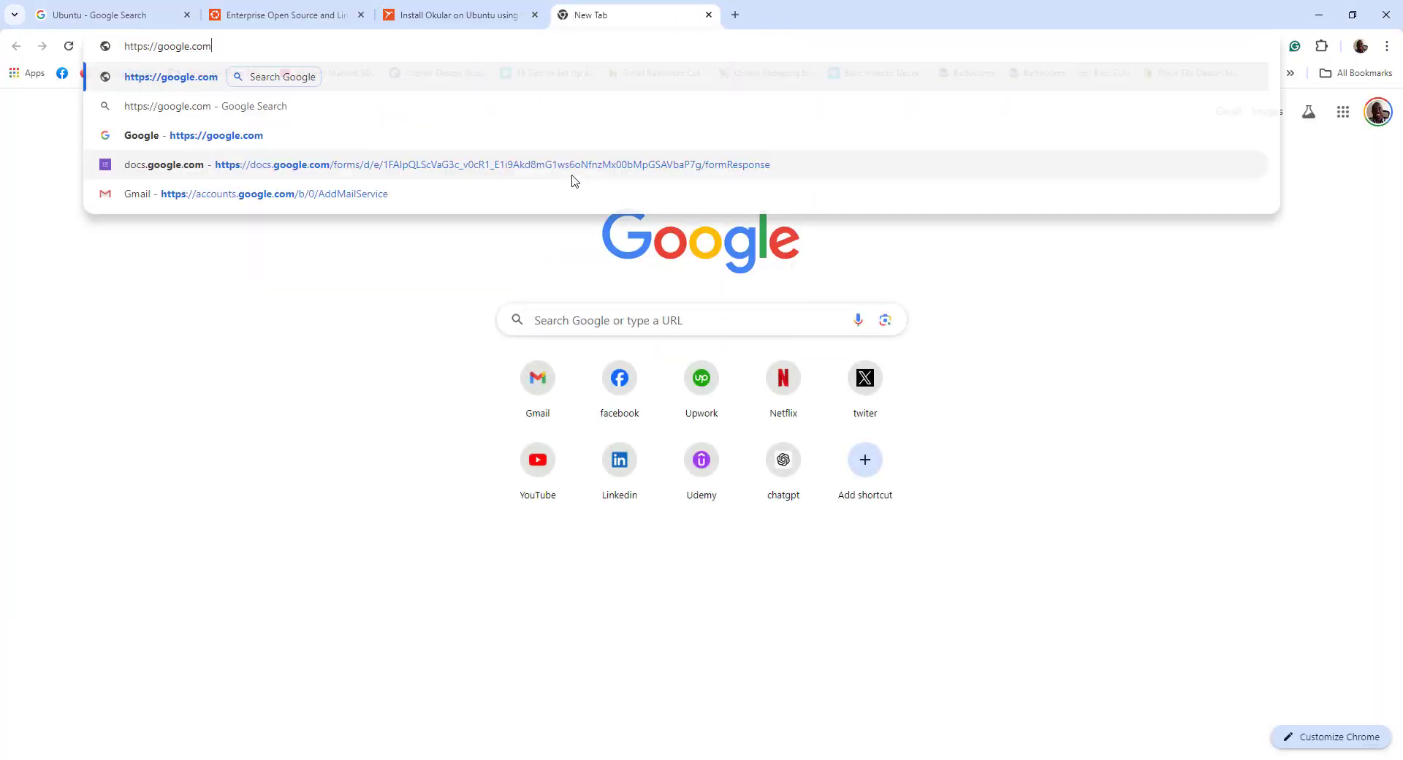
key(Return)
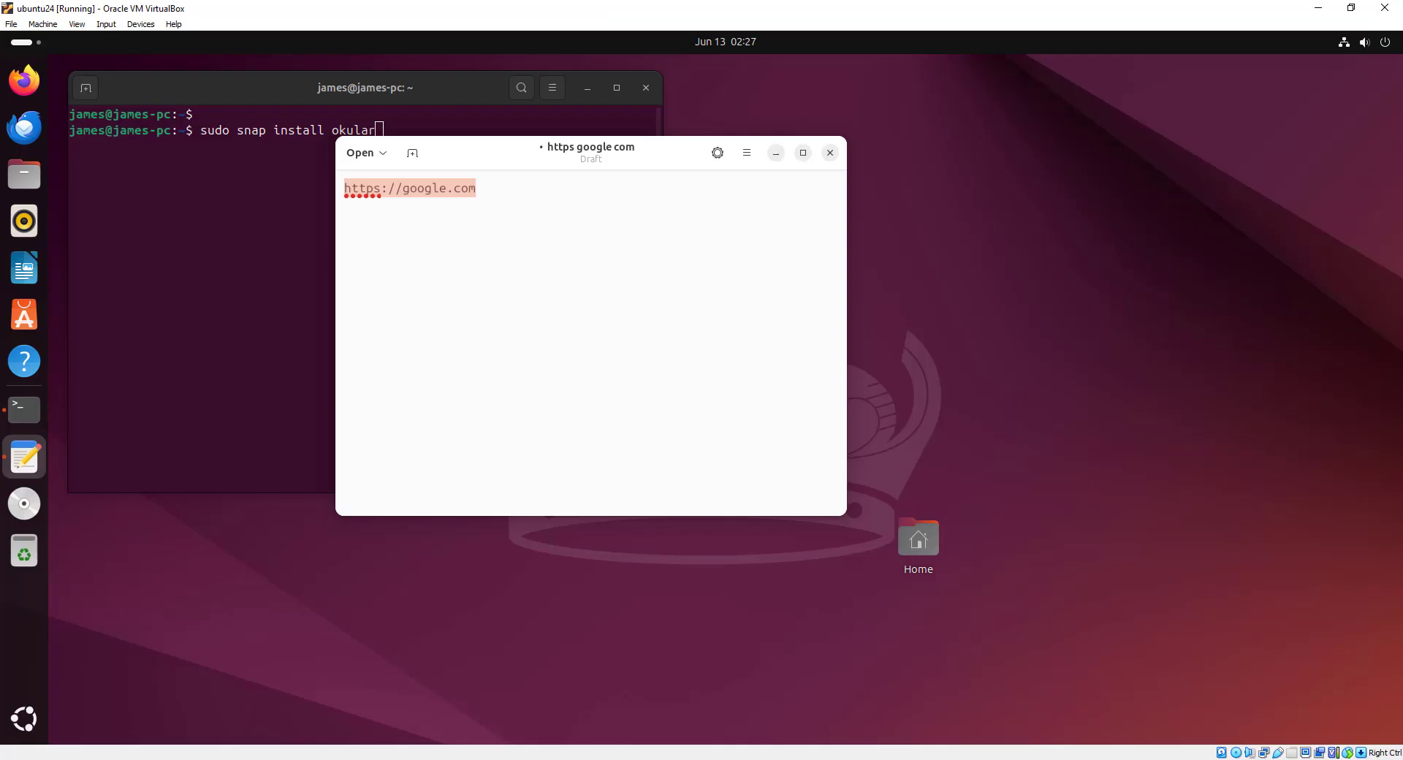
Step: Bring the terminal forward, then minimize the terminal and Text Editor windows
click(827, 152)
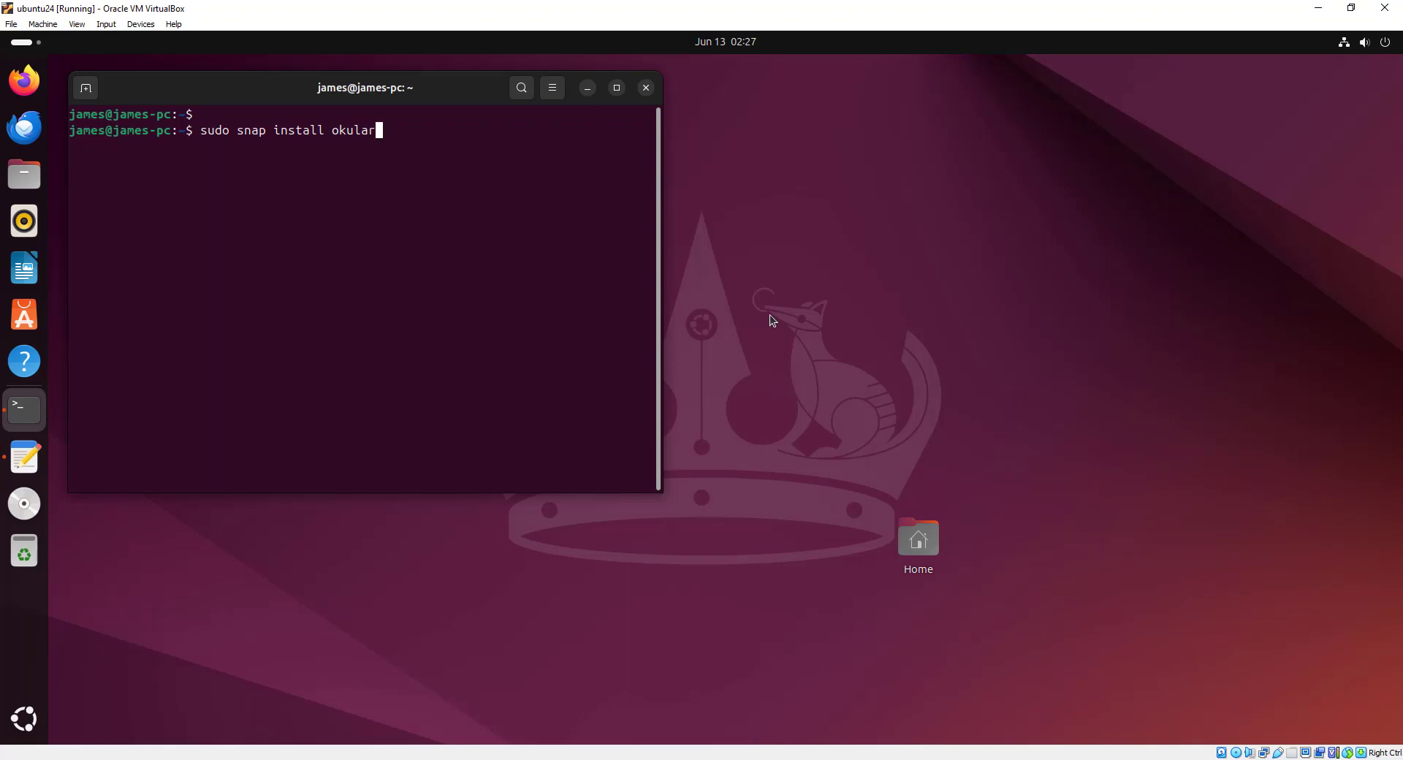
mouse_move(533, 110)
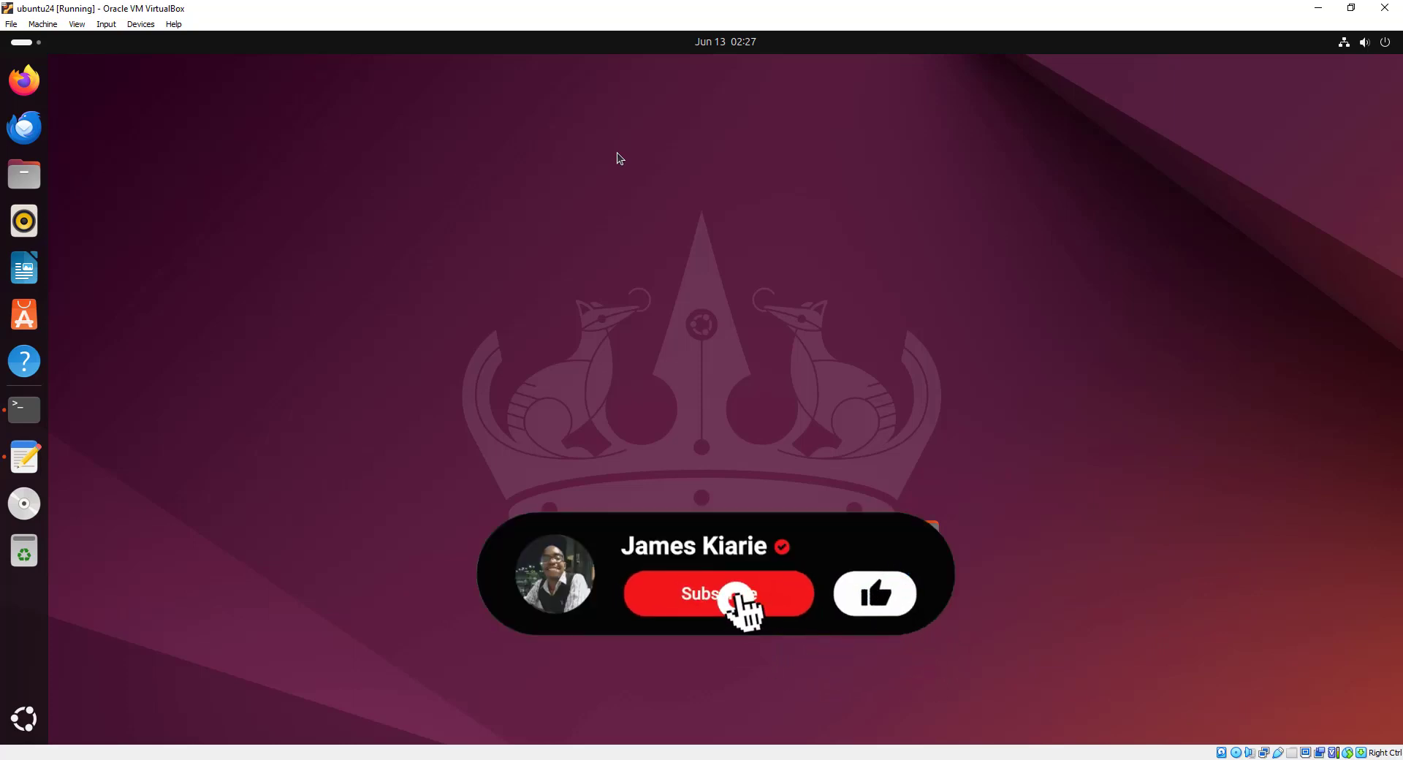
click(718, 593)
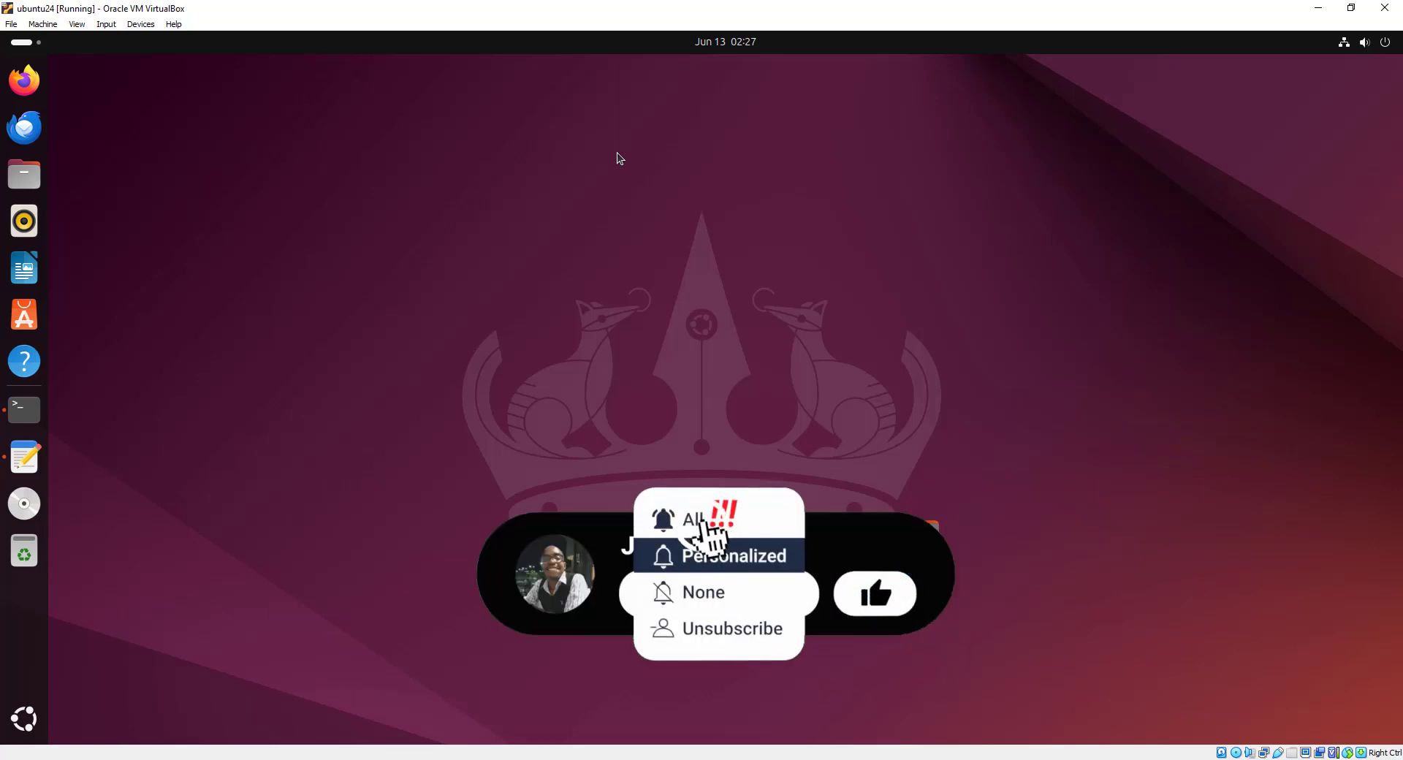